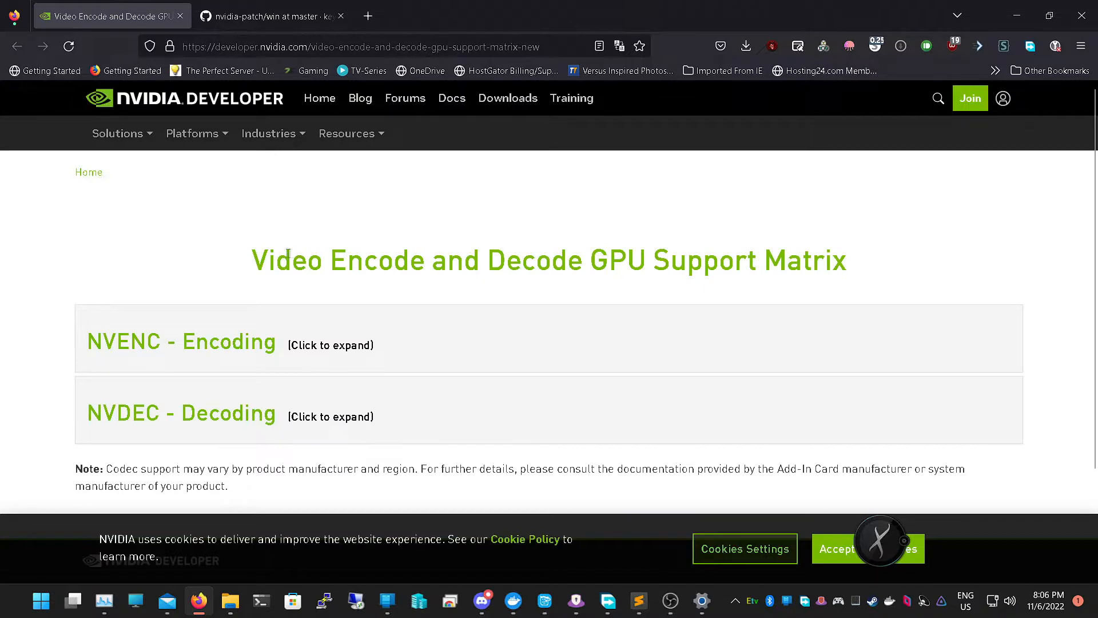
Navigate from the nvfbcwrp directory details to the Win_1337_Apply_Patch tool release page
double_click(378, 261)
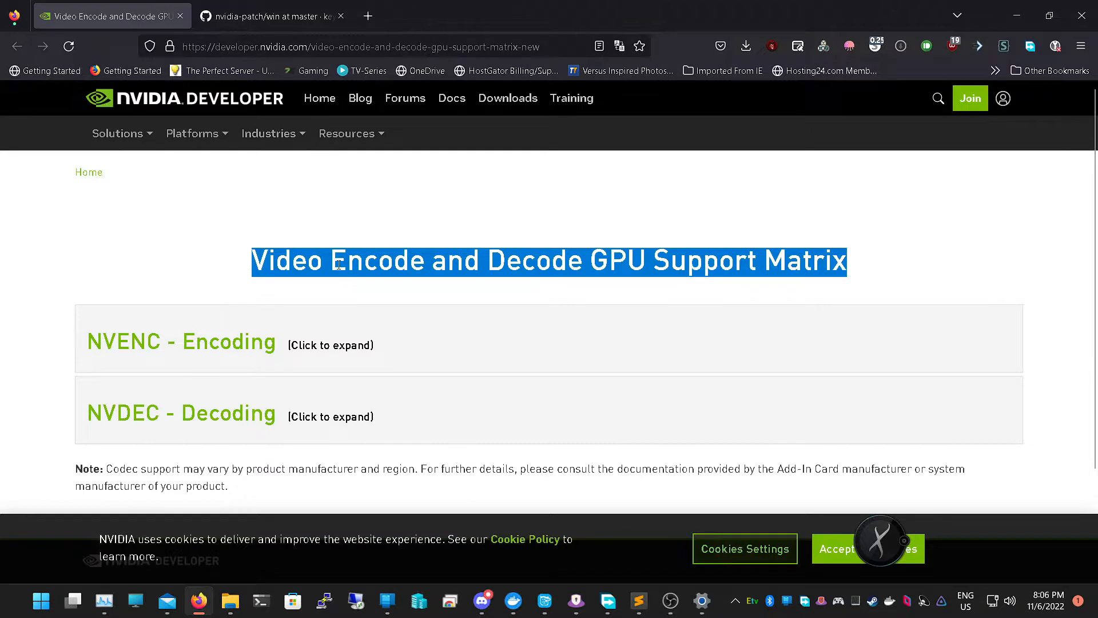
mouse_move(270, 15)
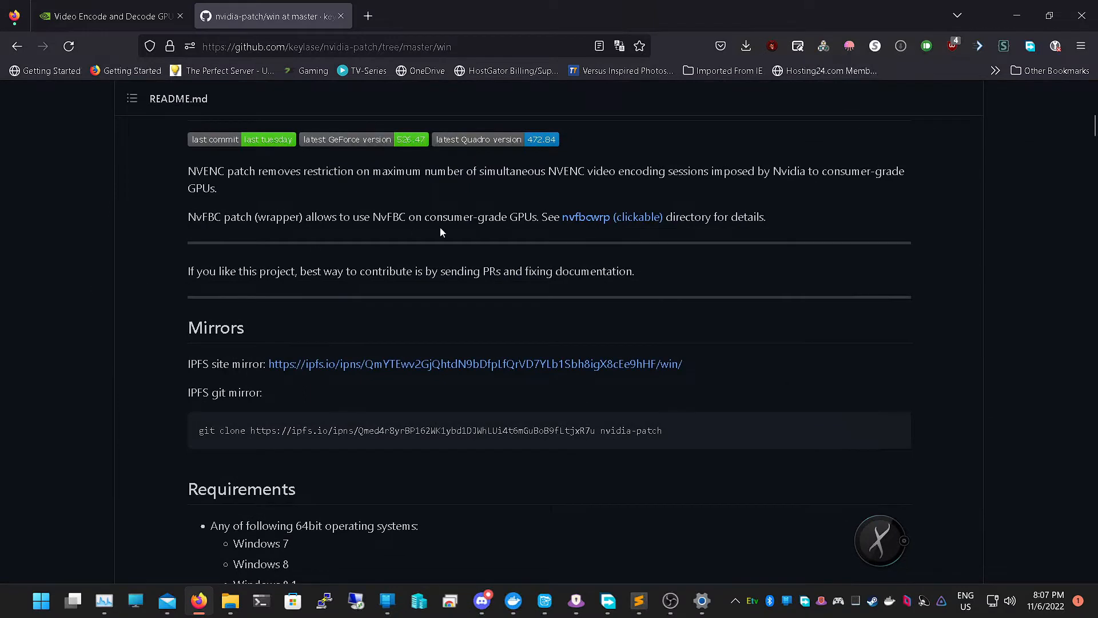
mouse_move(611, 216)
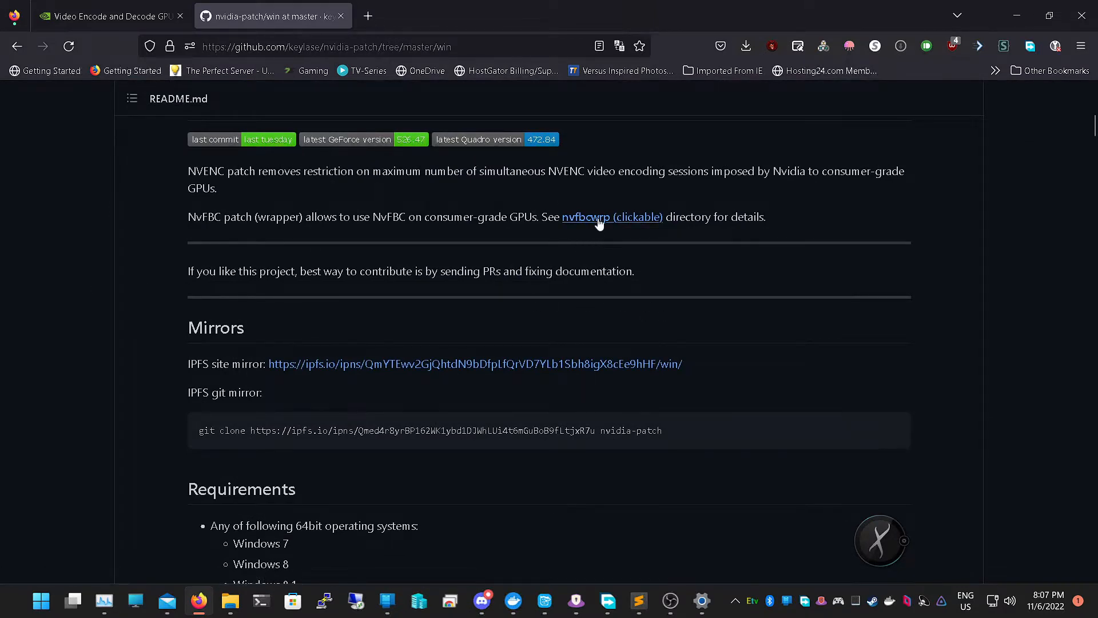
mouse_move(603, 217)
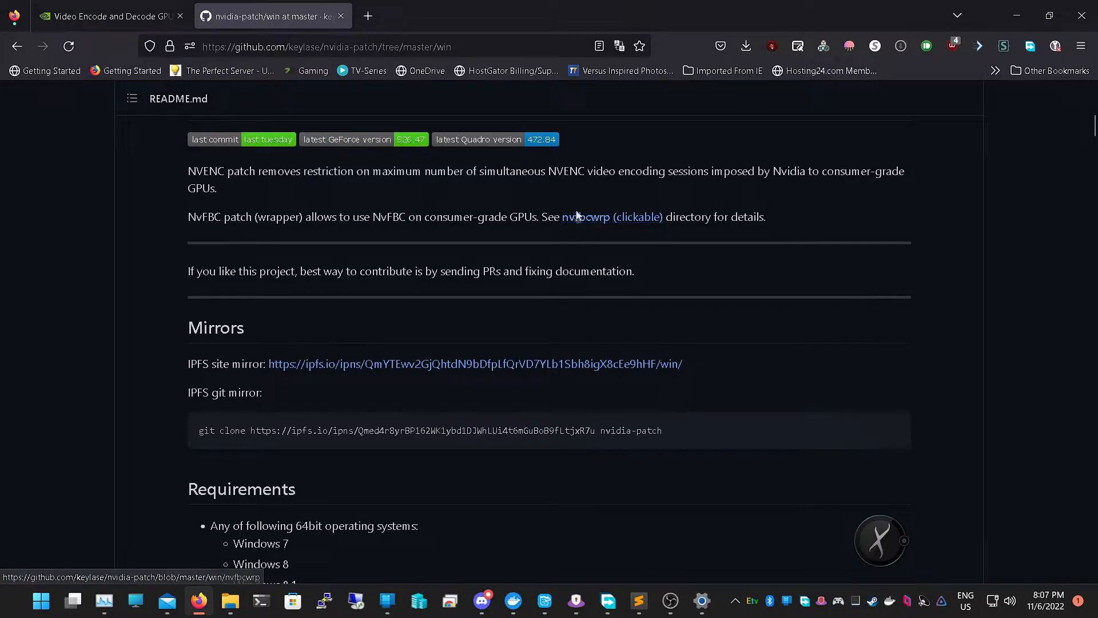
click(581, 216)
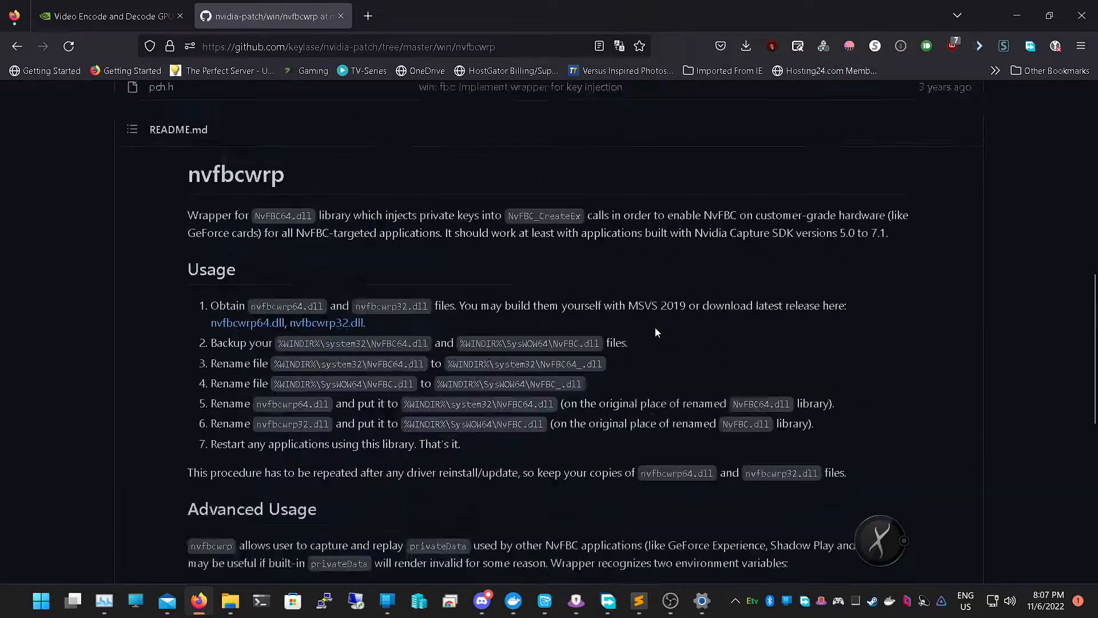
scroll(down, 3)
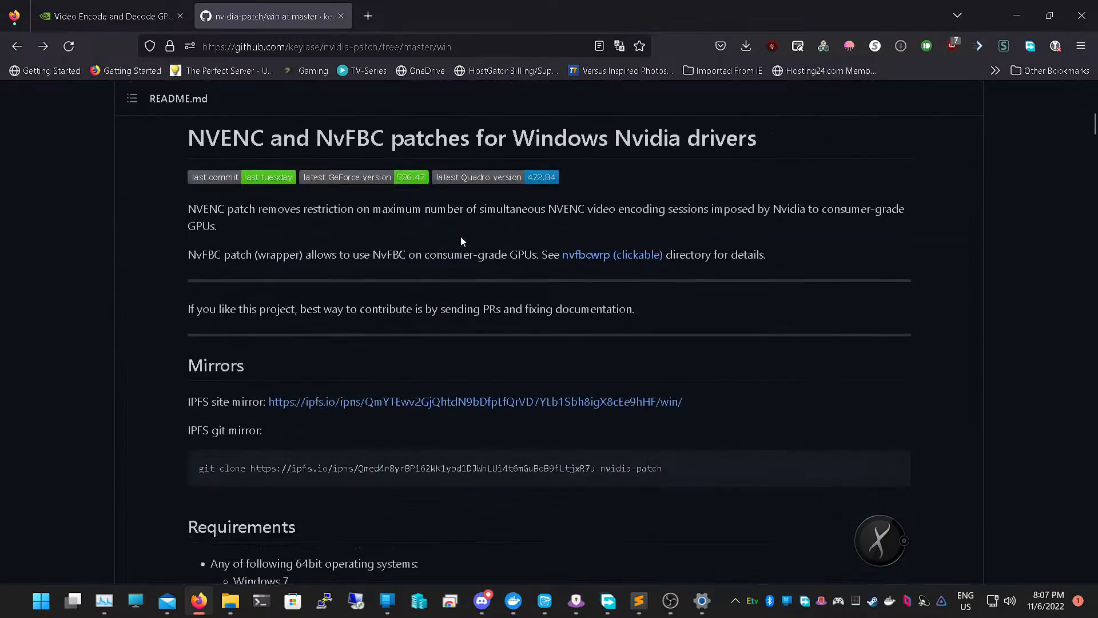
scroll(down, 3)
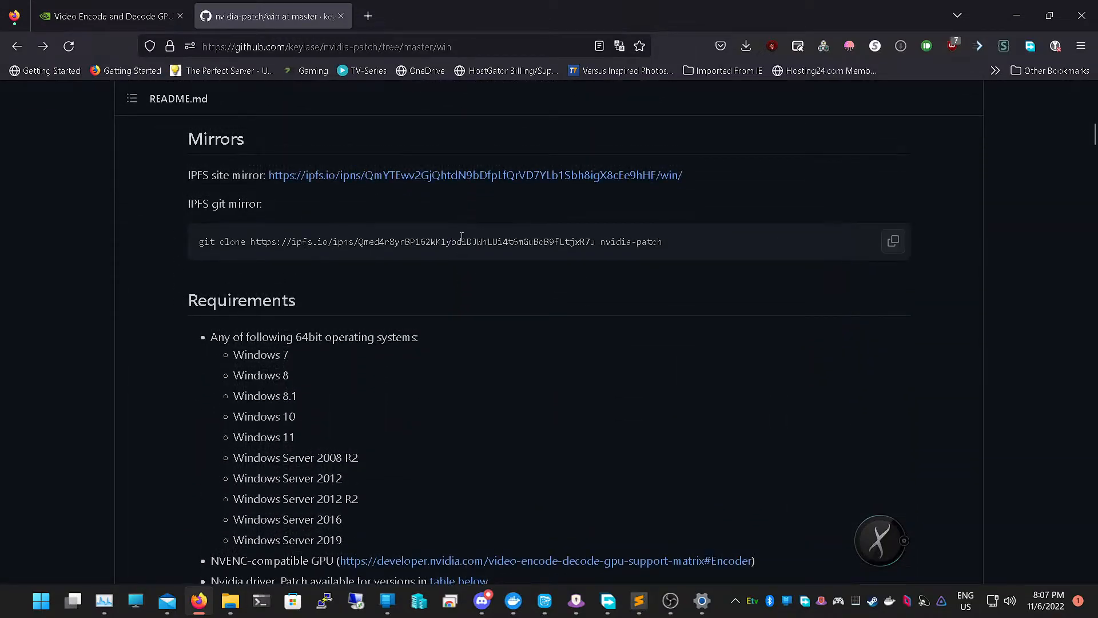
scroll(down, 3)
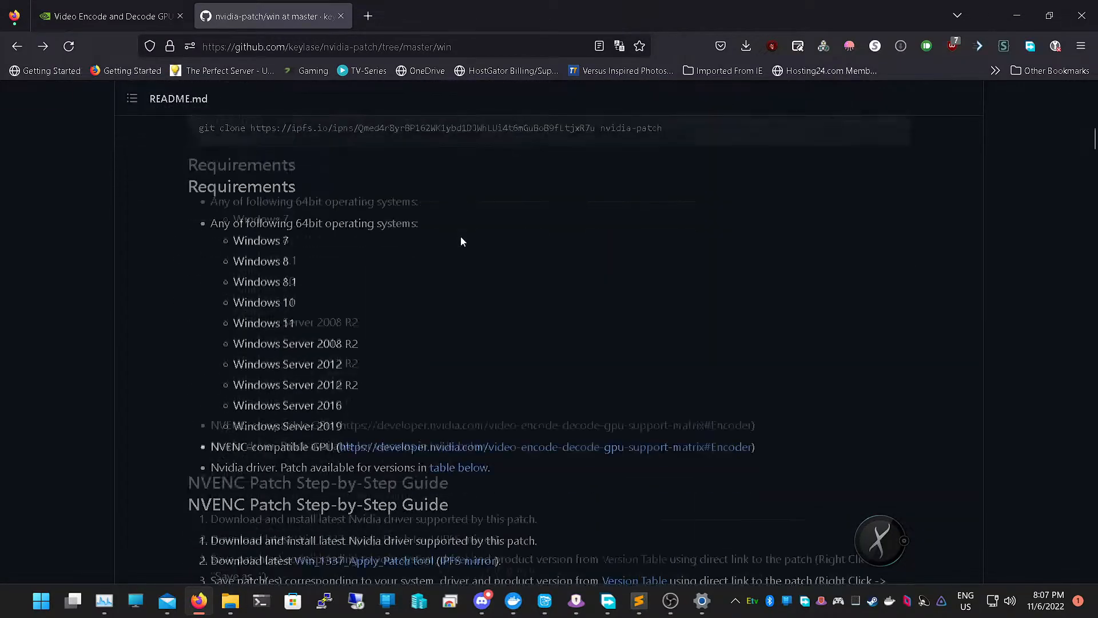
scroll(down, 3)
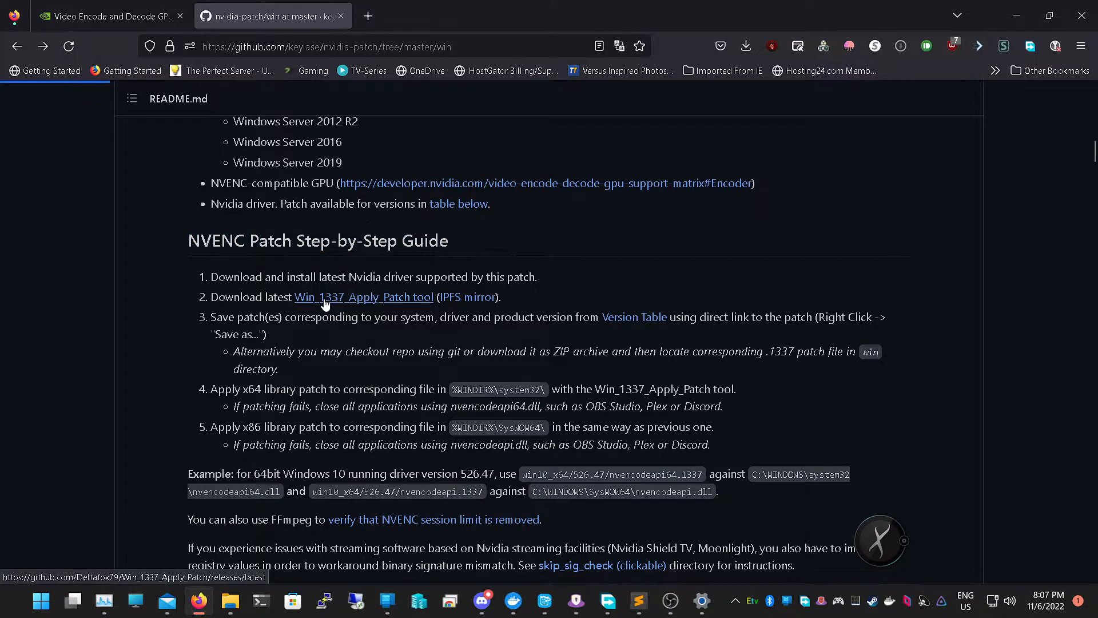
click(363, 296)
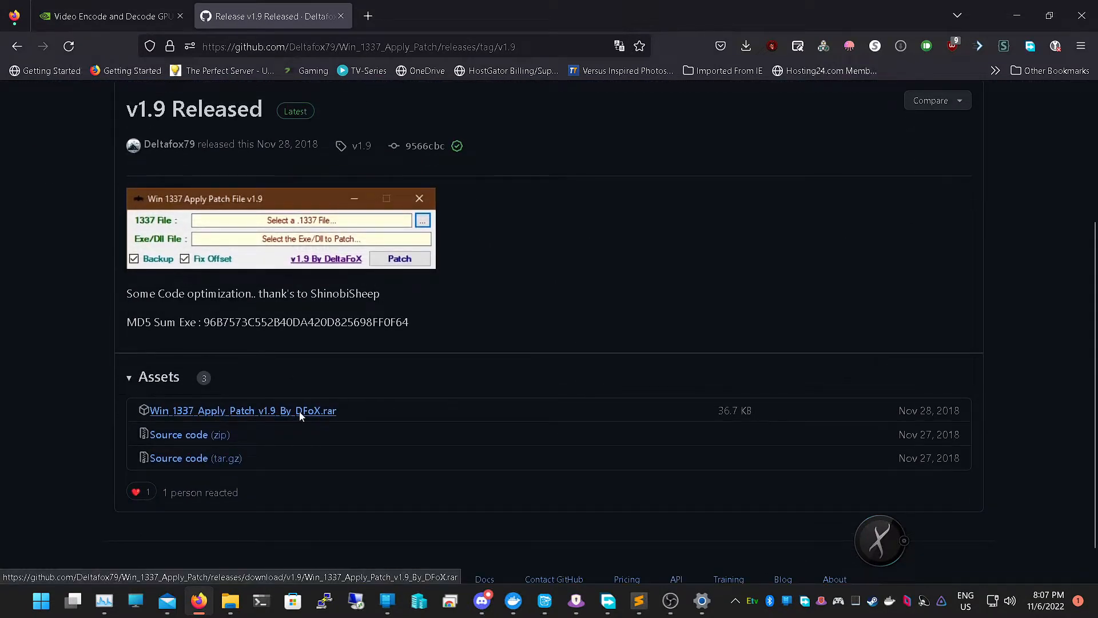
Download the Win_1337_Apply_Patch v1.9 .rar into a new 'Jellyfin Patch' folder in Documents
click(243, 411)
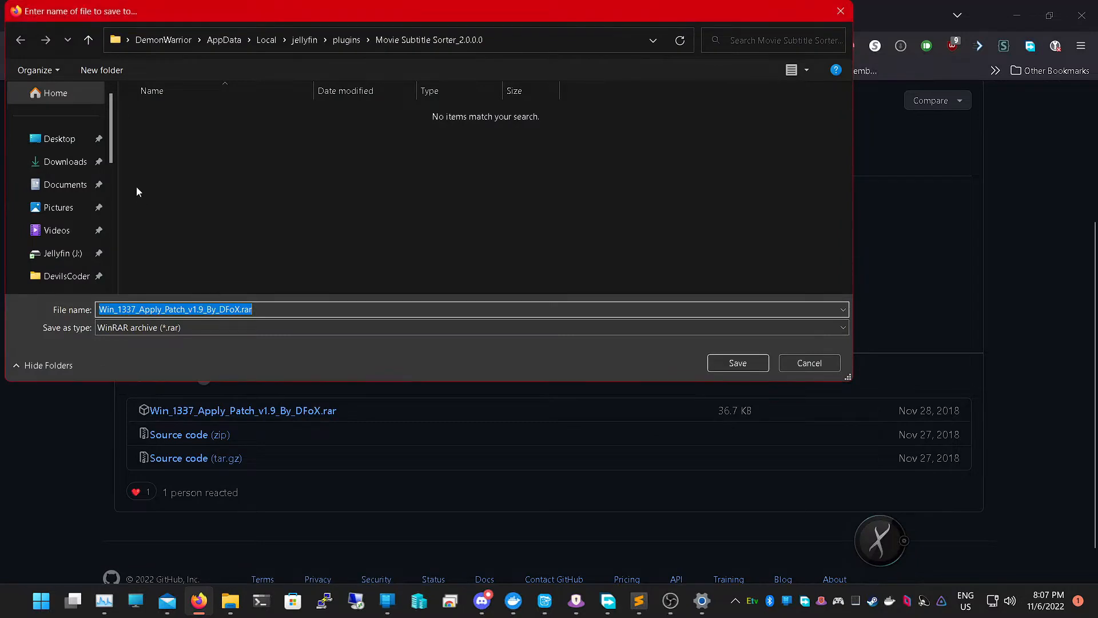
click(66, 184)
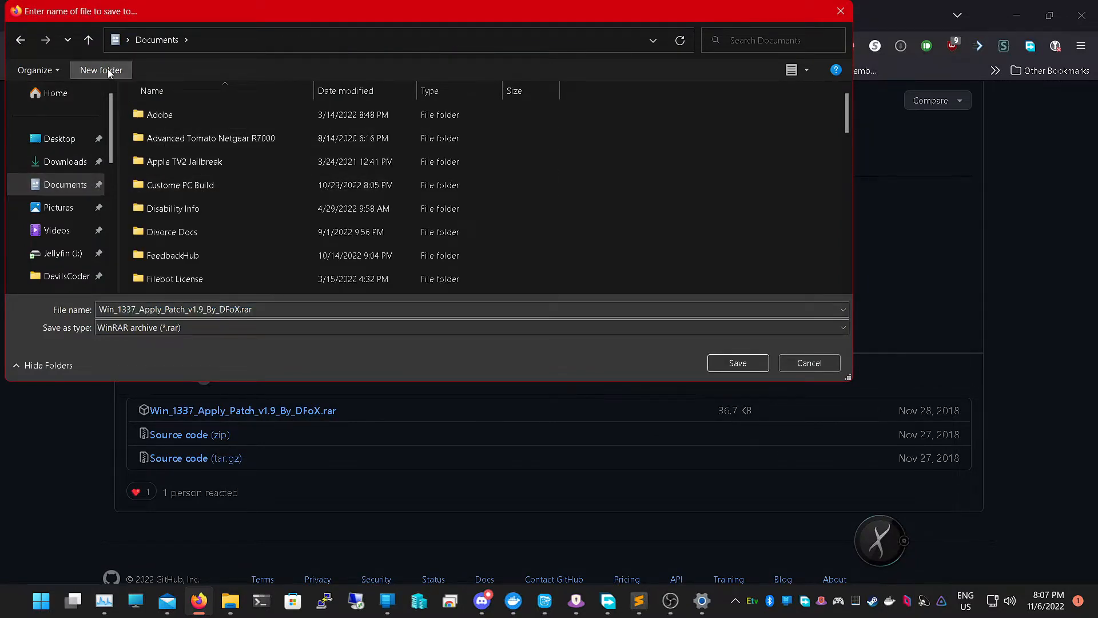
click(100, 70)
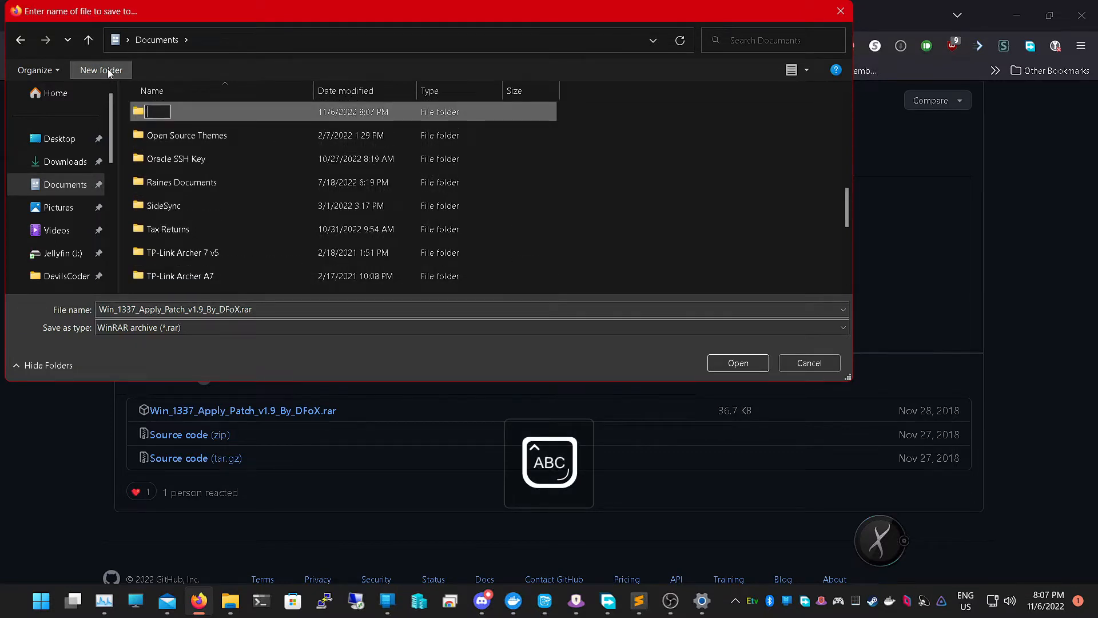
text(JELL)
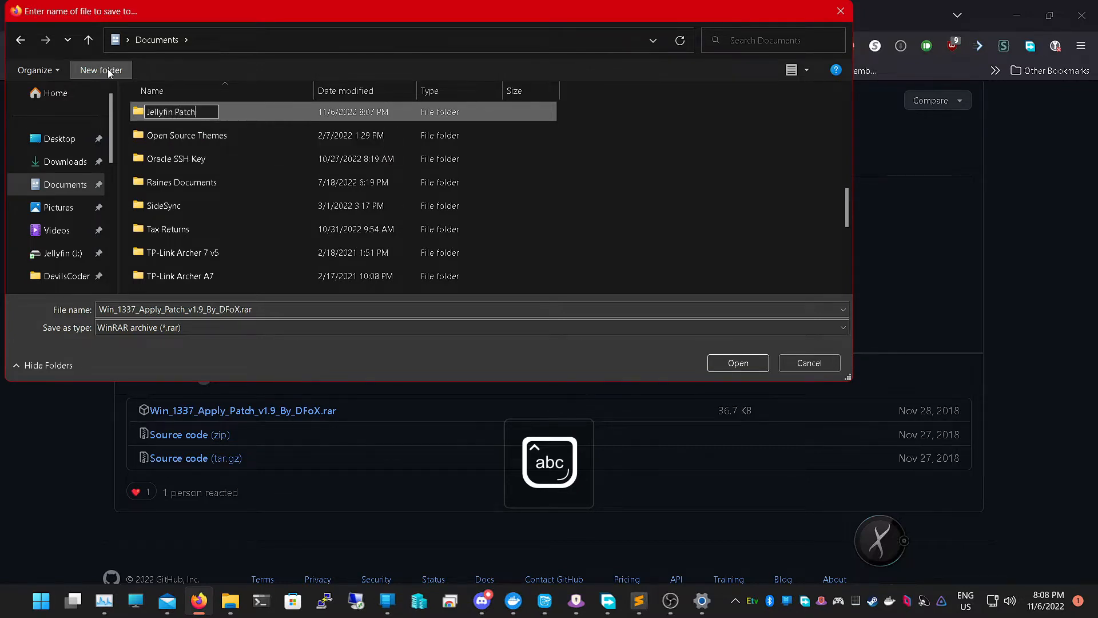
double_click(169, 111)
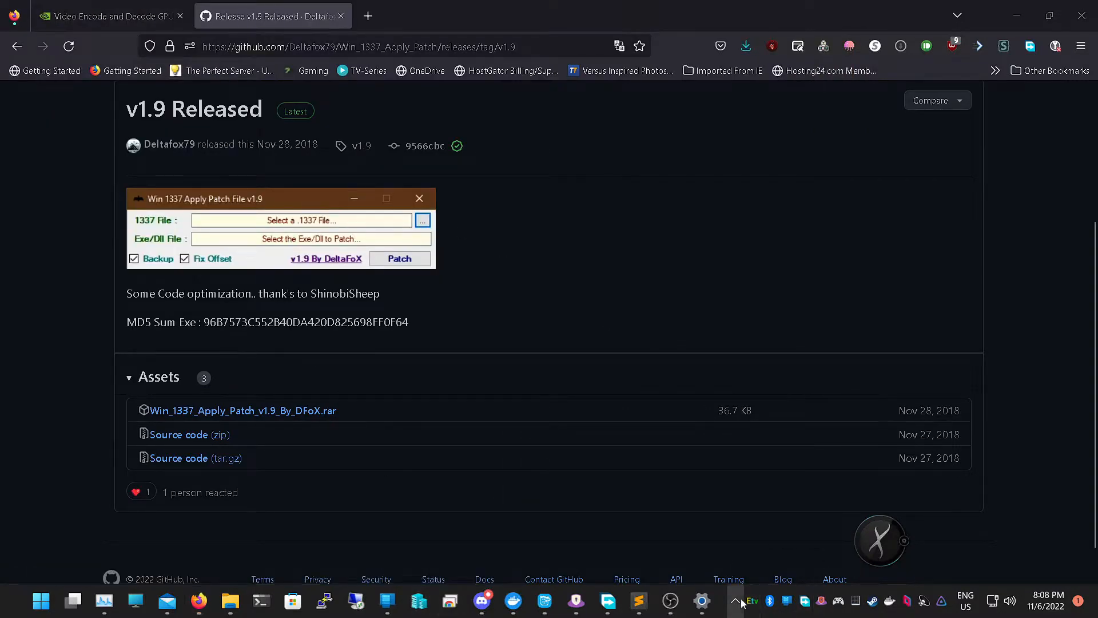
Return to the nvidia-patch Windows readme and start down toward the Version Table
click(734, 601)
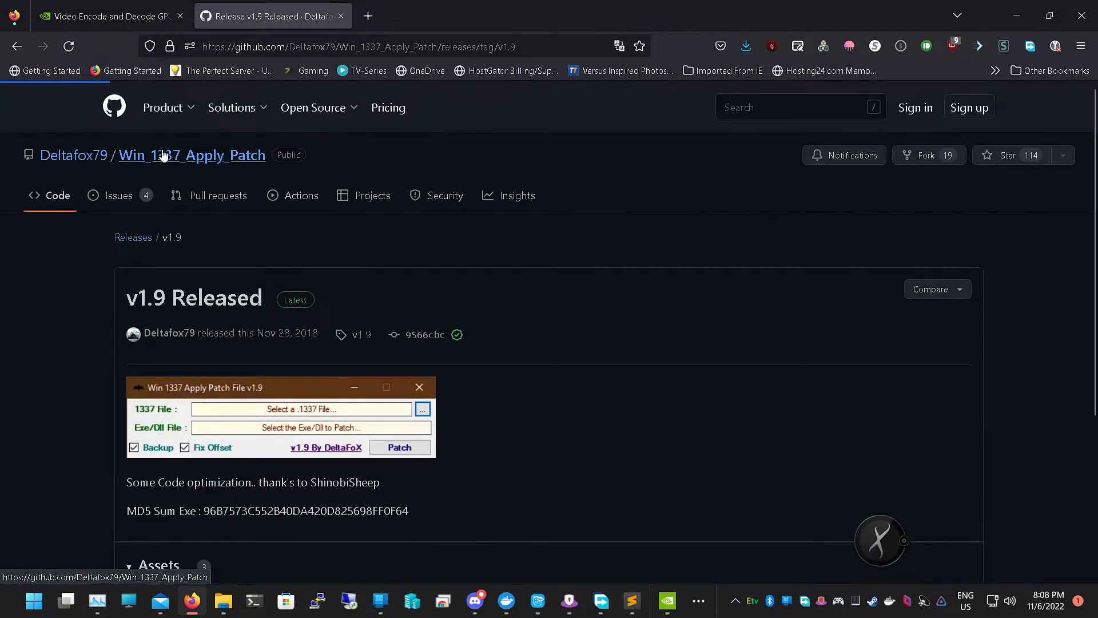
click(191, 155)
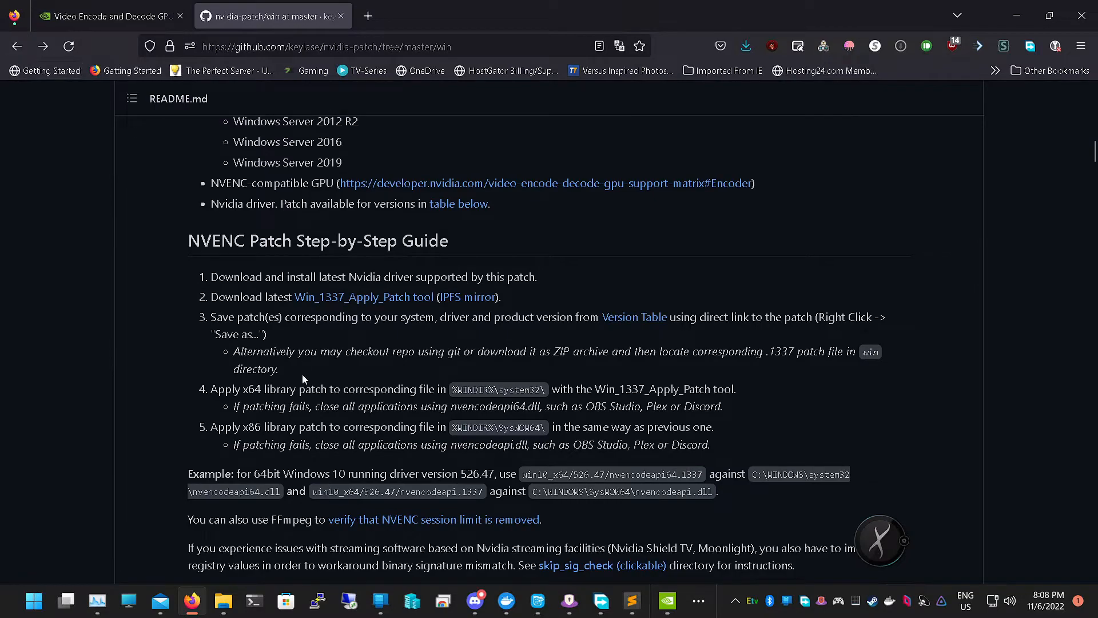
scroll(down, 3)
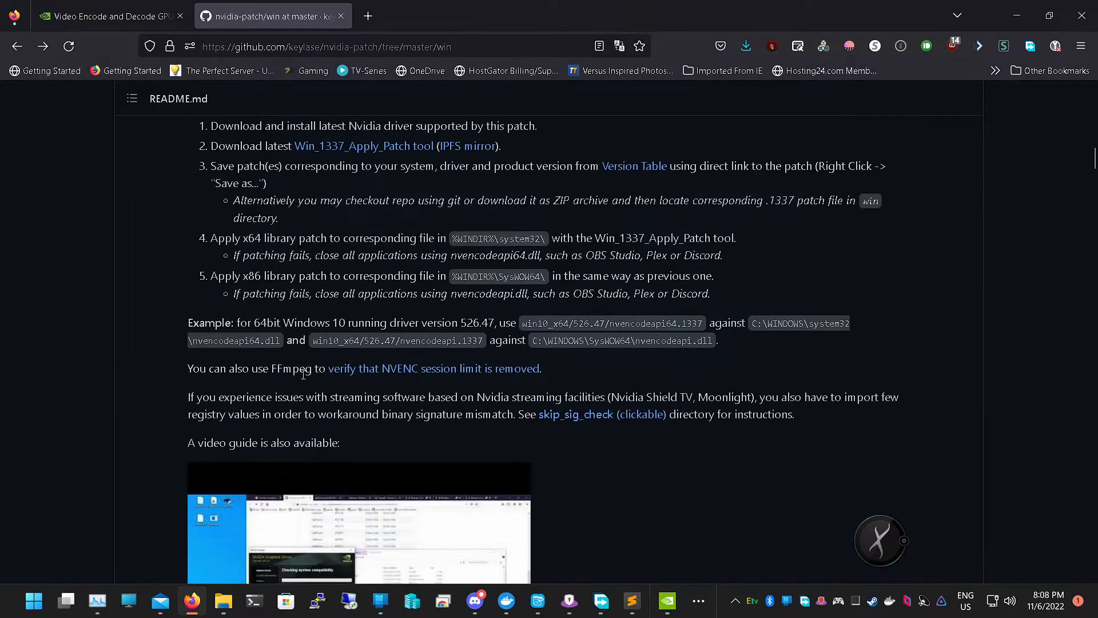
click(634, 166)
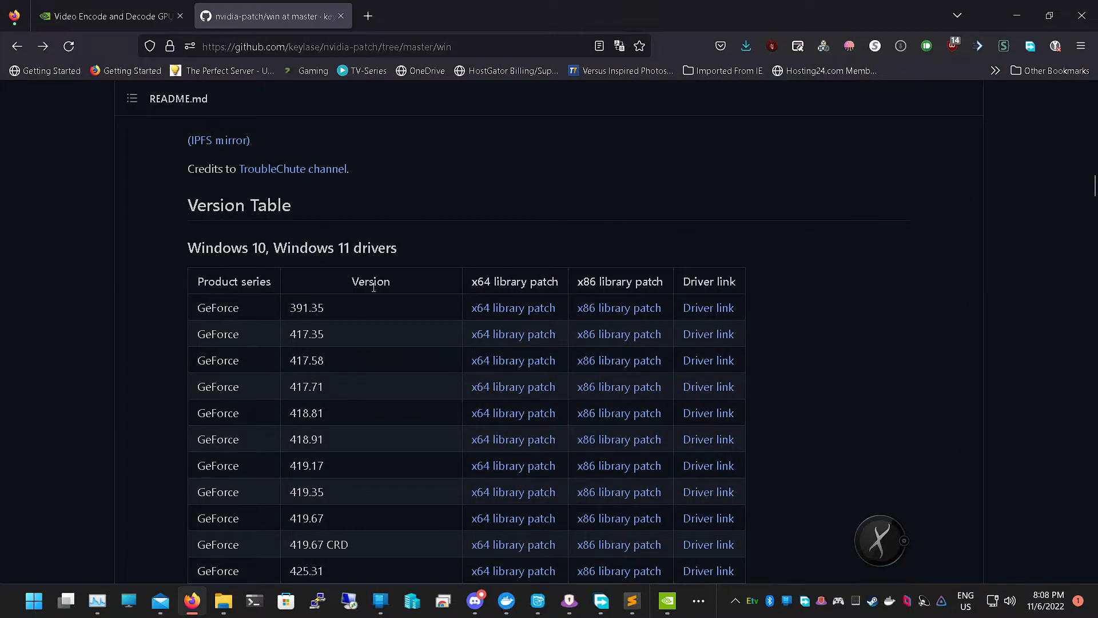
Reach the GeForce 526.47 DCH row and confirm it matches the driver in NVIDIA Control Panel
scroll(down, 3)
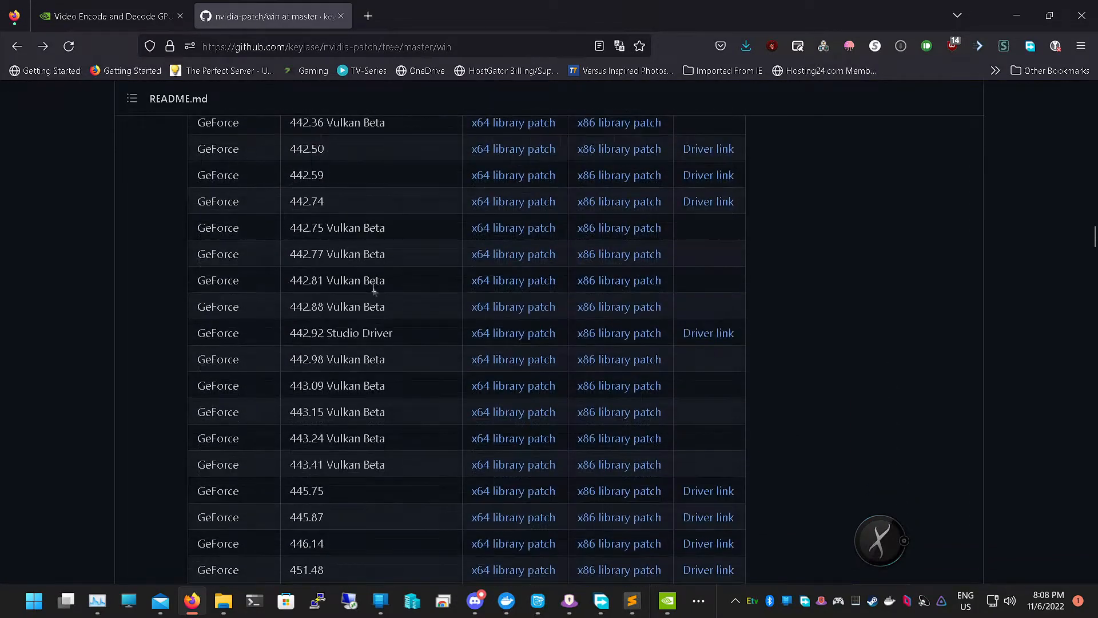
scroll(down, 3)
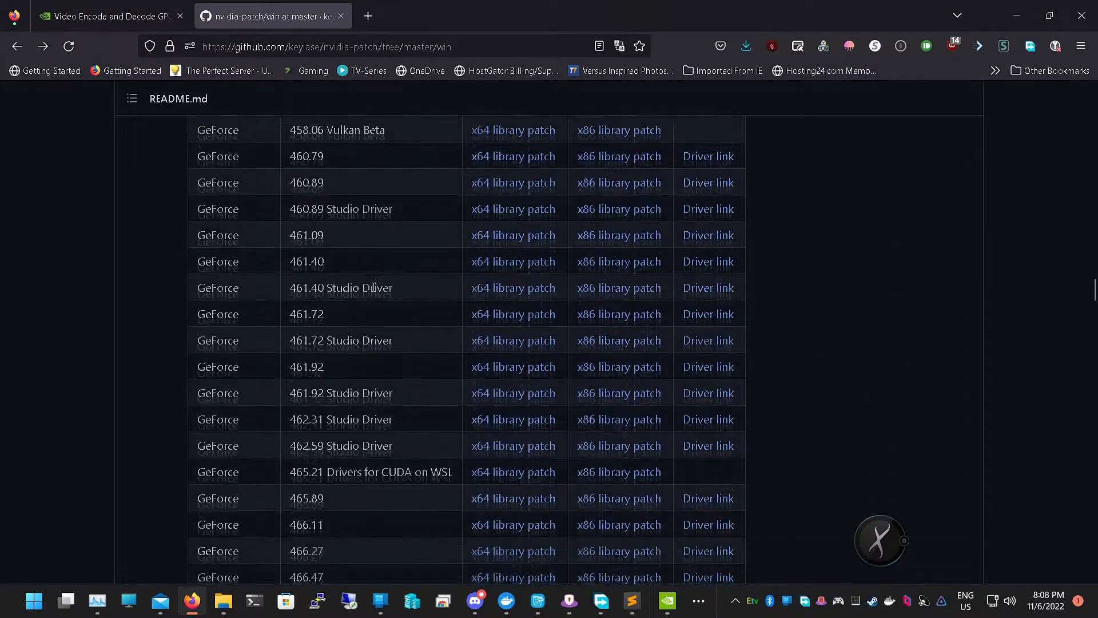
scroll(down, 3)
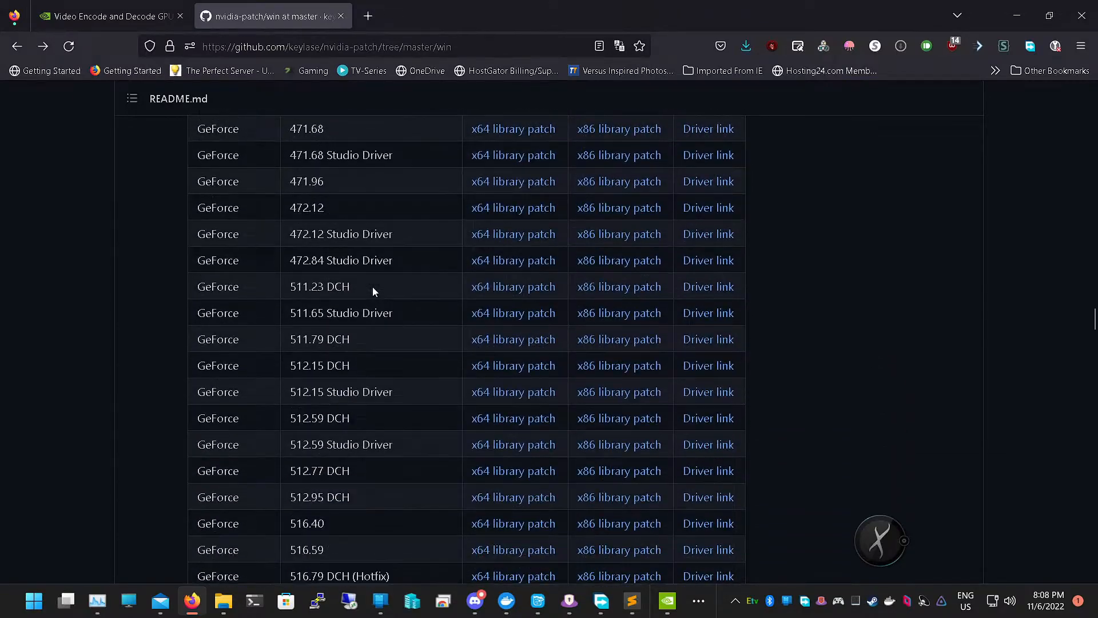
scroll(down, 3)
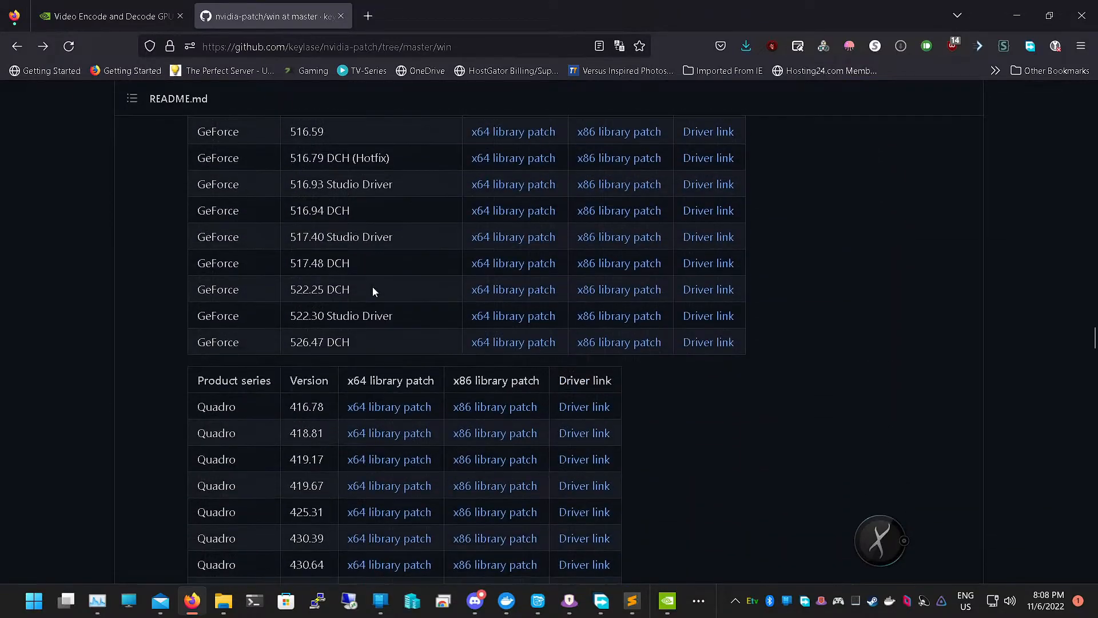
mouse_move(314, 336)
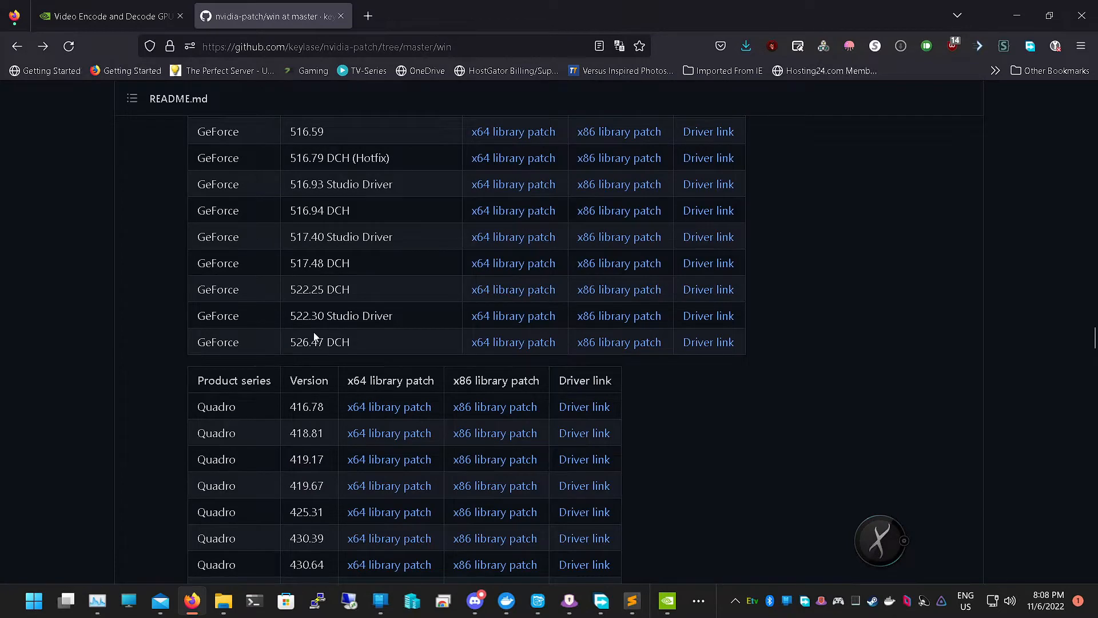
click(666, 600)
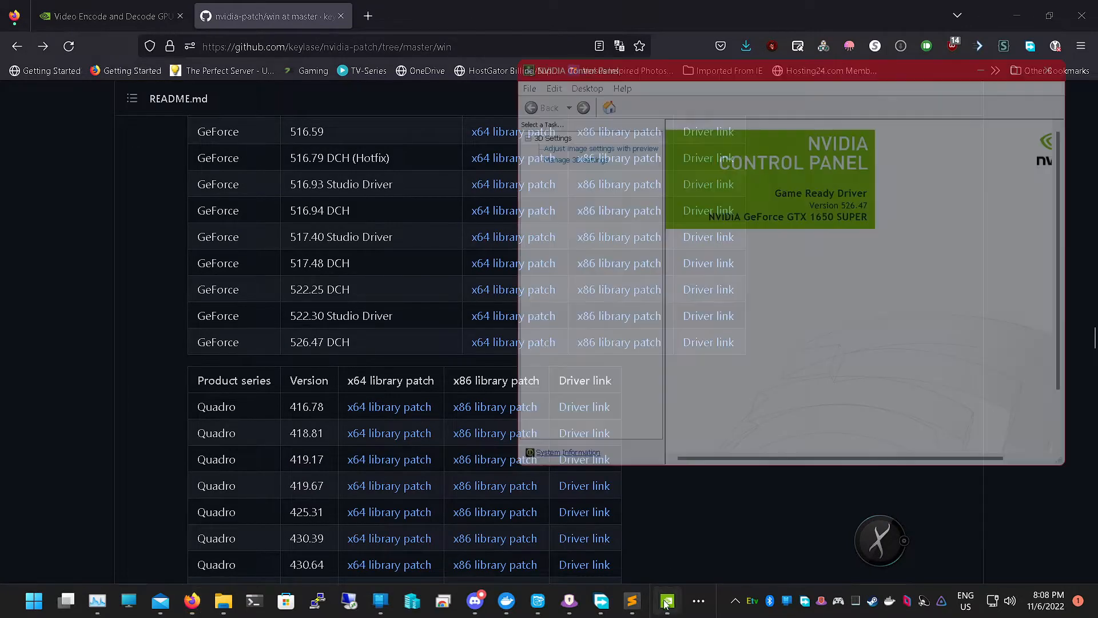
click(665, 600)
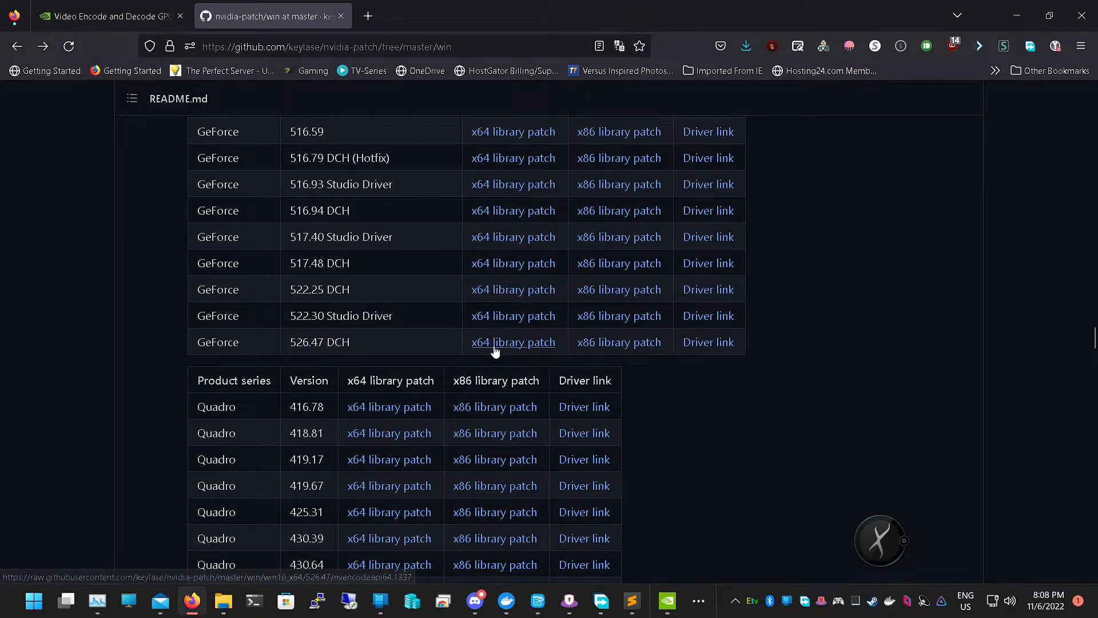
Save Link As on the 526.47 x64 library patch and browse to Documents\Jellyfin Patch
right_click(513, 342)
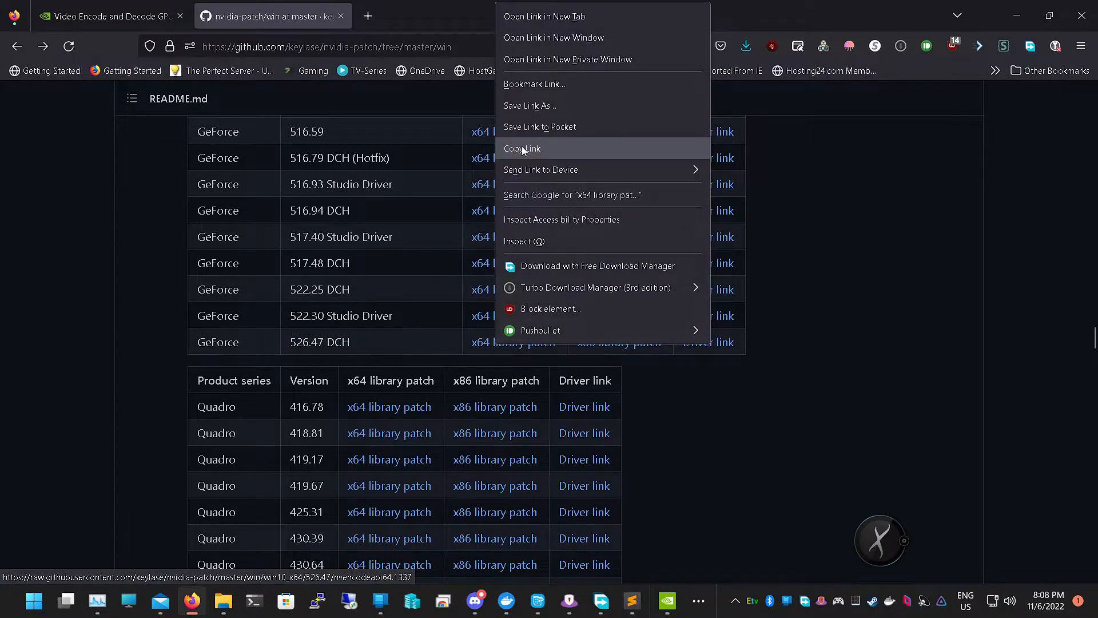
mouse_move(530, 105)
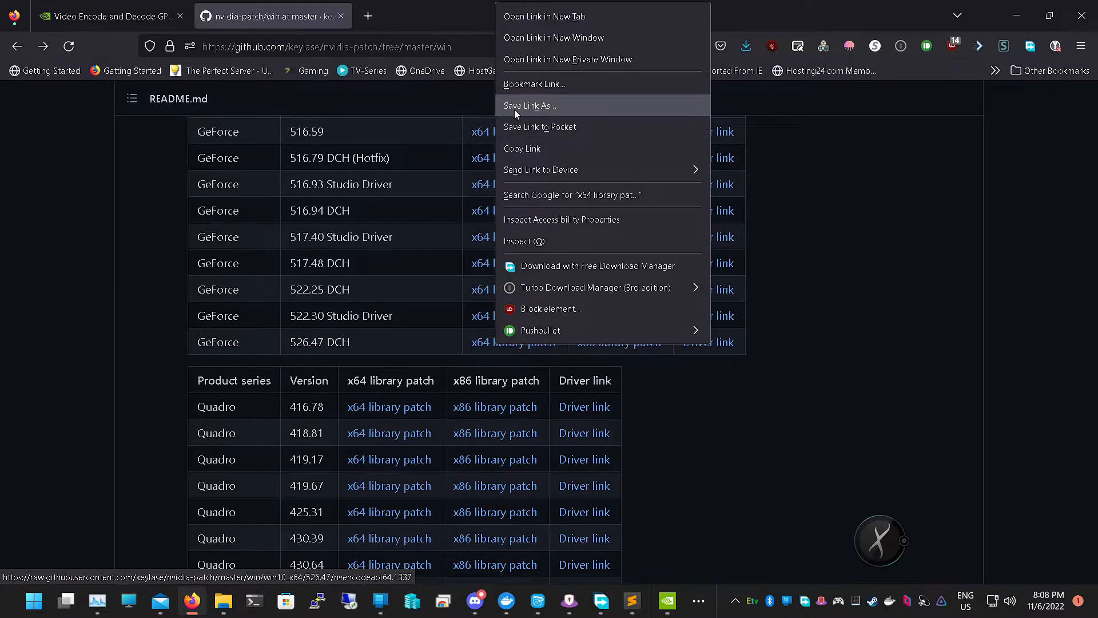
click(530, 105)
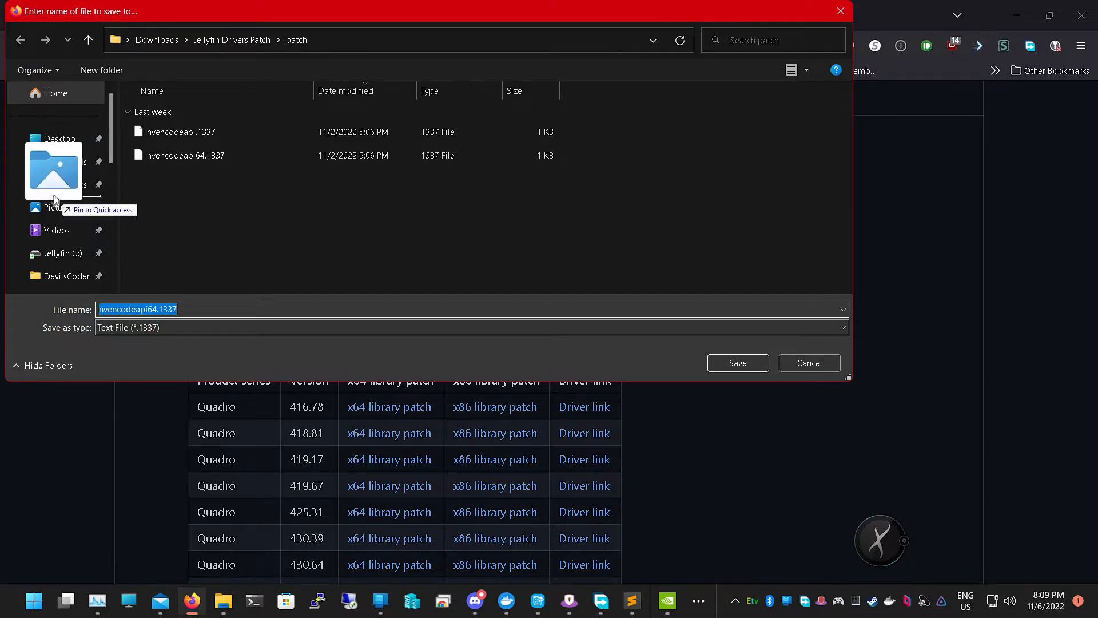
click(66, 184)
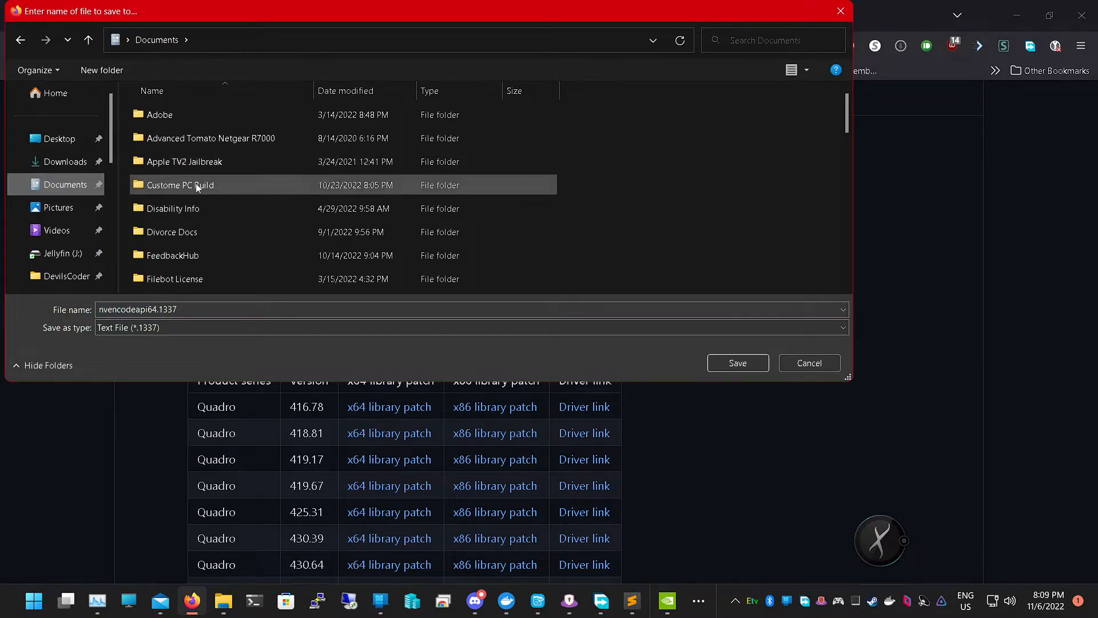
scroll(down, 3)
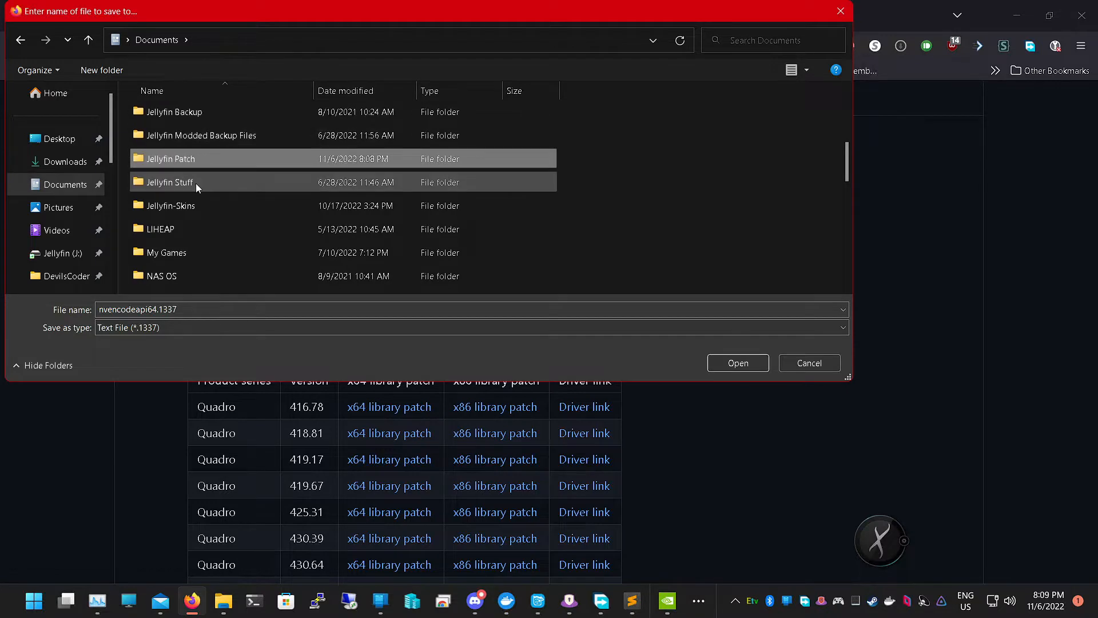
double_click(170, 158)
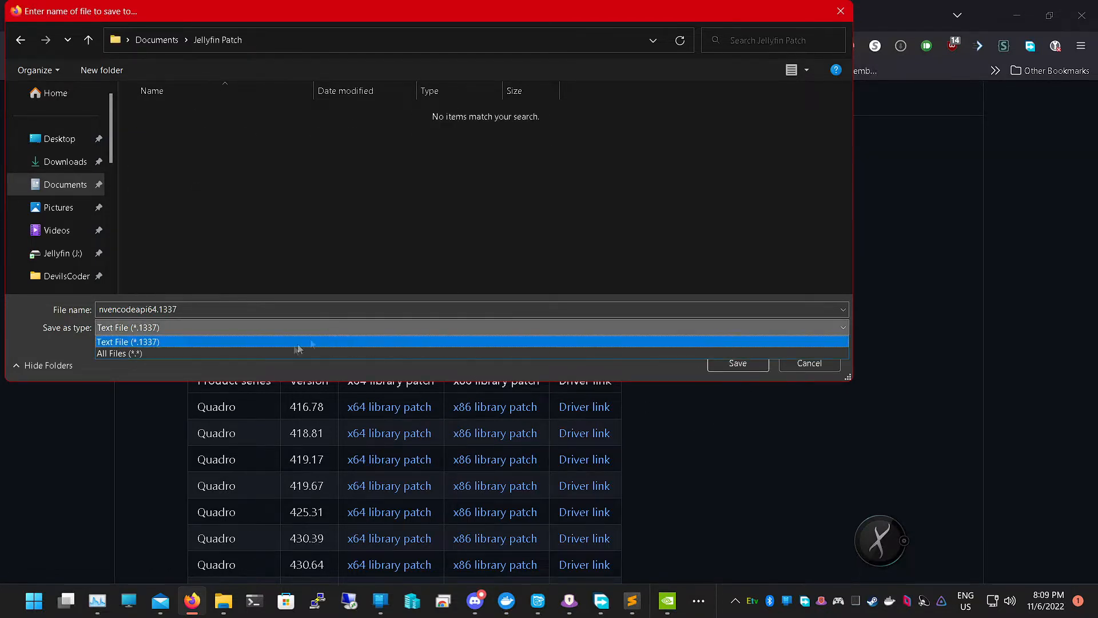
Save nvencodeapi64.1337 with type All Files (*.*) into Jellyfin Patch
click(127, 342)
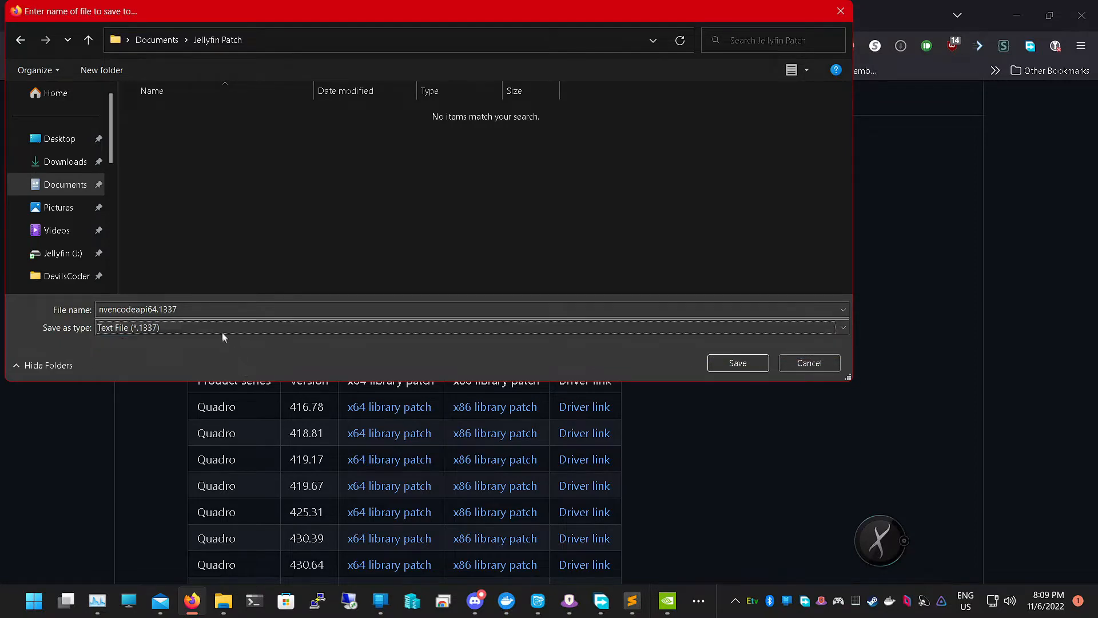
click(470, 327)
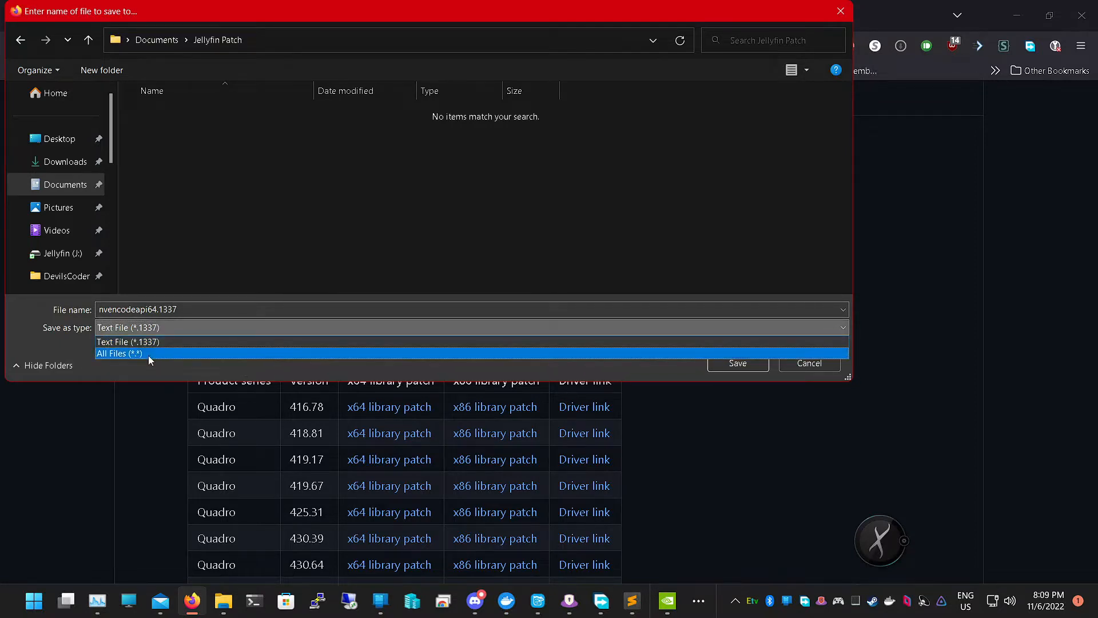
click(119, 354)
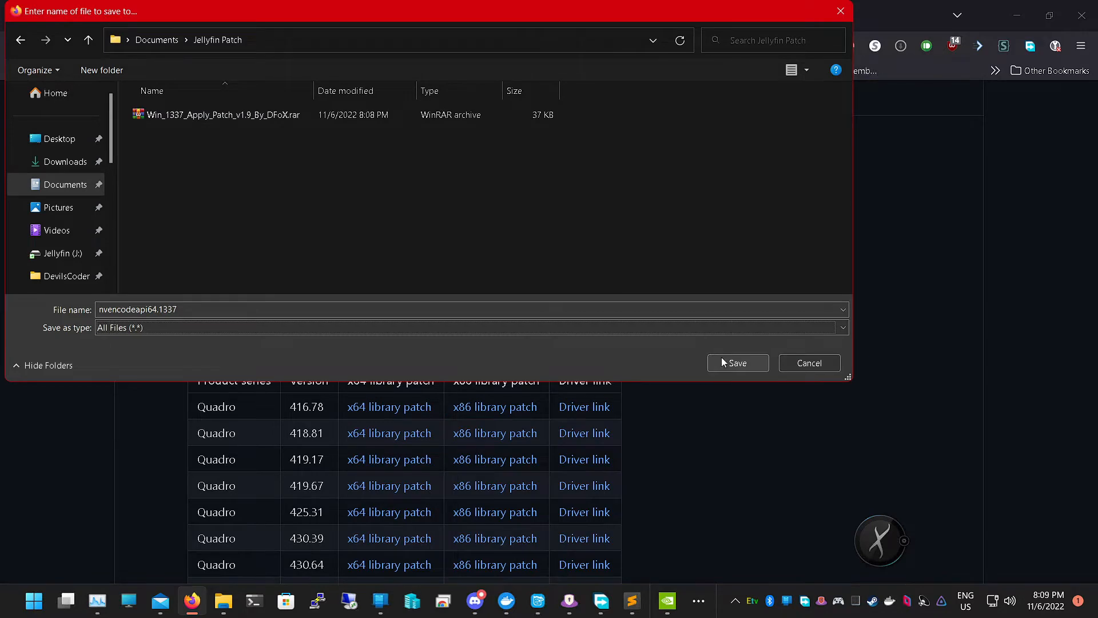
click(809, 363)
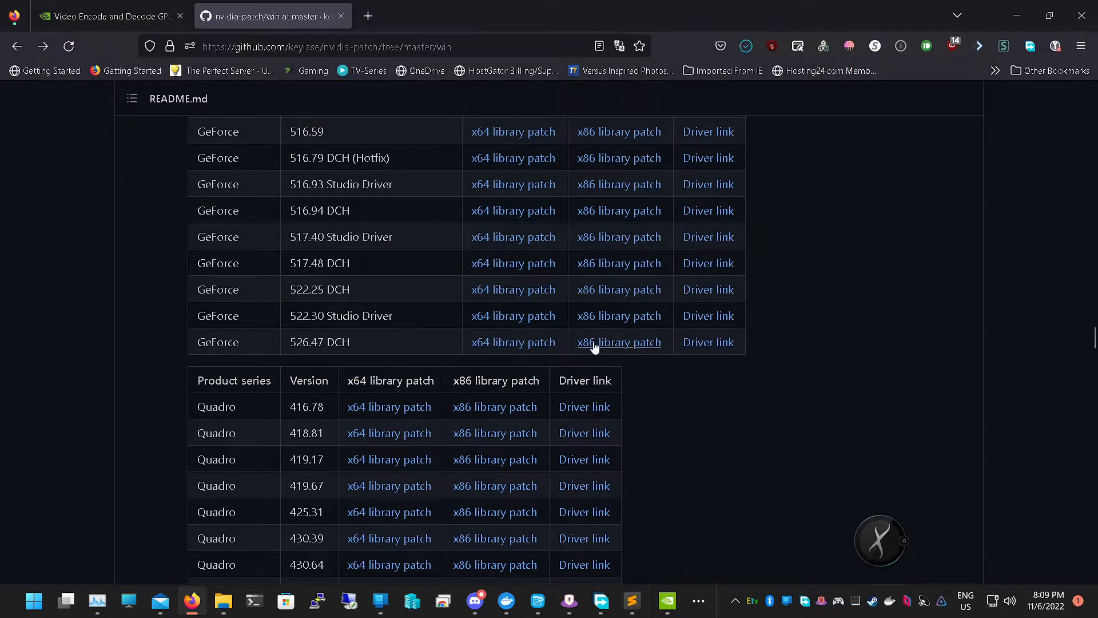
Save the 526.47 x86 library patch nvencodeapi.1337 via Save Link As into Jellyfin Patch
right_click(619, 342)
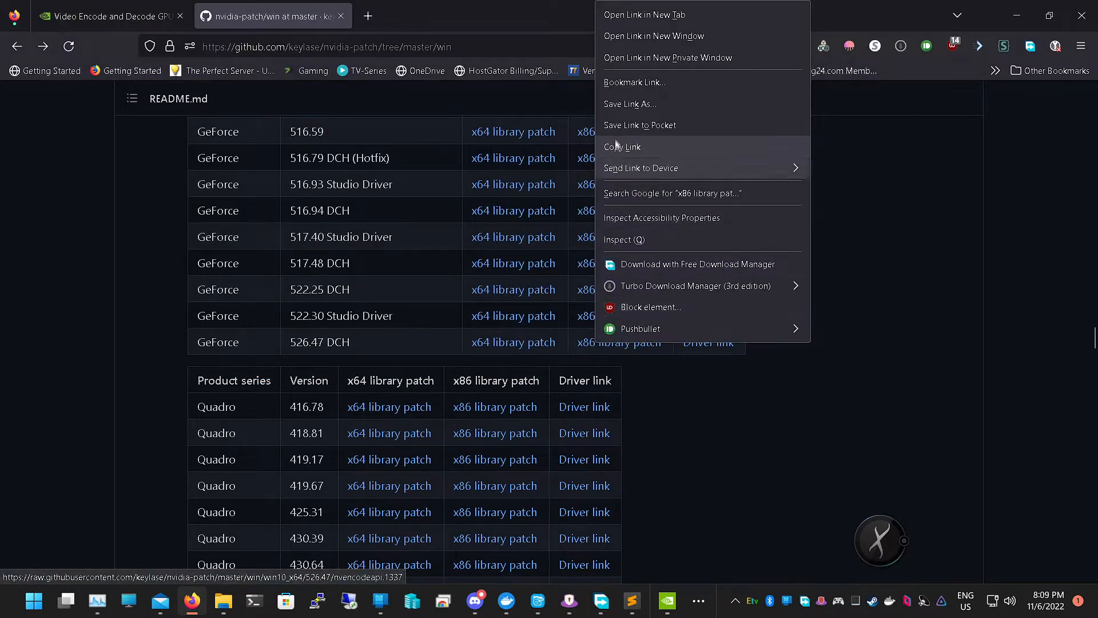
click(629, 104)
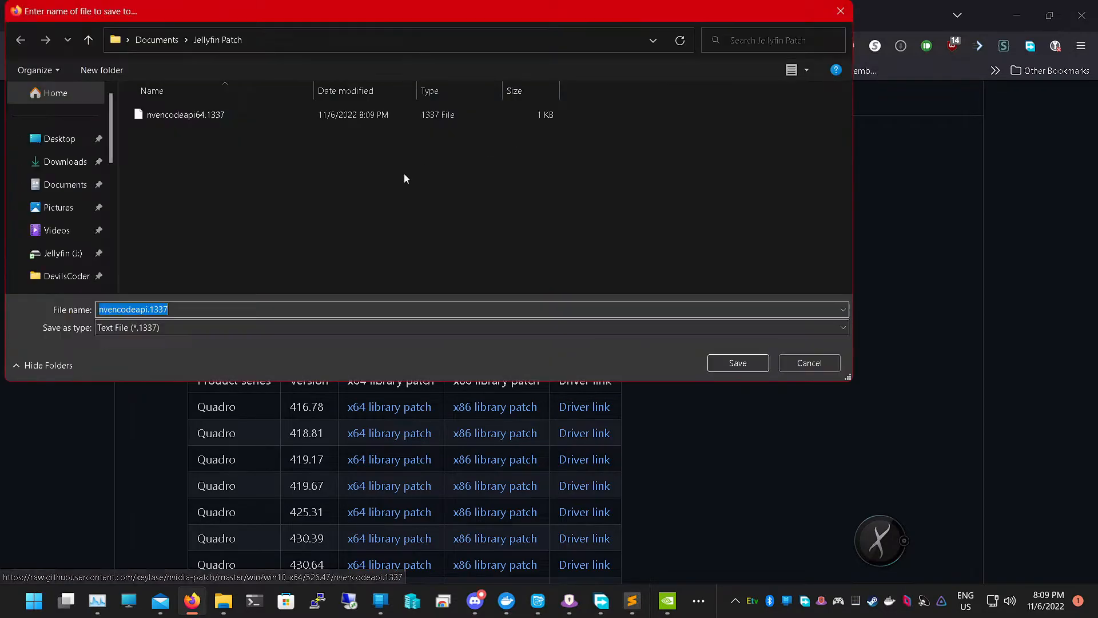
click(809, 363)
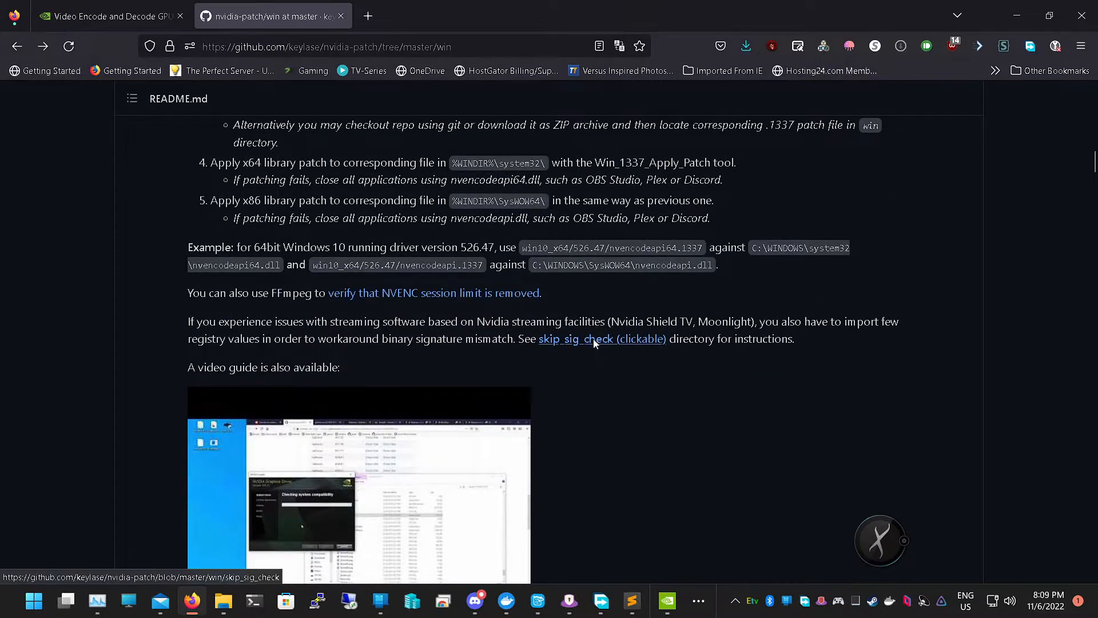
Save Link As on the skip_sig_check link and browse to Documents\Jellyfin Patch
right_click(591, 339)
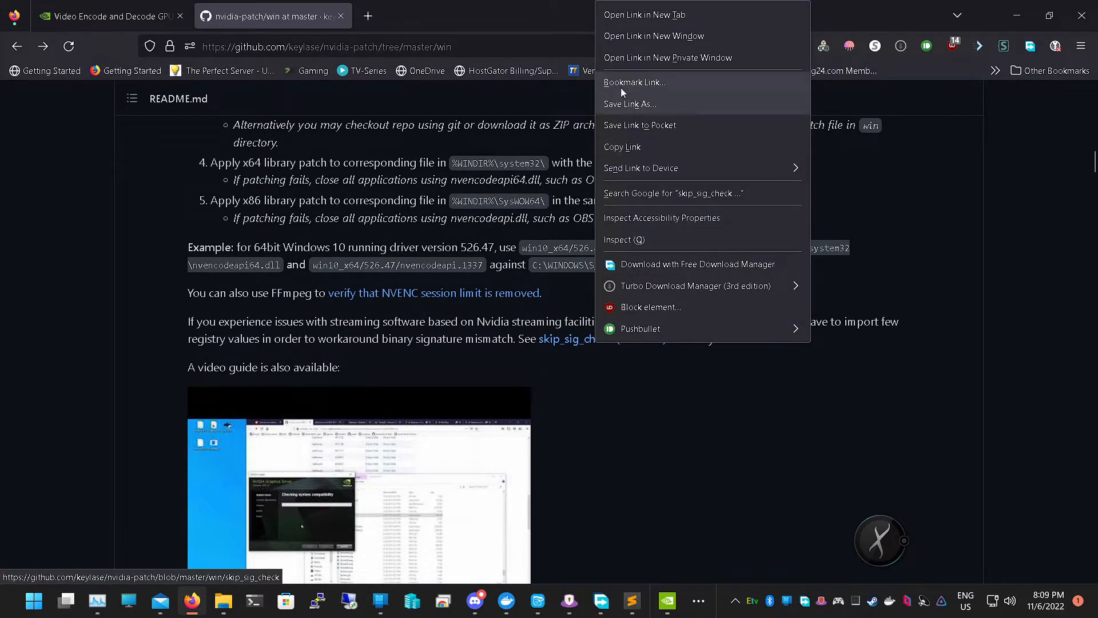
click(629, 104)
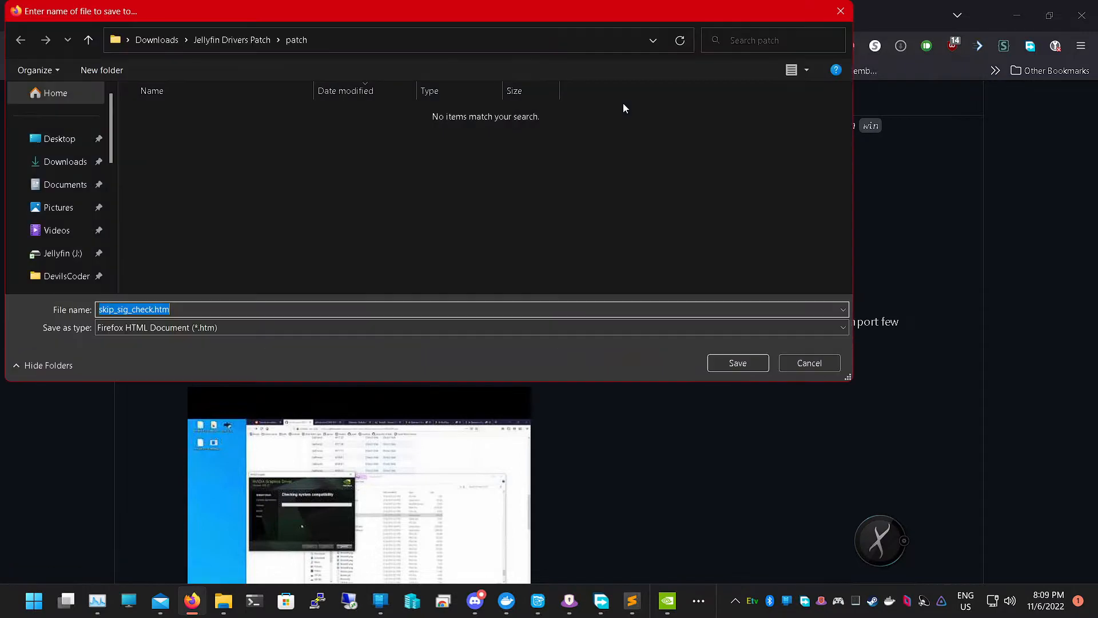
mouse_move(139, 197)
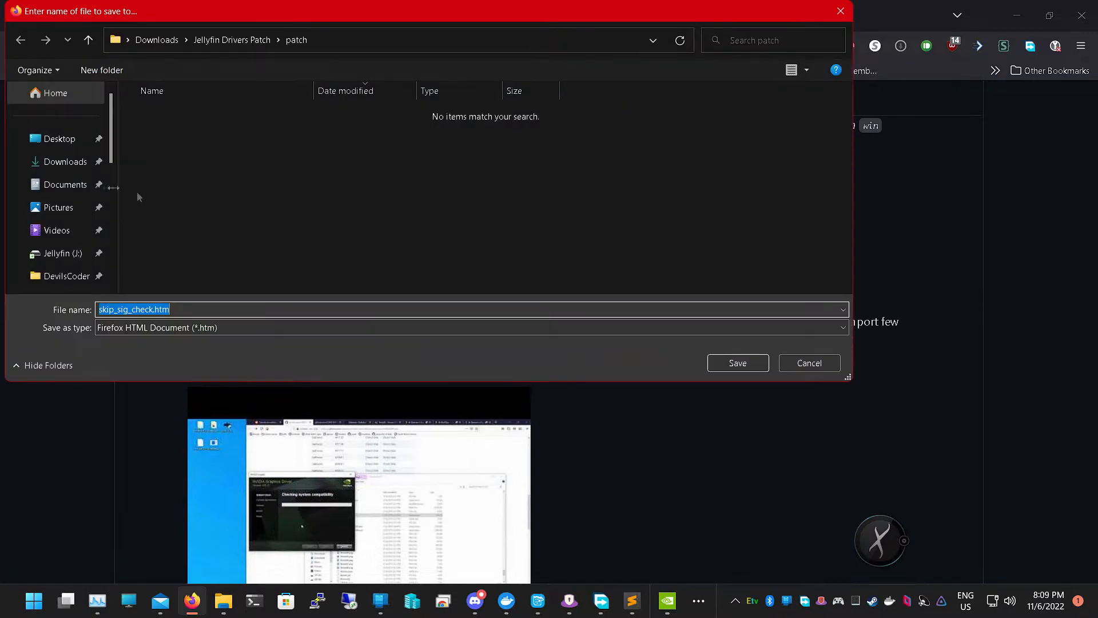
click(65, 185)
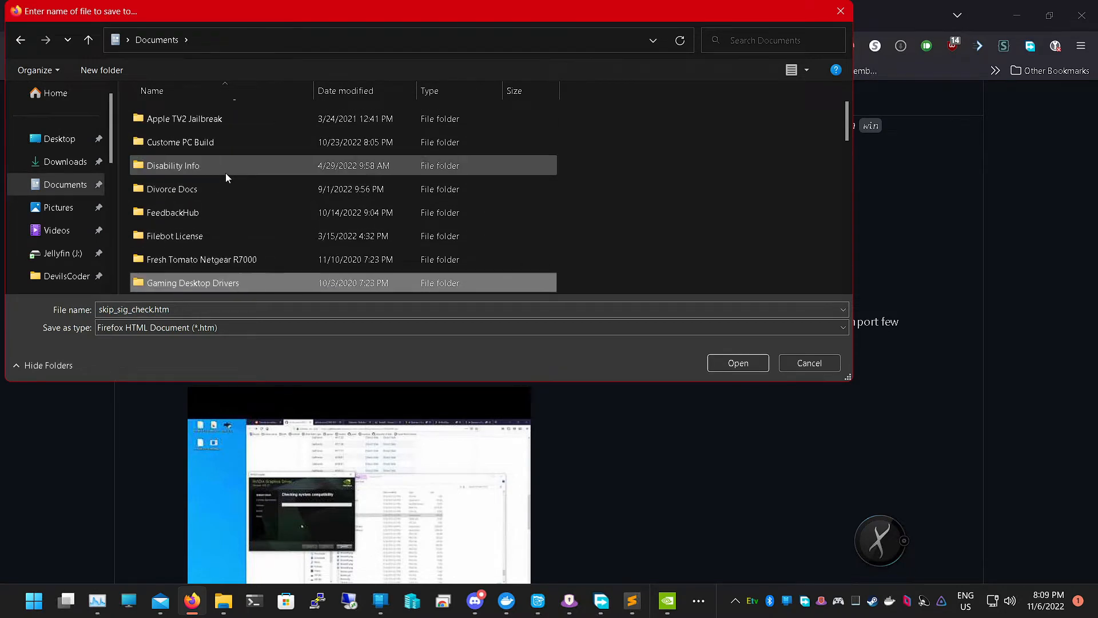
double_click(195, 164)
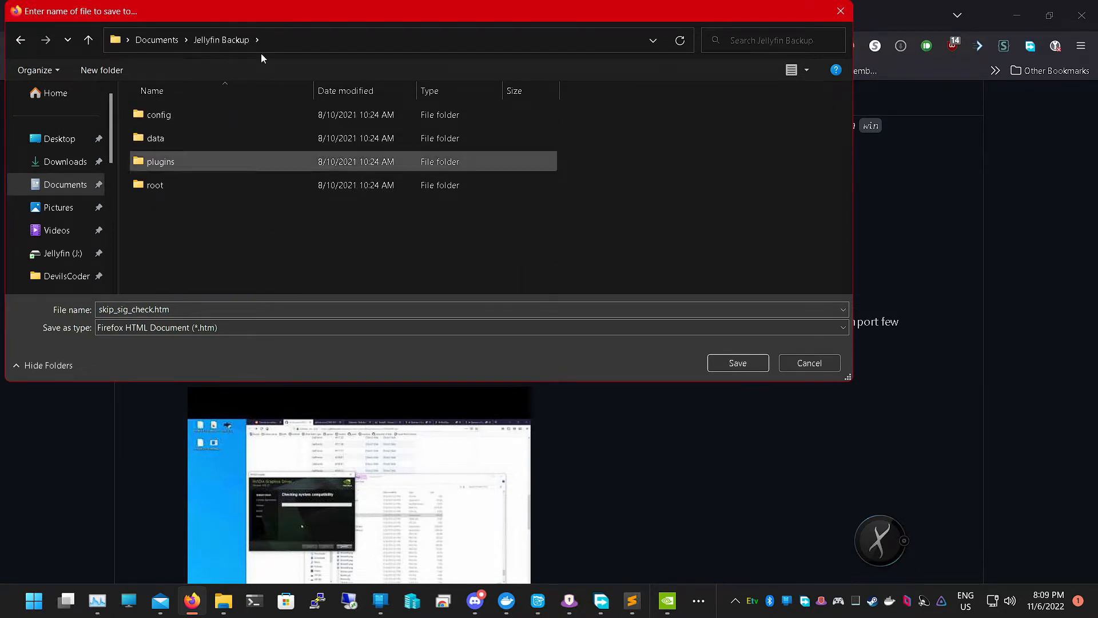
click(157, 40)
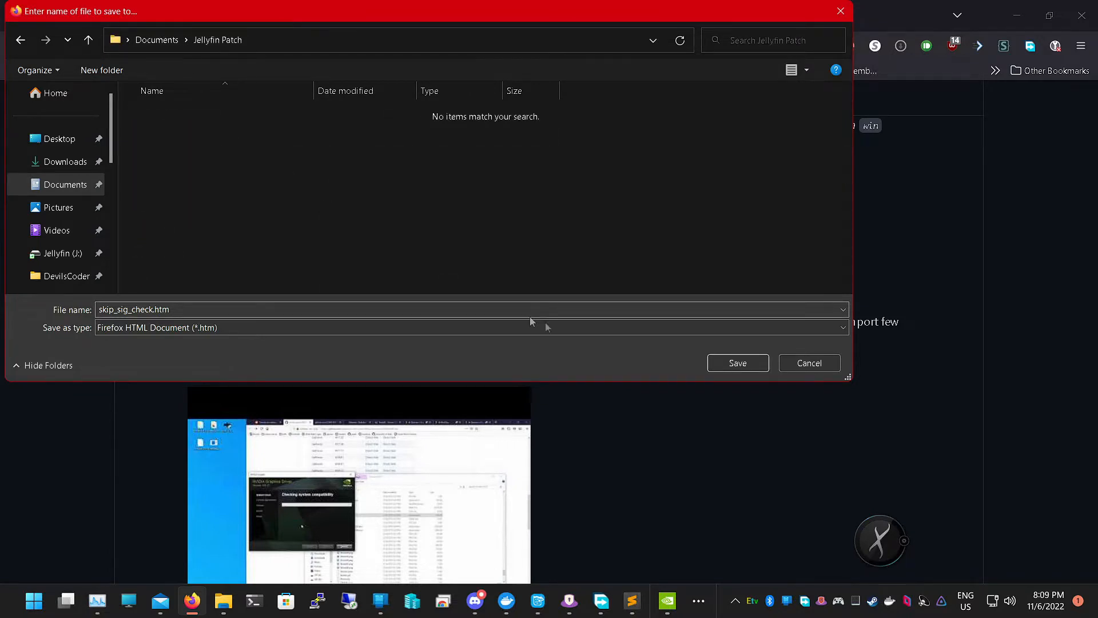
Save skip_sig_check.htm with type All Files into Jellyfin Patch
click(840, 327)
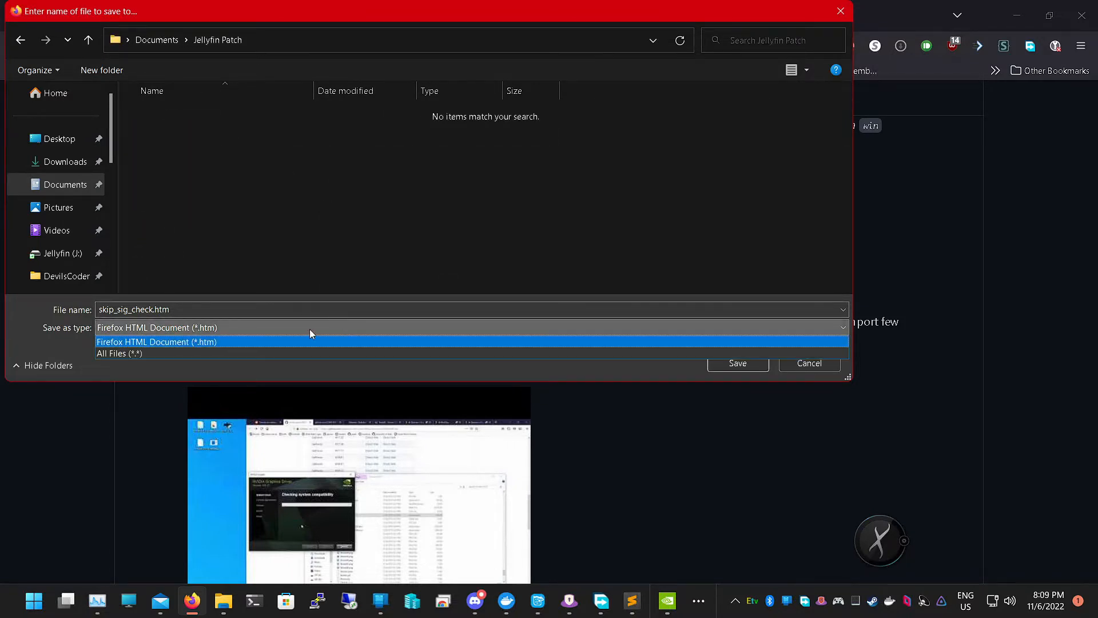
click(119, 354)
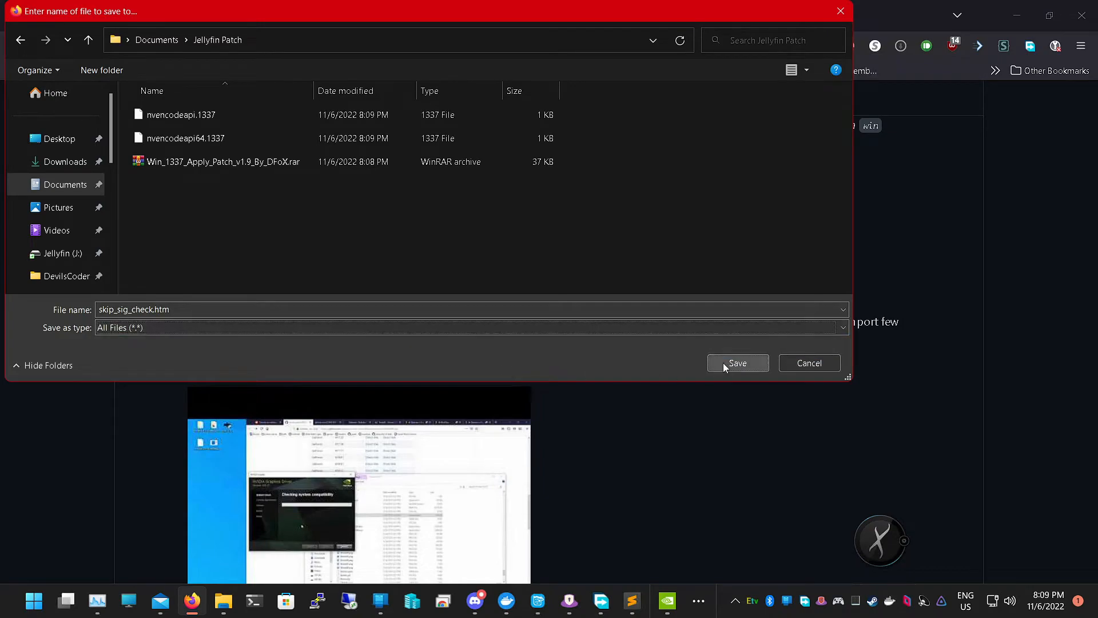
click(737, 362)
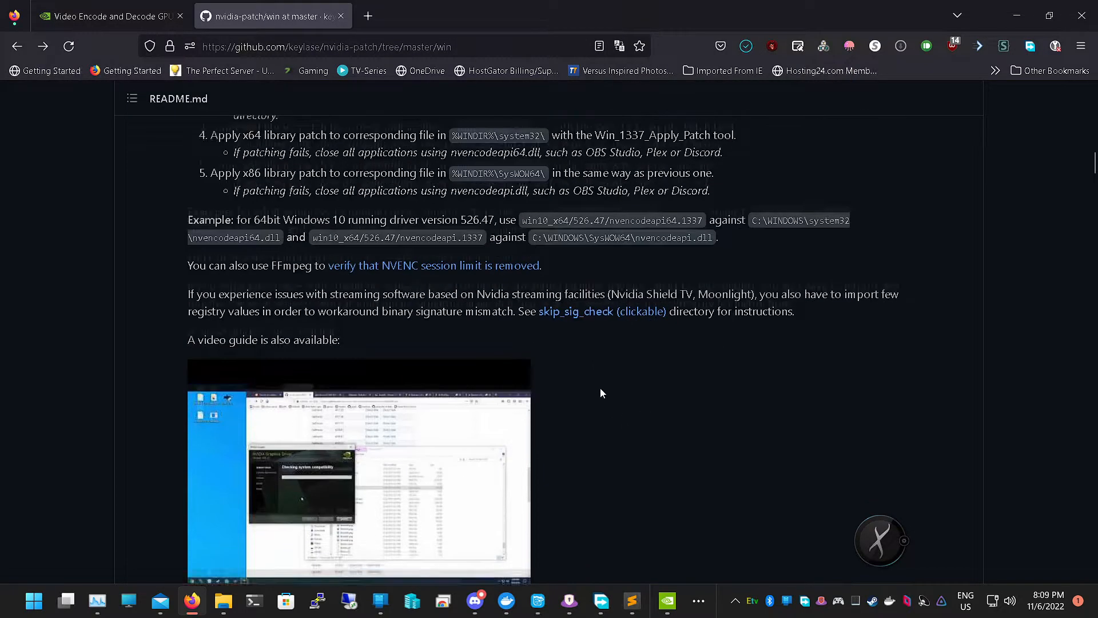
scroll(down, 3)
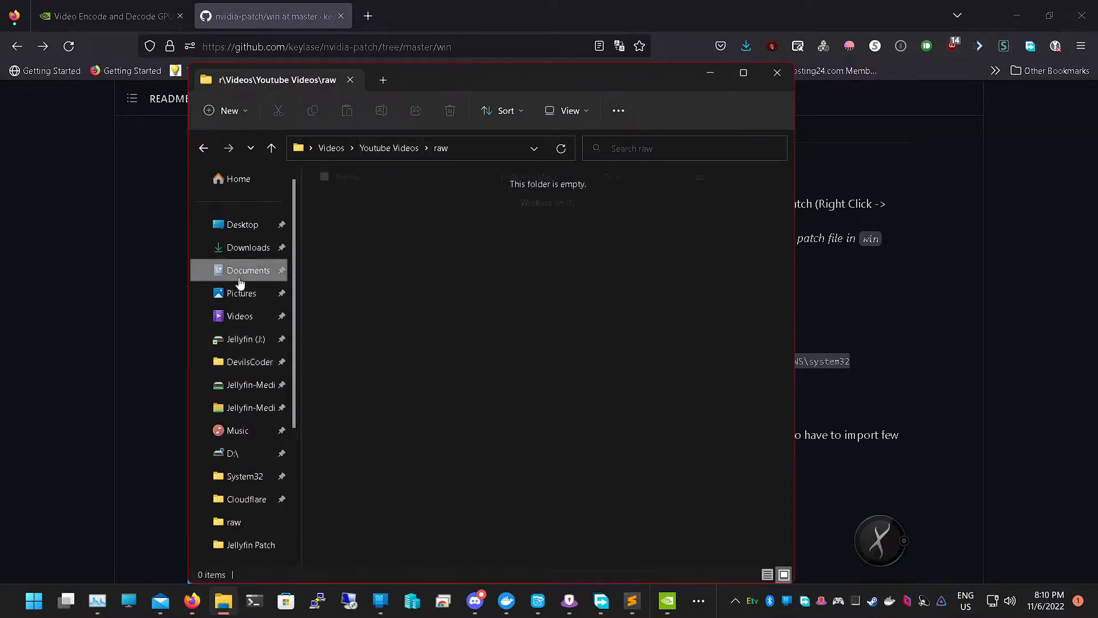
Verify Documents\Jellyfin Patch holds both .1337 patches, skip_sig_check.htm and the archive, then close Explorer
click(248, 270)
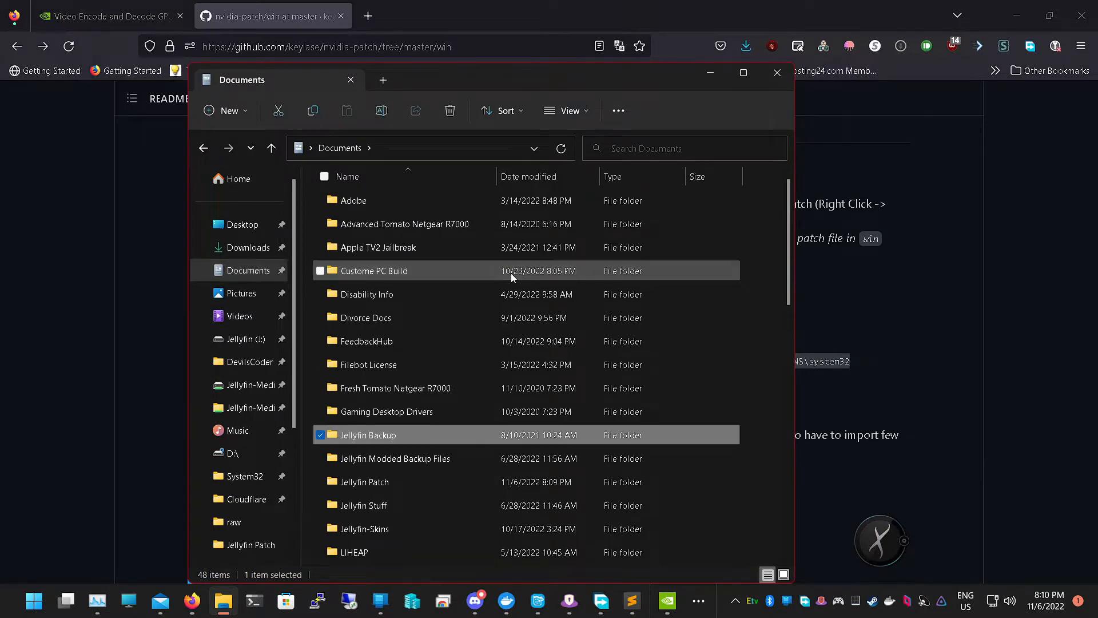
double_click(365, 481)
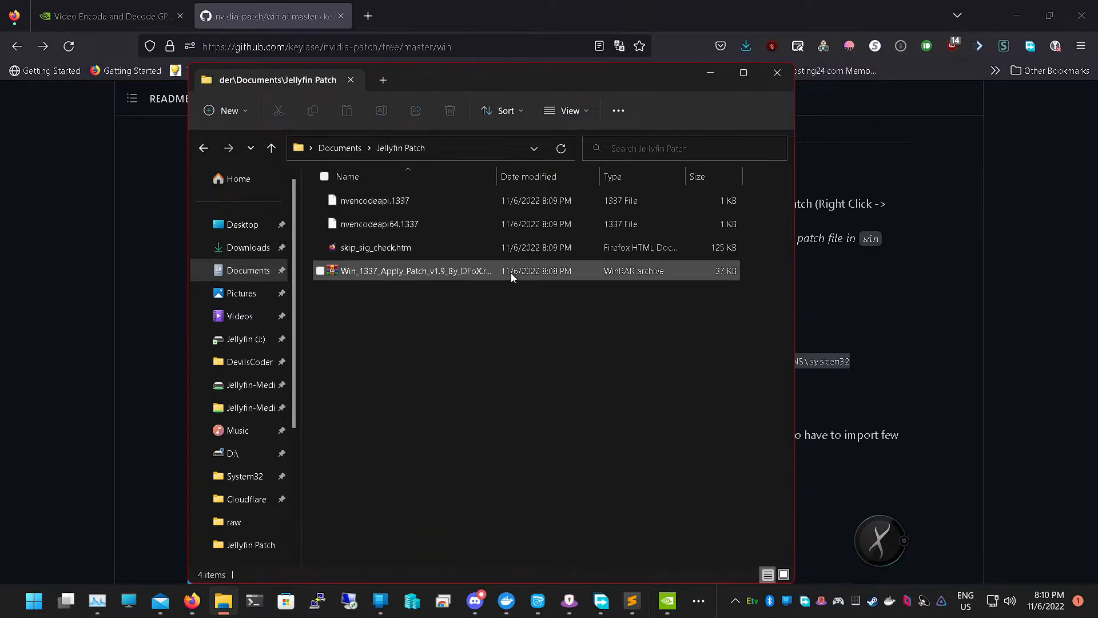
click(375, 247)
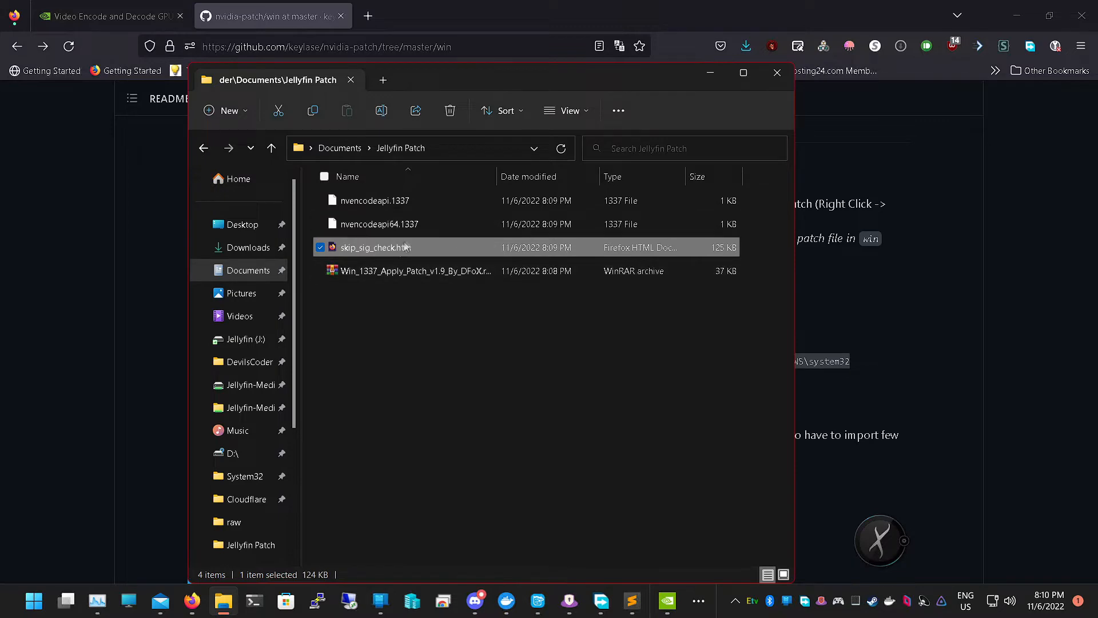
click(779, 327)
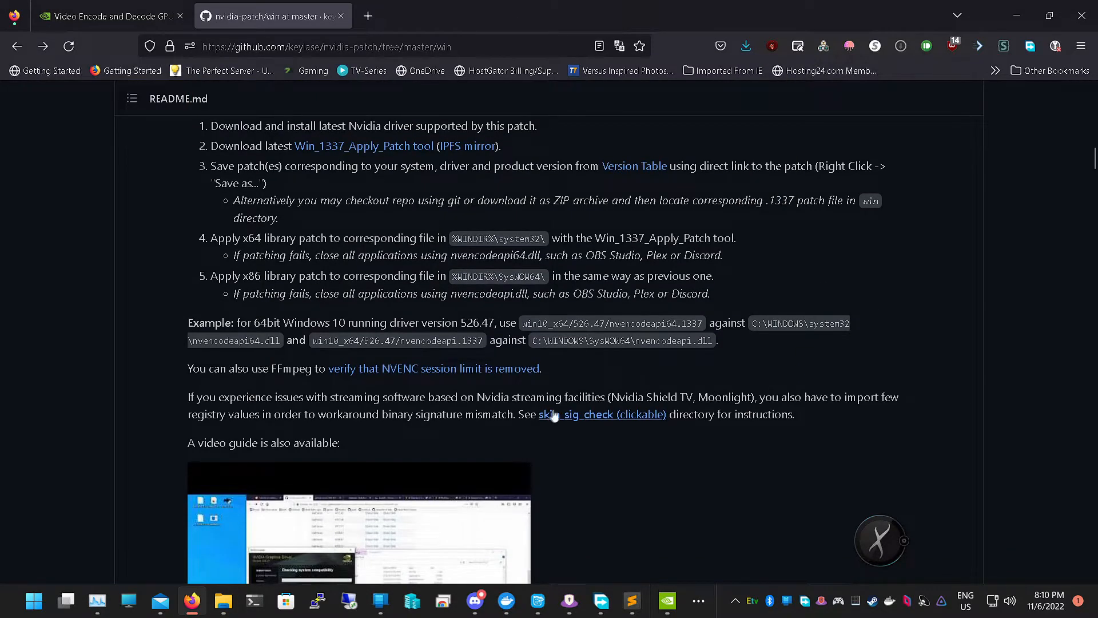
From the skip_sig_check directory page, save skip_sig_check.reg into Jellyfin Patch
click(574, 414)
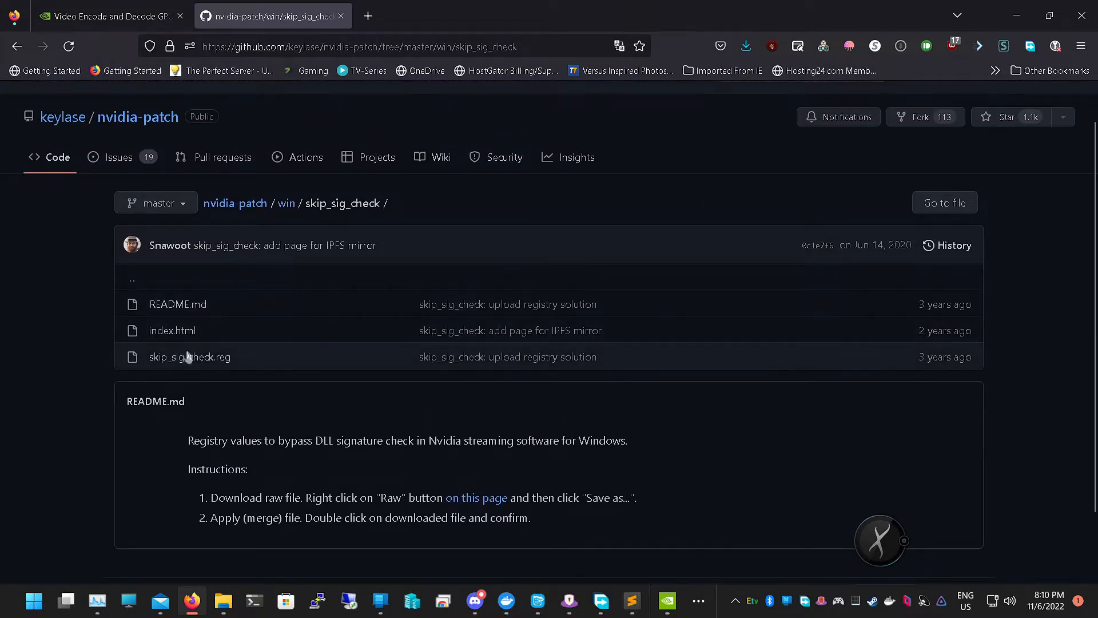
mouse_move(188, 357)
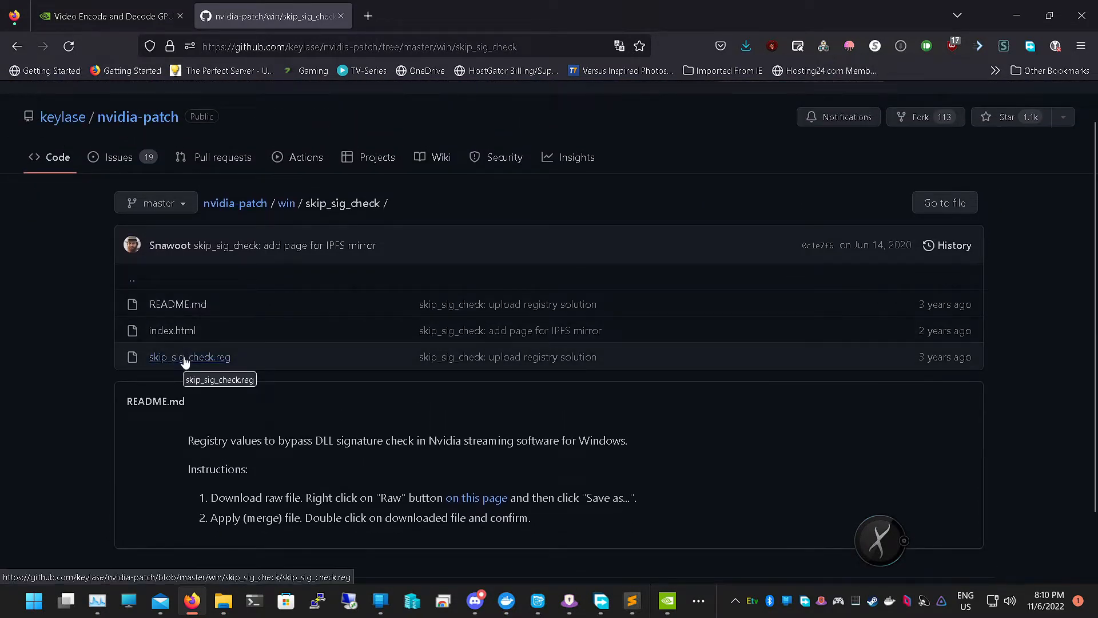
right_click(188, 357)
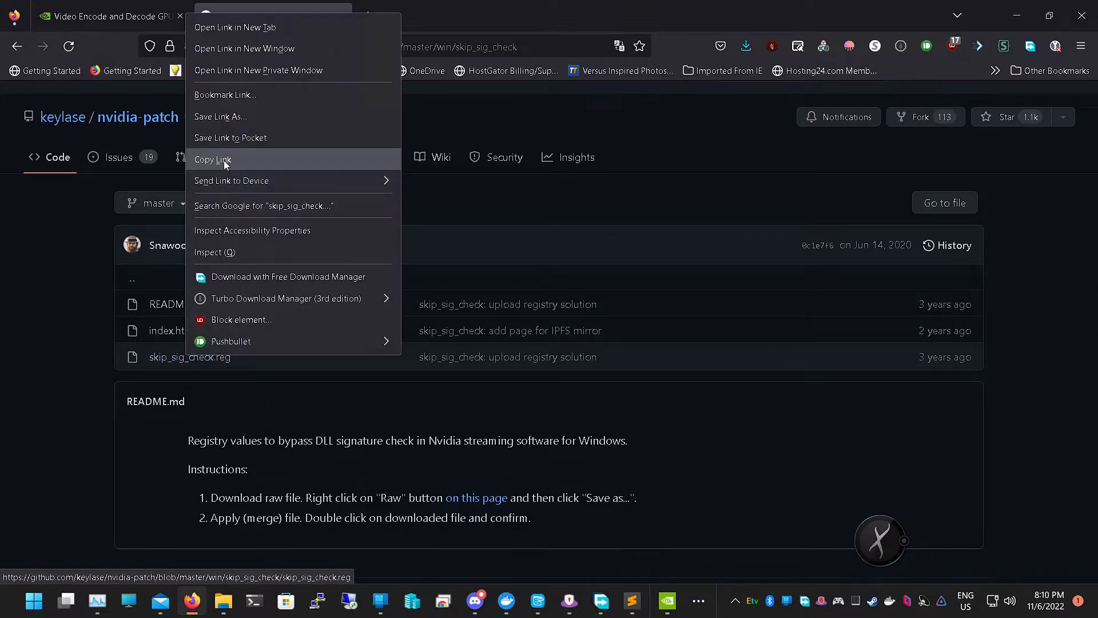
click(220, 117)
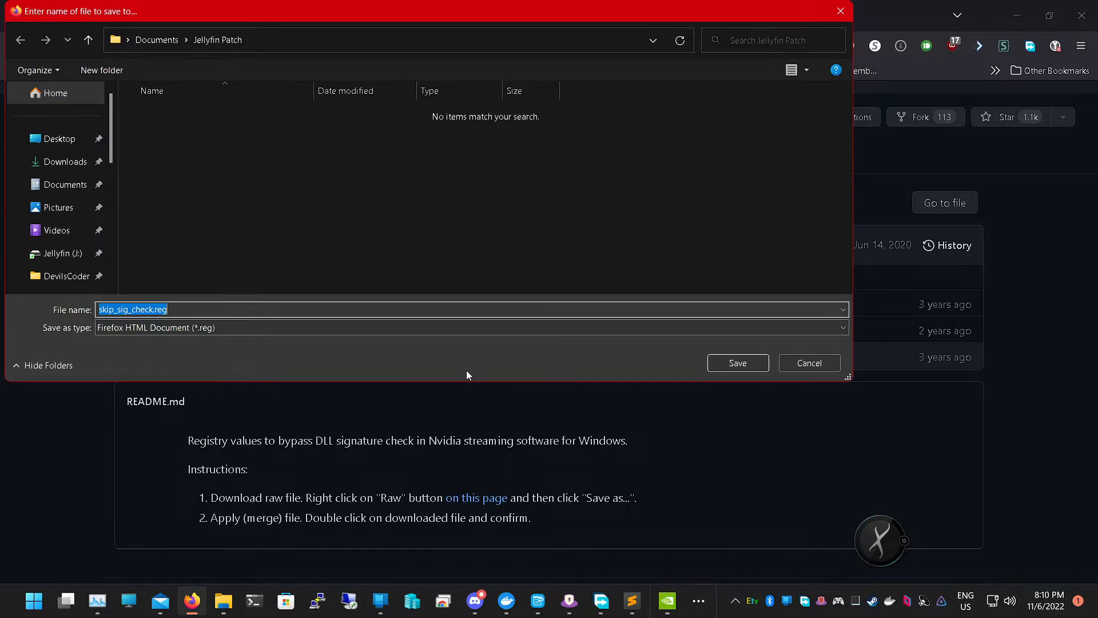
click(469, 327)
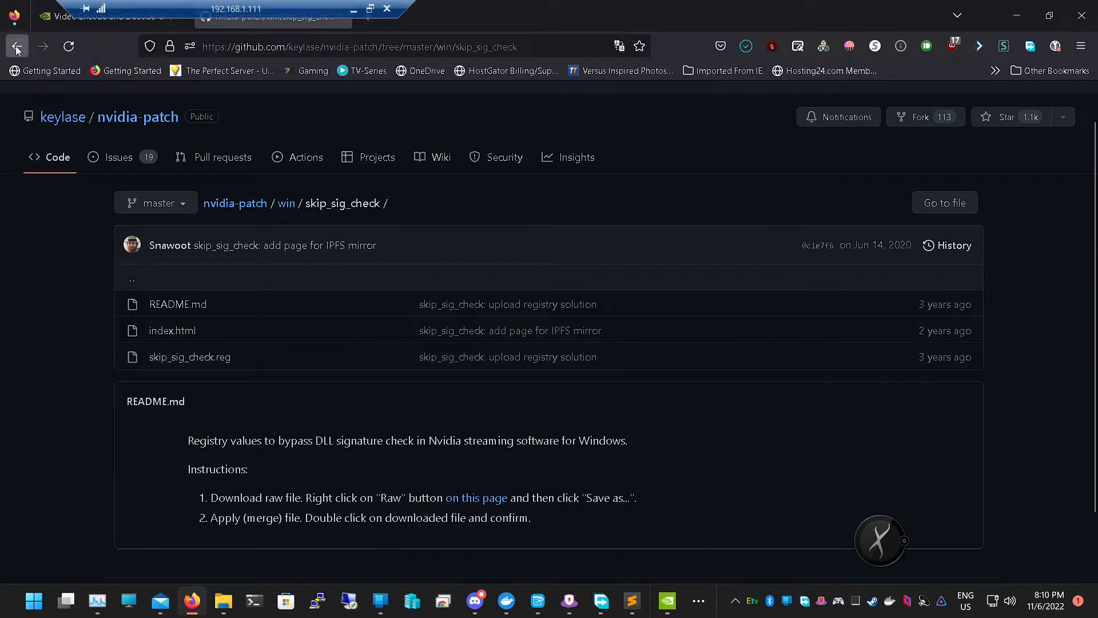
Run skip_sig_check.reg from Jellyfin Patch, approving Install anyway and the UAC prompt
click(17, 46)
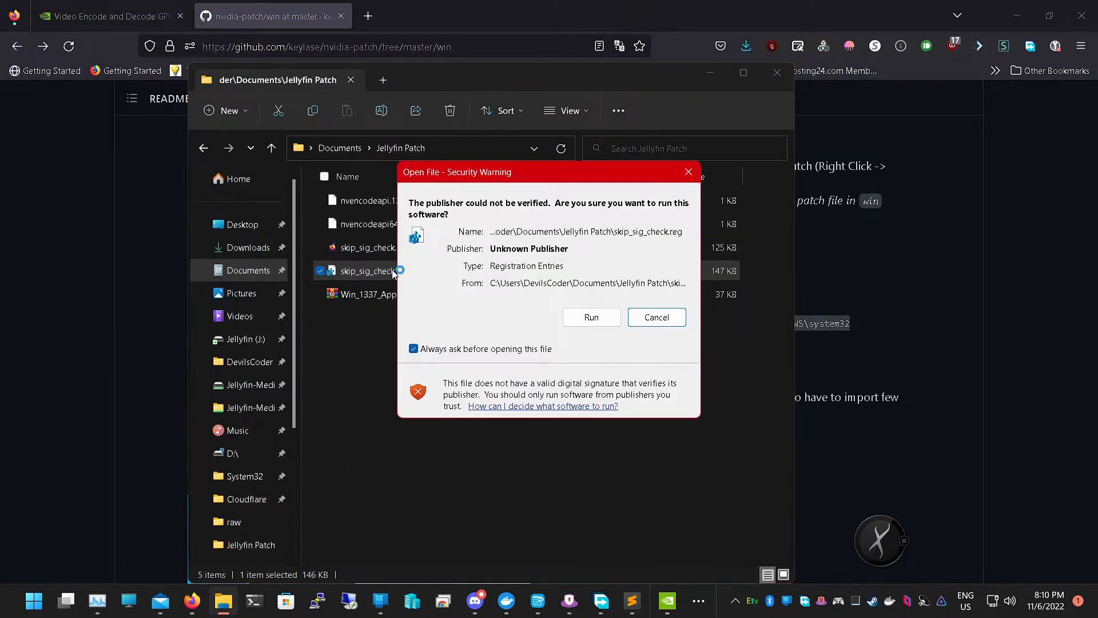
click(590, 317)
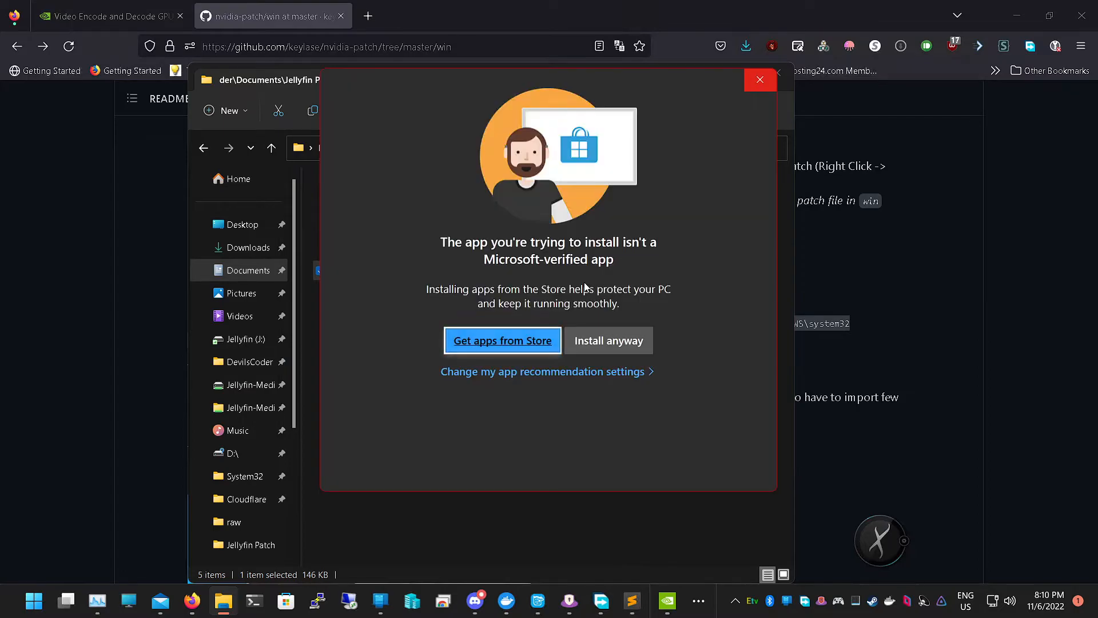
click(607, 340)
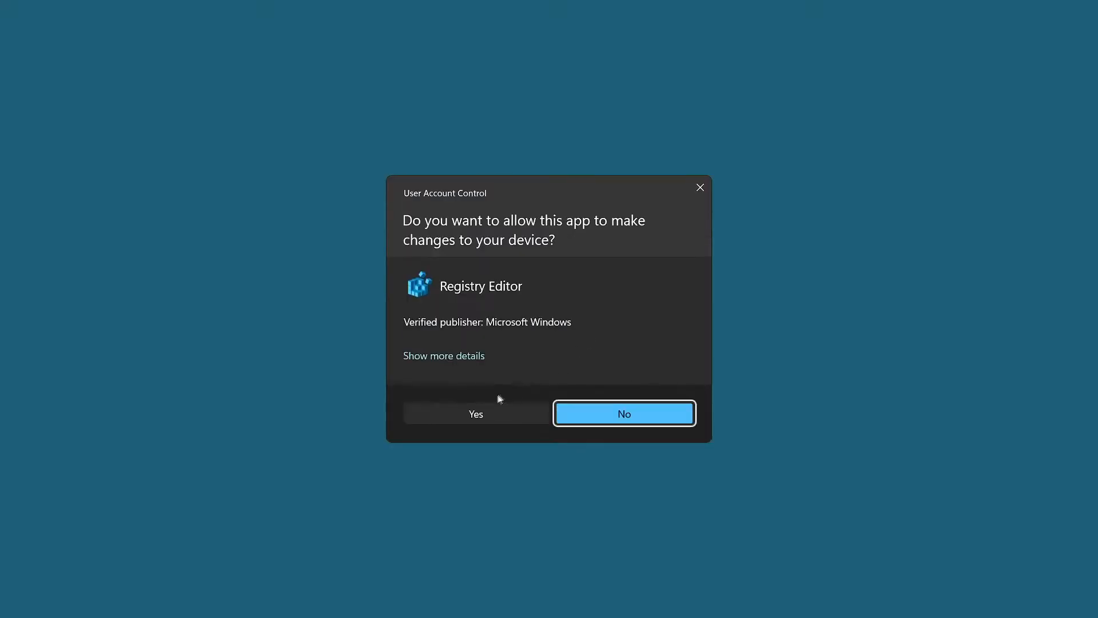
click(476, 412)
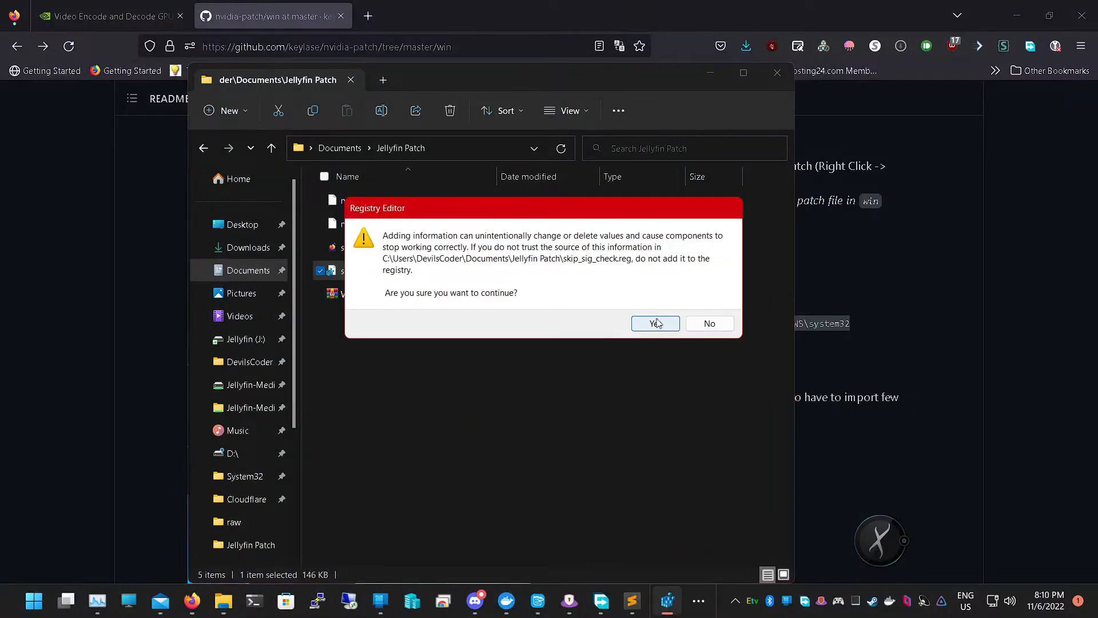
Confirm the import, dismiss the 'not a registry script' error, and bring up extraction options for the patch archive
click(651, 322)
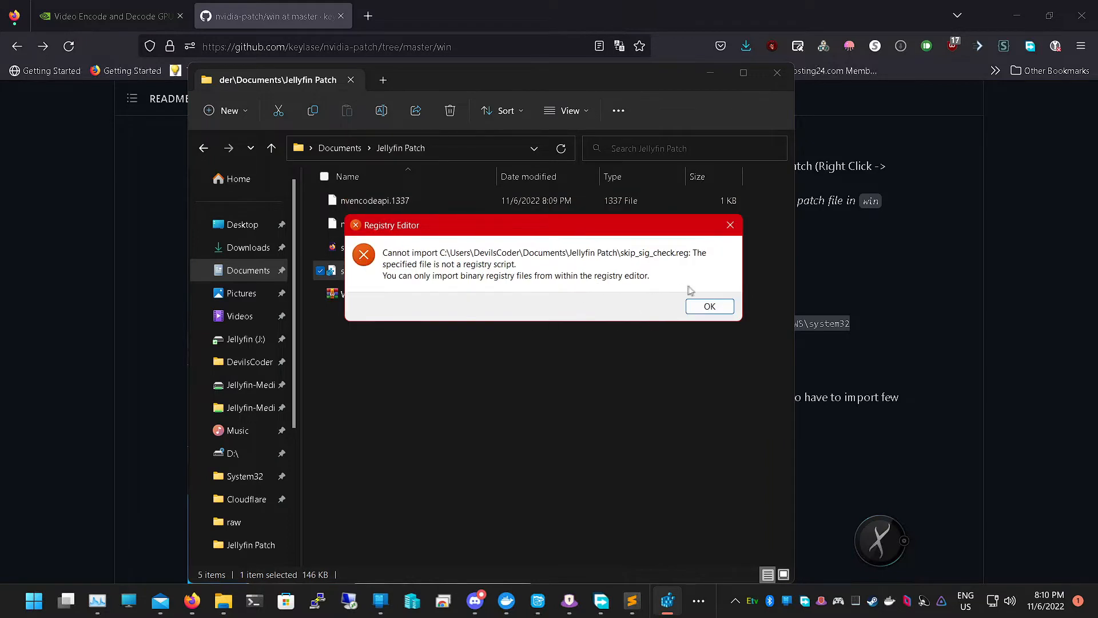
click(709, 307)
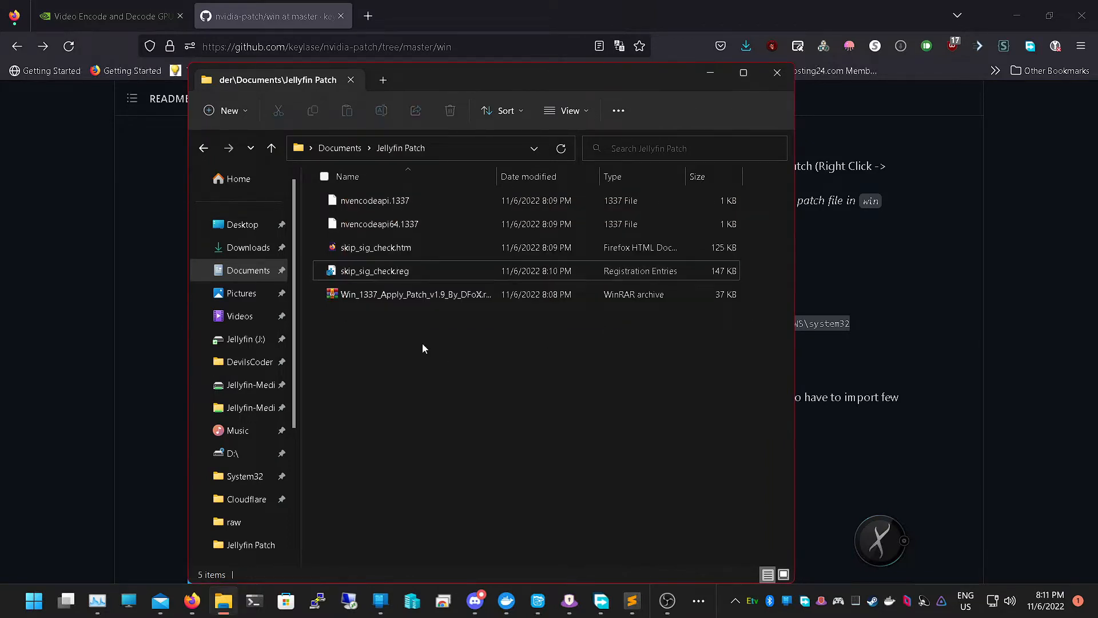
click(374, 270)
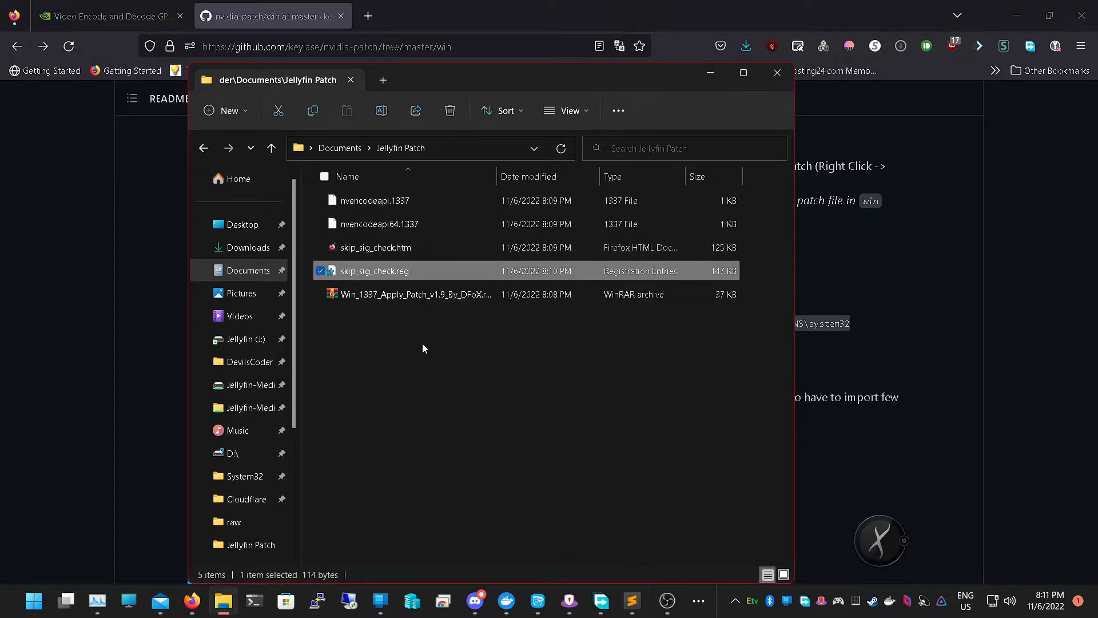
right_click(413, 294)
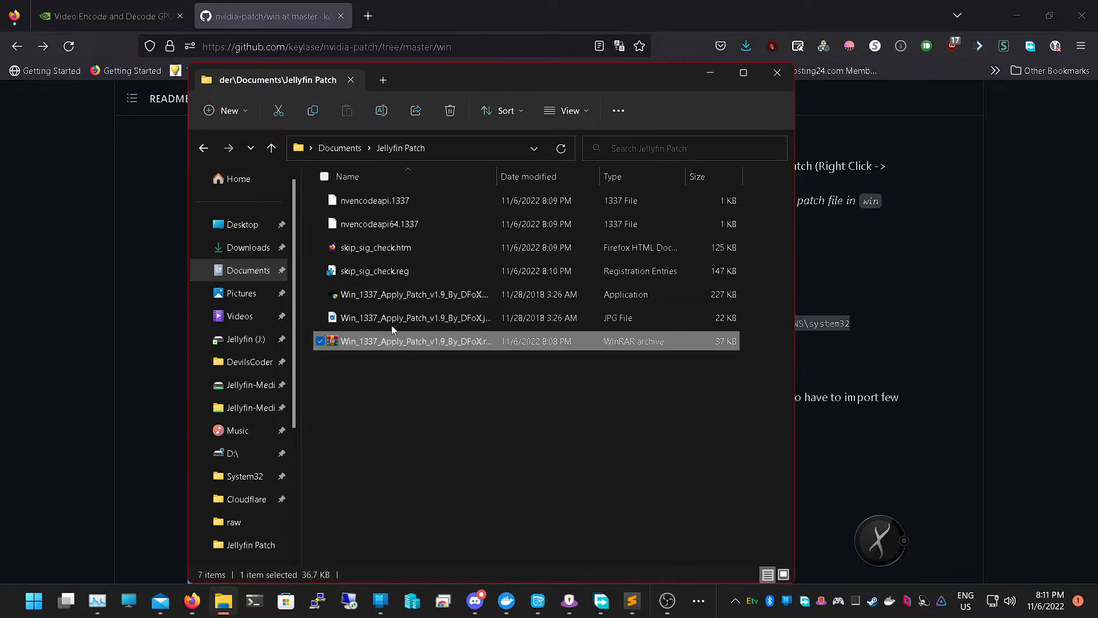
Launch the extracted Win 1337 Apply Patch v1.9 executable, approving UAC
click(413, 294)
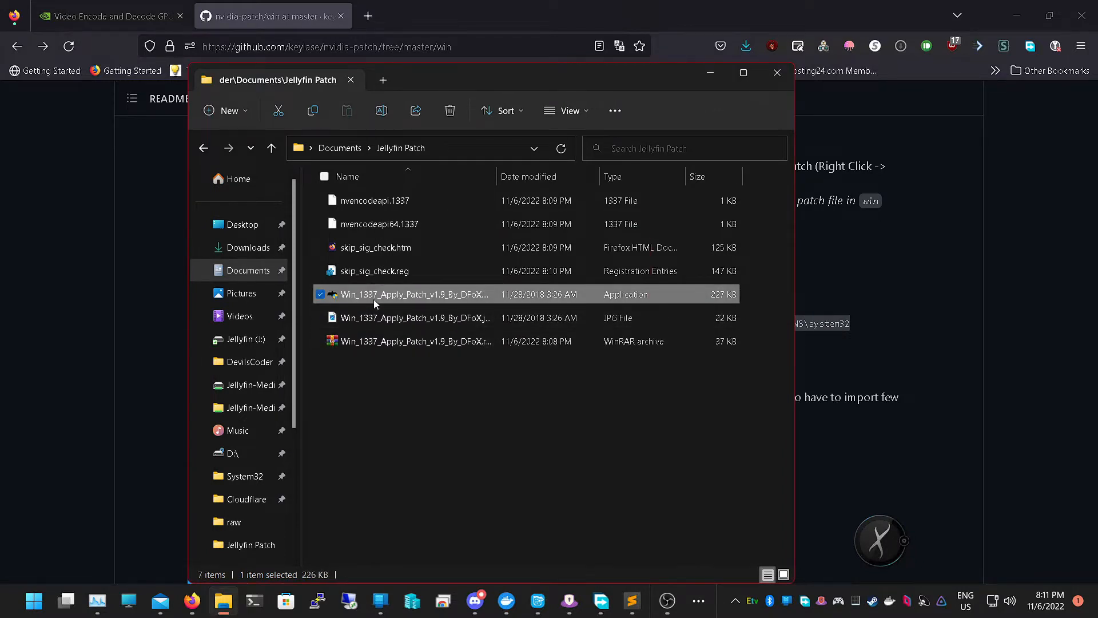
double_click(413, 294)
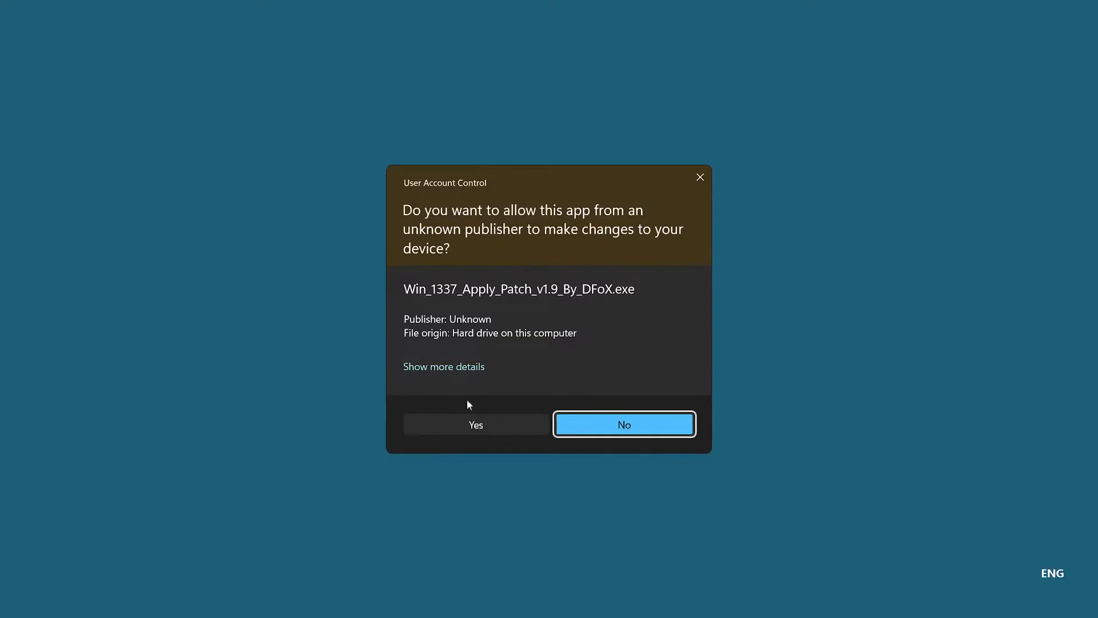
click(476, 423)
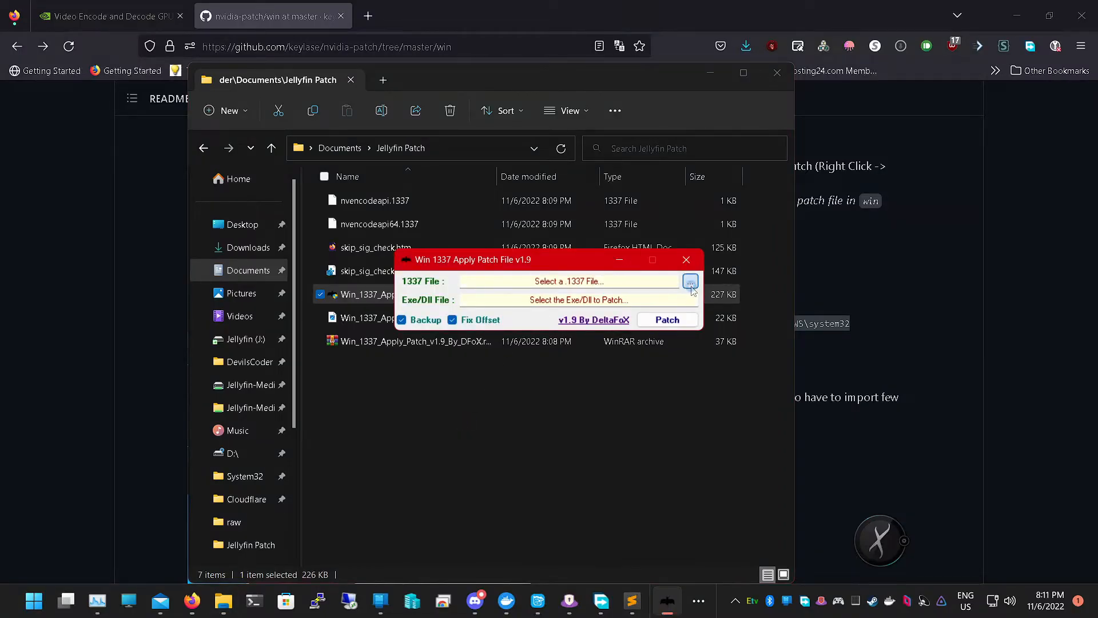
Load nvencodeapi64.1337 as the patch and C:\Windows\System32\nvEncodeAPI64.dll as the target
click(690, 282)
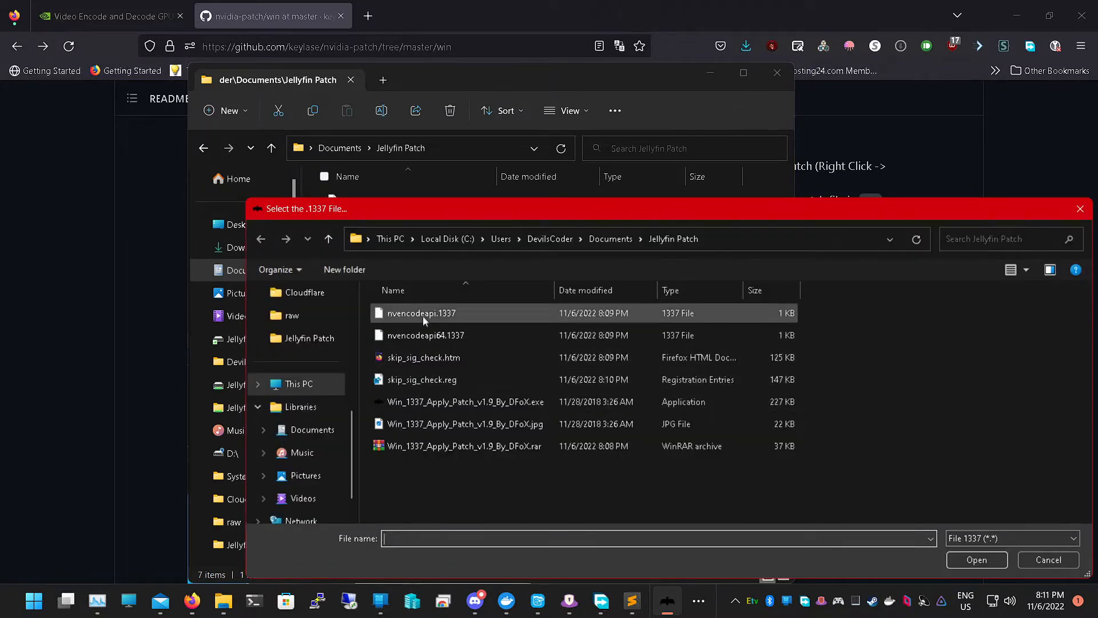
click(426, 335)
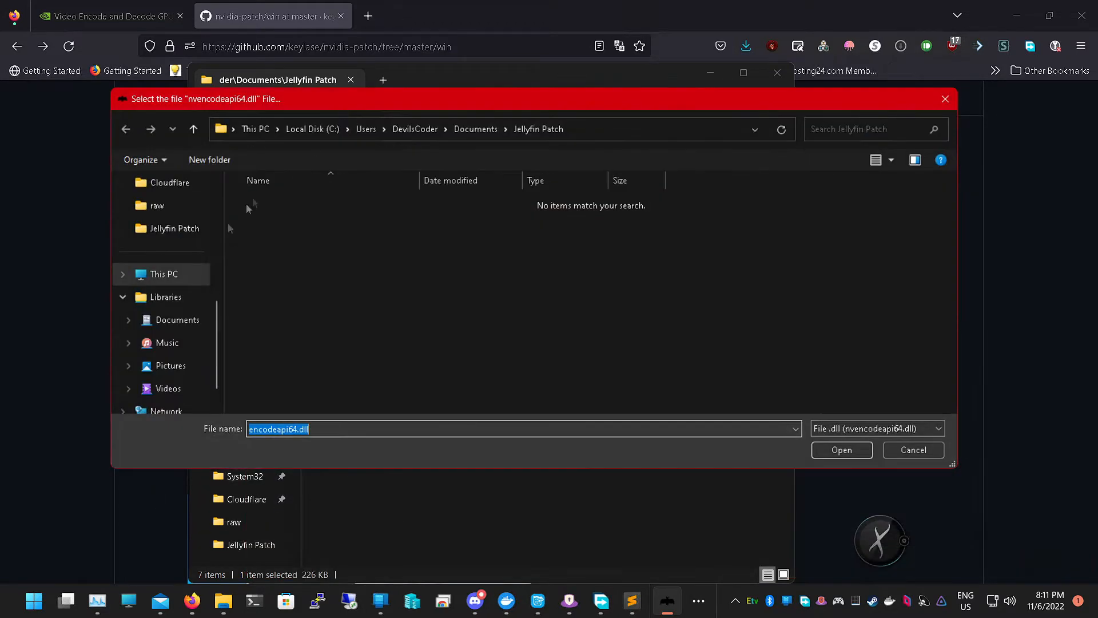
mouse_move(223, 311)
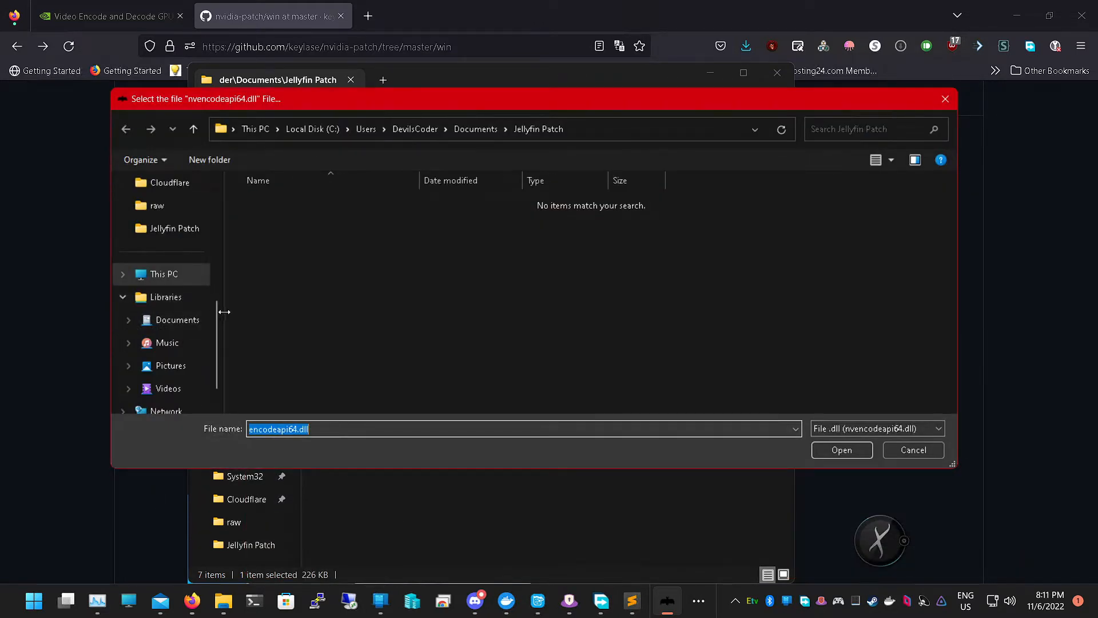
click(164, 274)
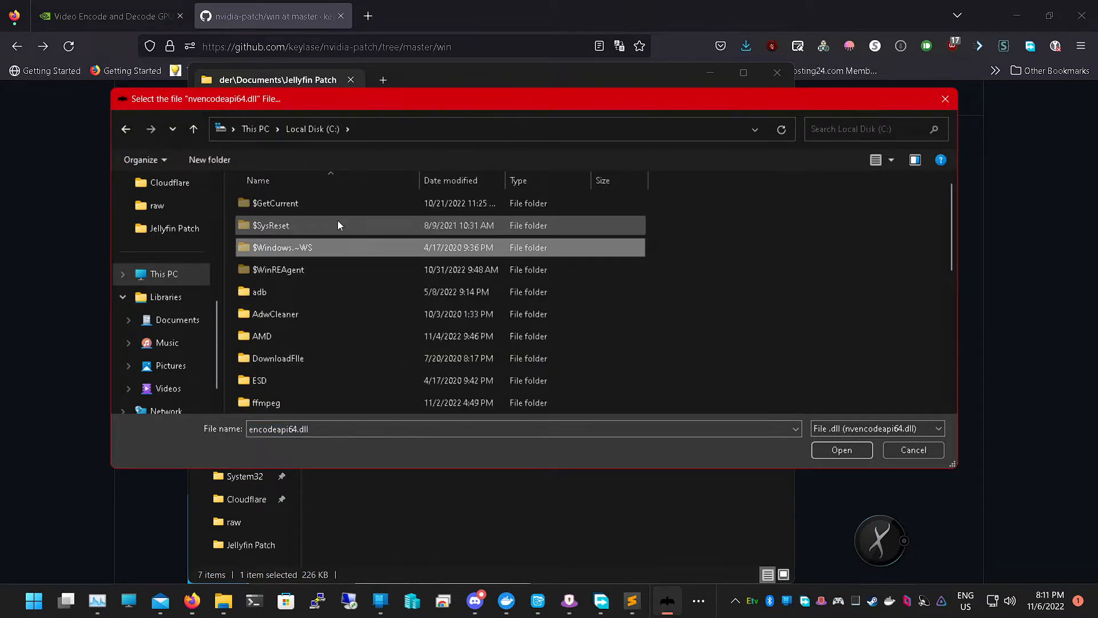
scroll(down, 3)
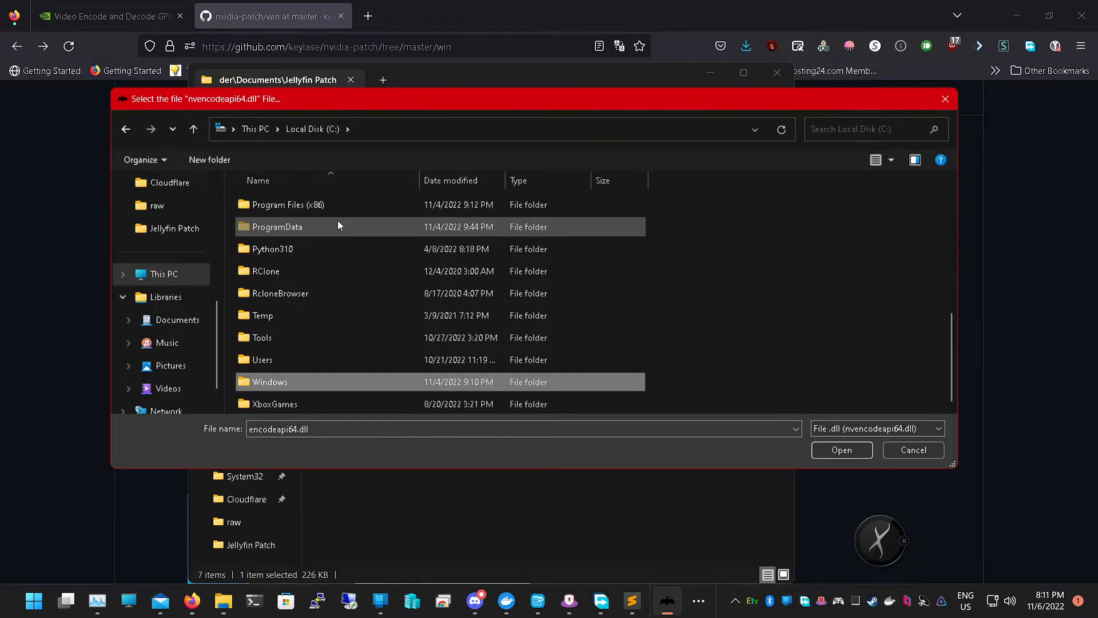
double_click(269, 382)
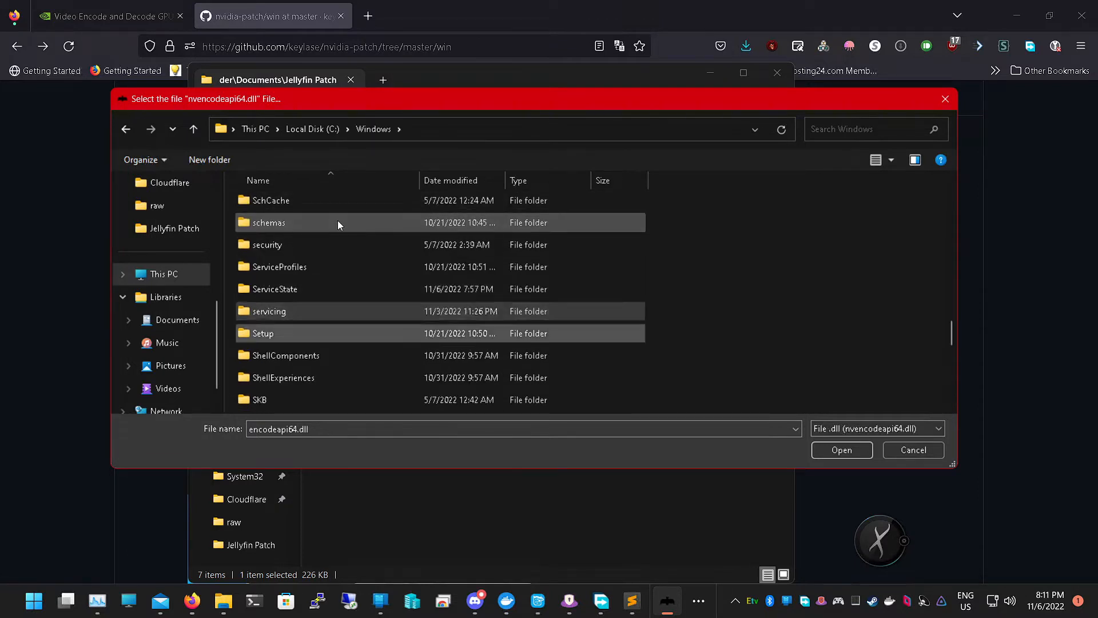
scroll(down, 3)
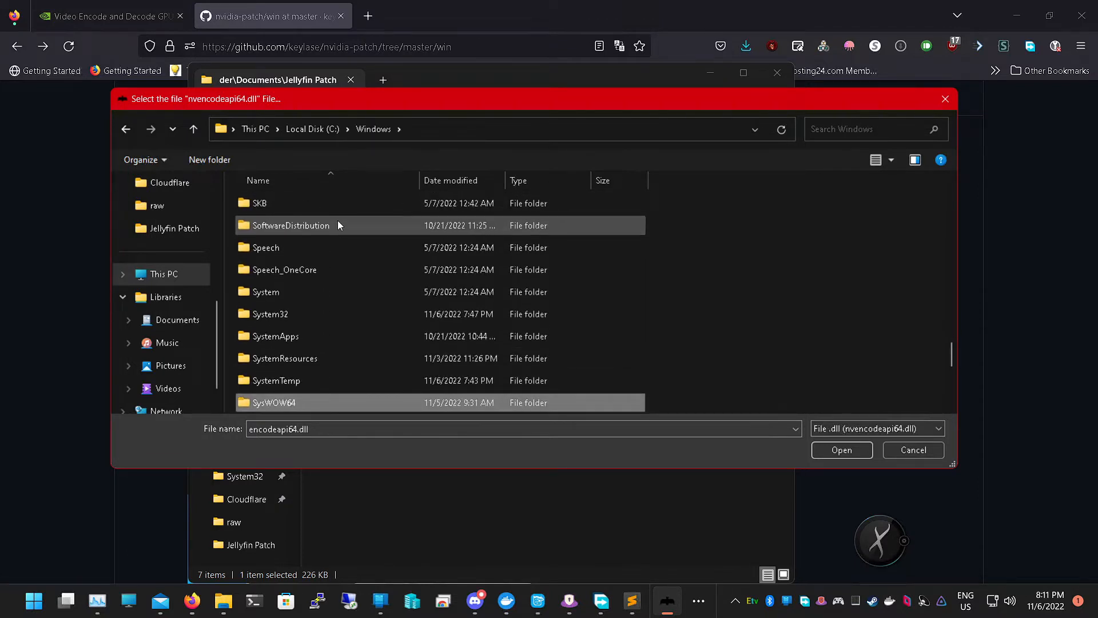
double_click(269, 313)
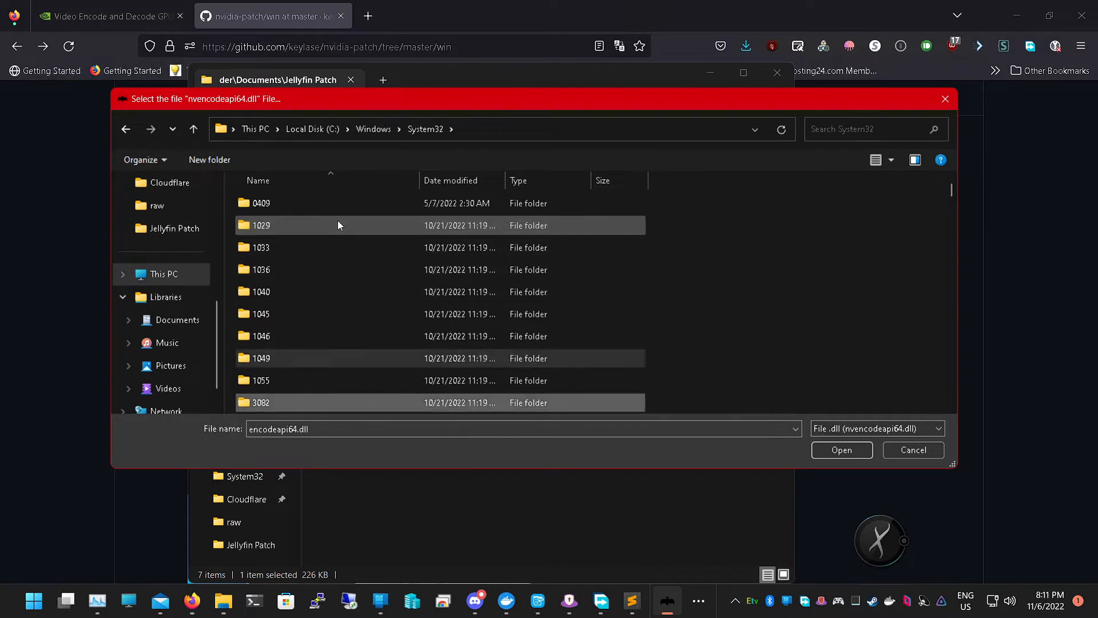
scroll(down, 3)
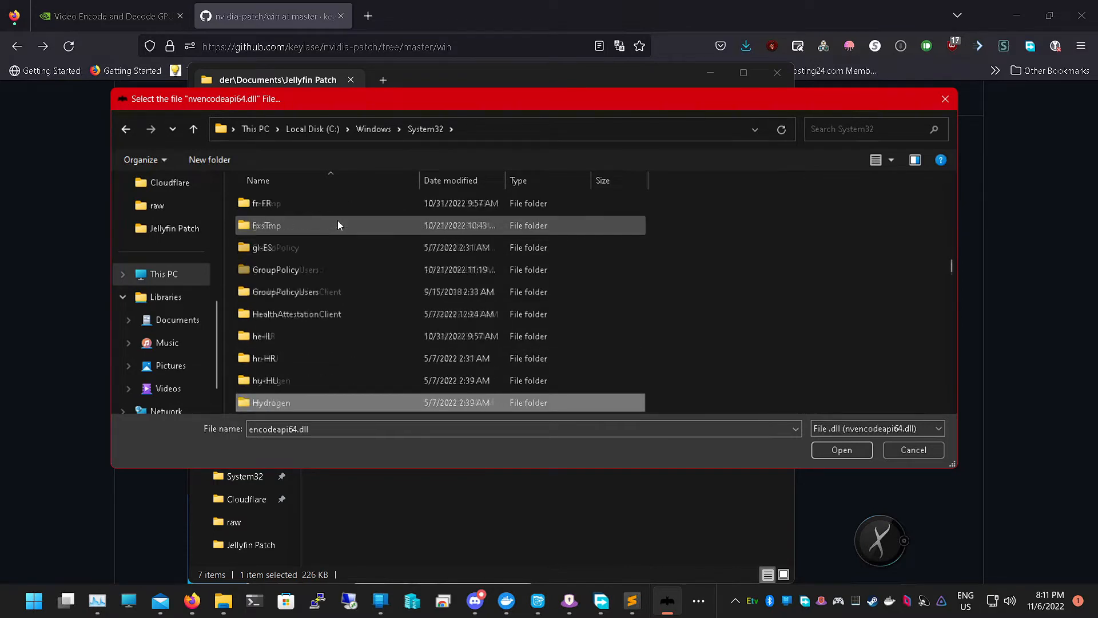
scroll(down, 3)
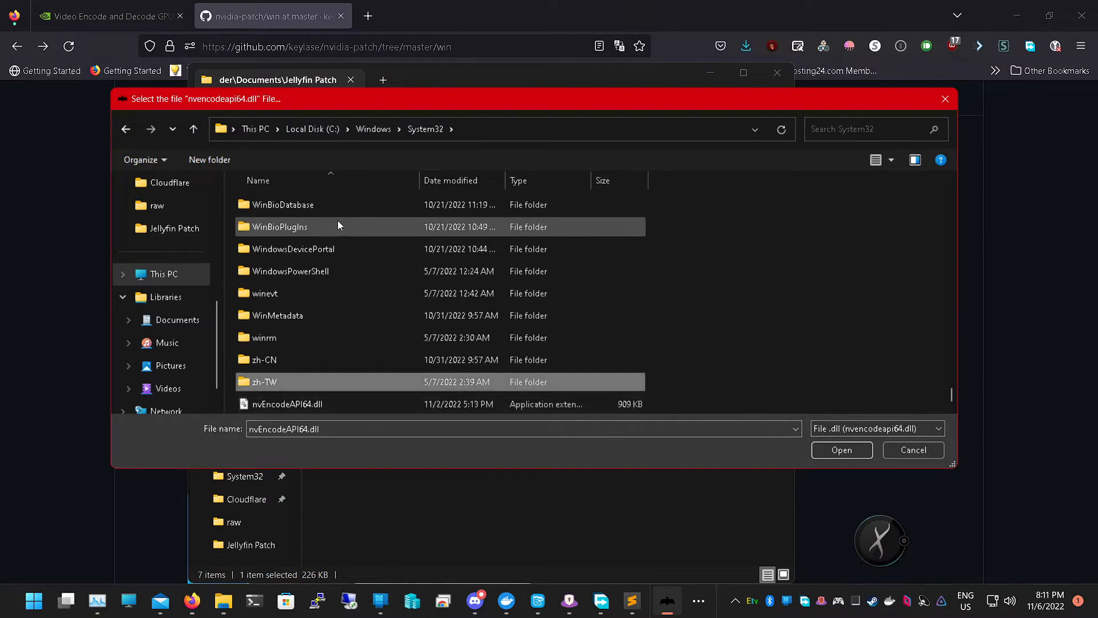
click(841, 450)
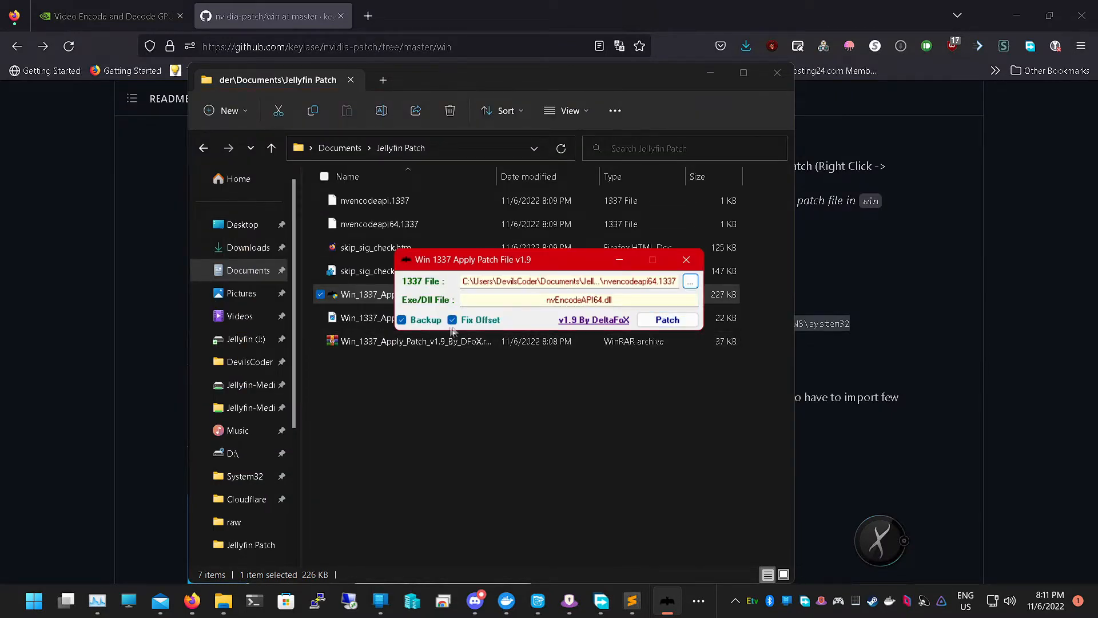
click(666, 319)
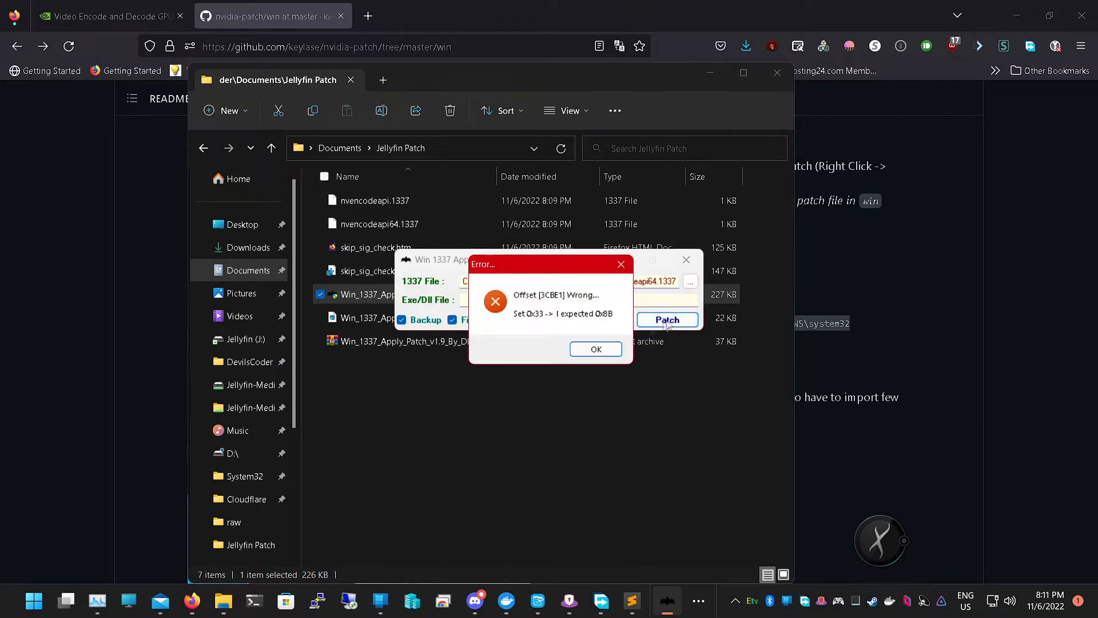
click(595, 348)
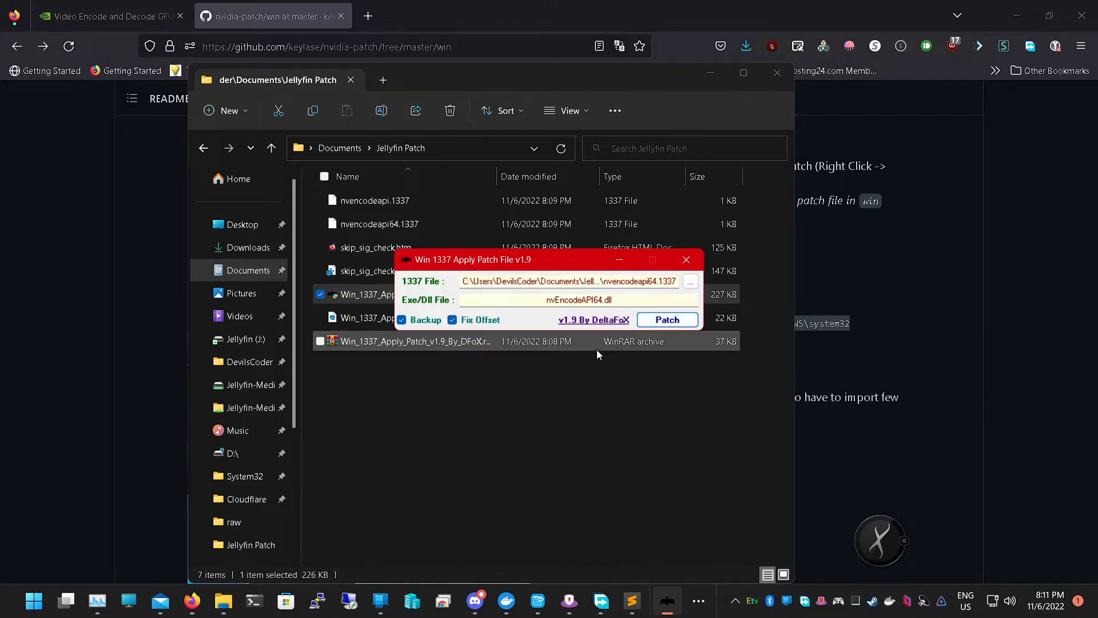
click(689, 282)
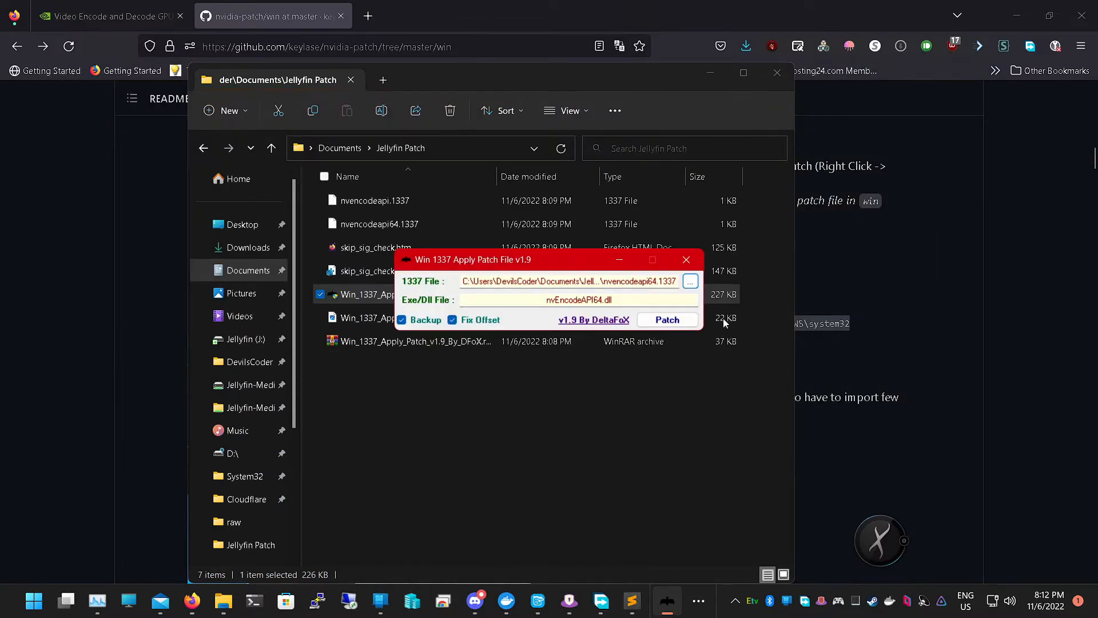
Browse from Documents into the Jellyfin Patch folder in the file picker
click(689, 281)
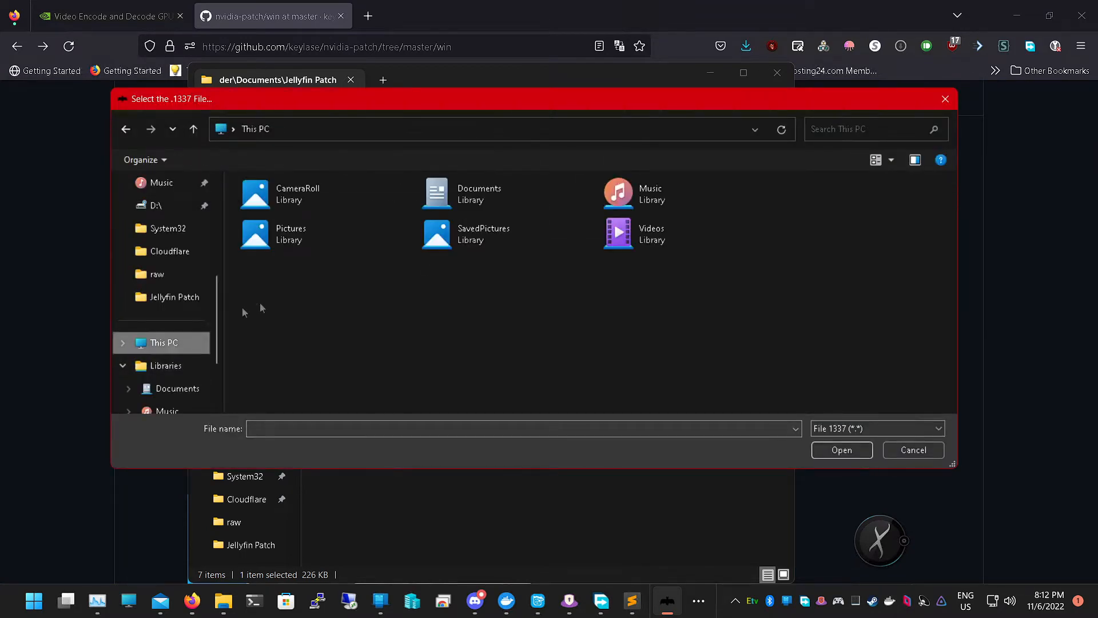
click(160, 342)
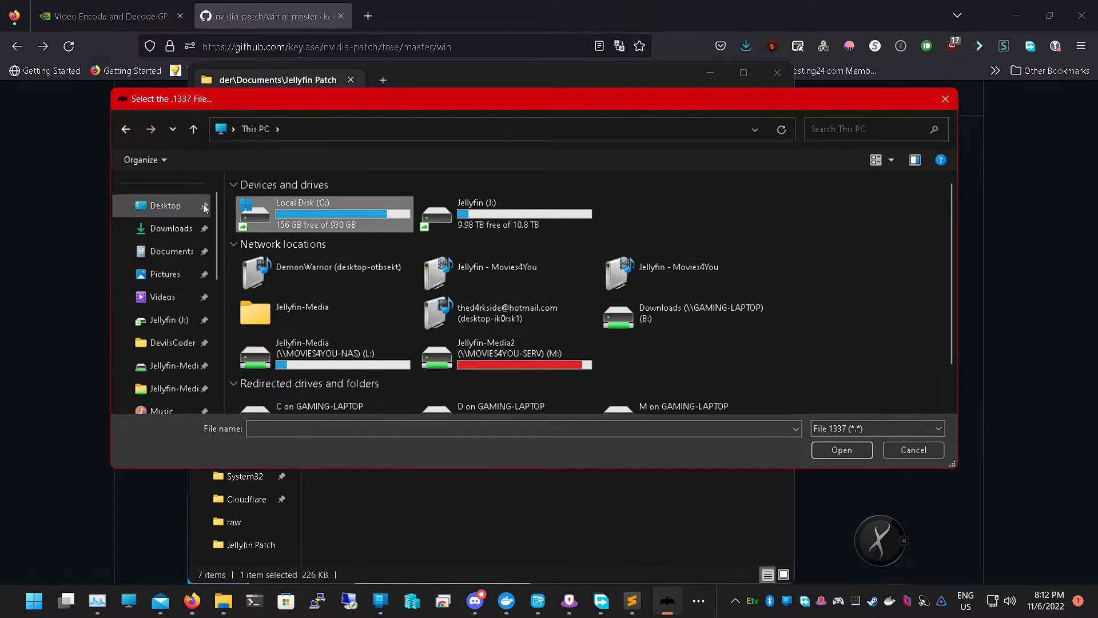
click(172, 250)
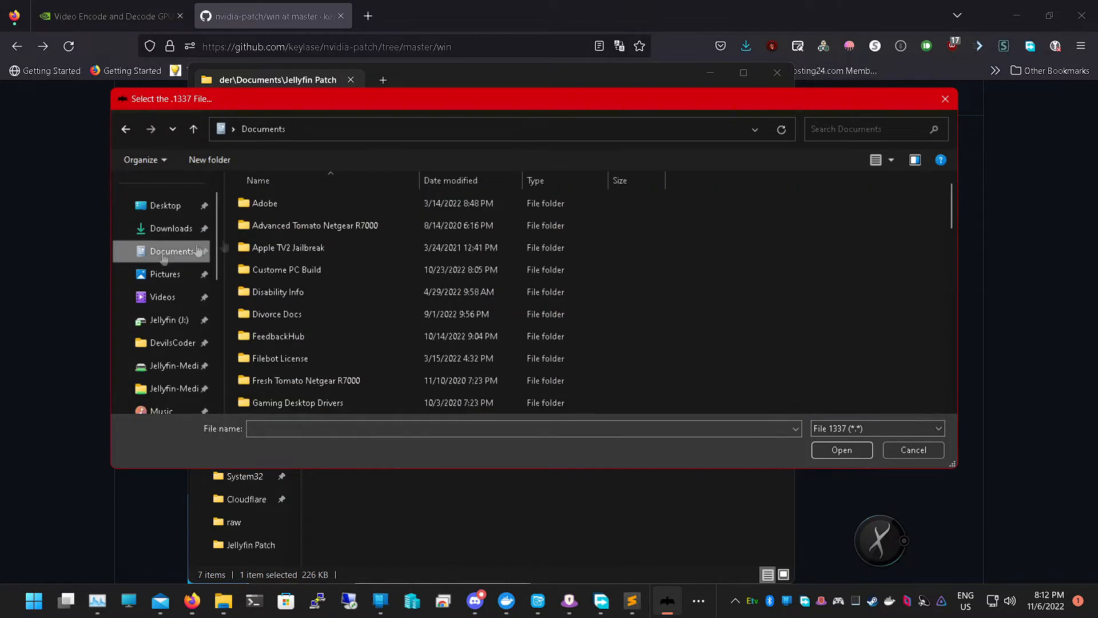
click(300, 247)
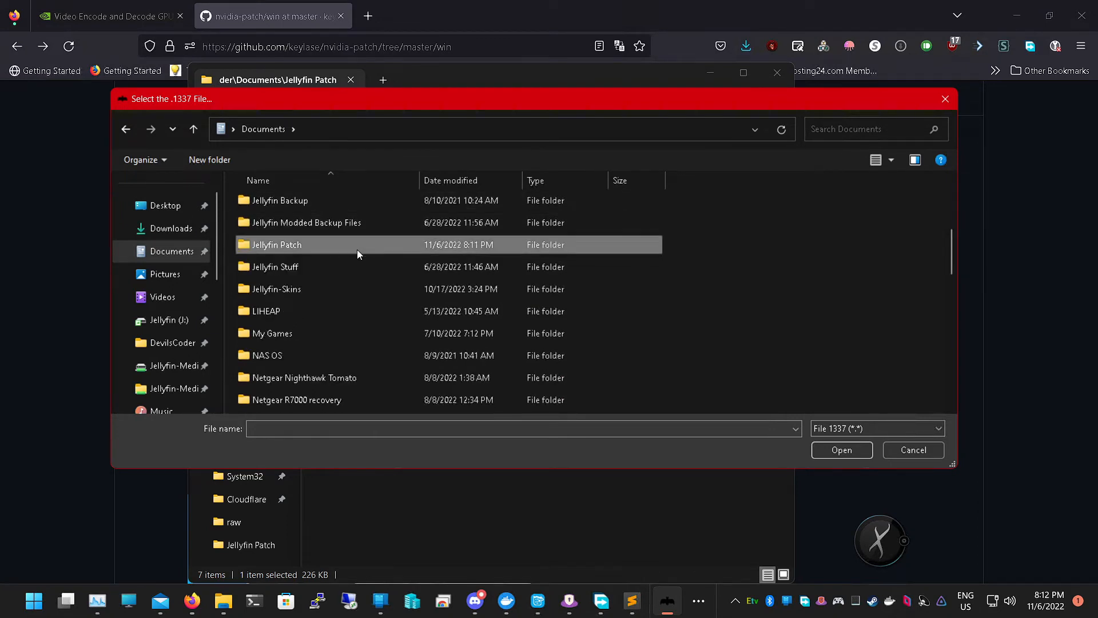
double_click(276, 245)
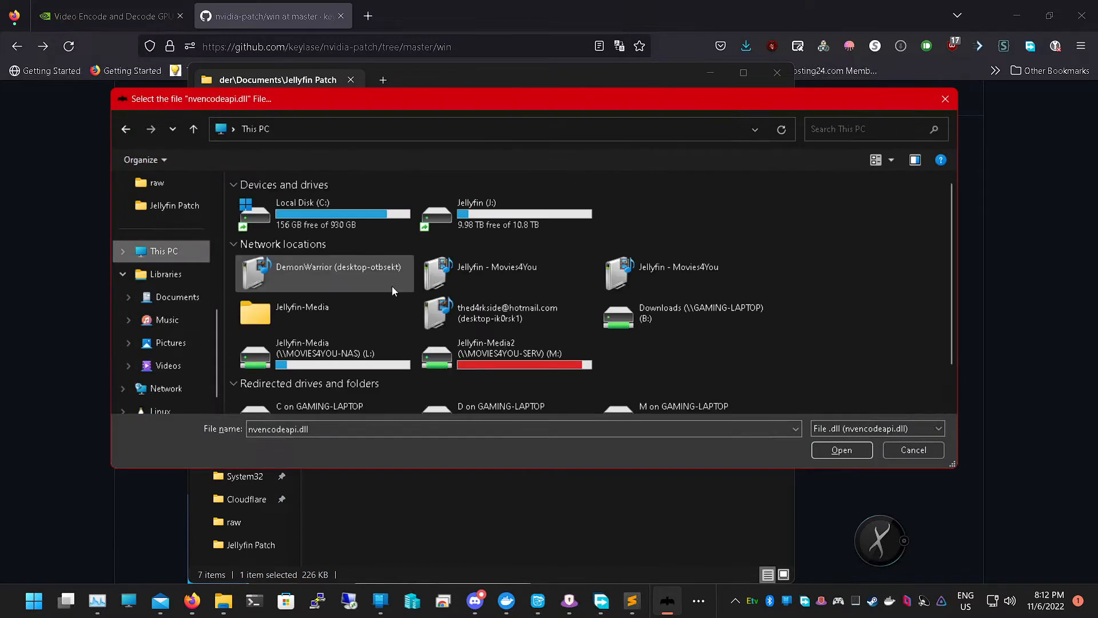
Navigate to C:\Windows\SysWOW64 and choose nvEncodeAPI.dll as the file to patch
double_click(302, 214)
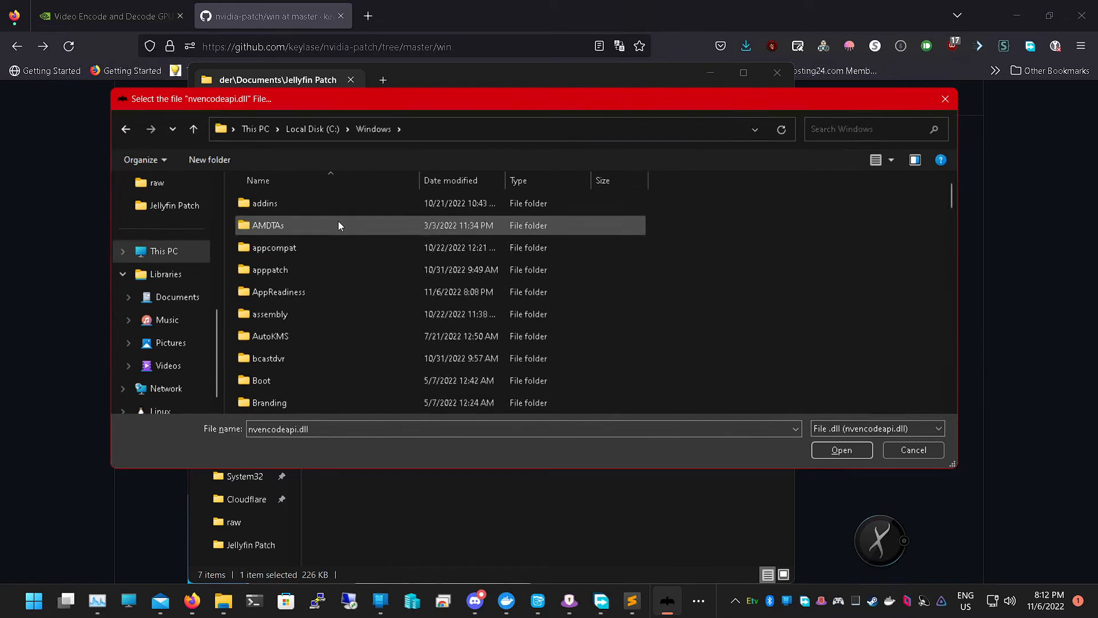
scroll(down, 3)
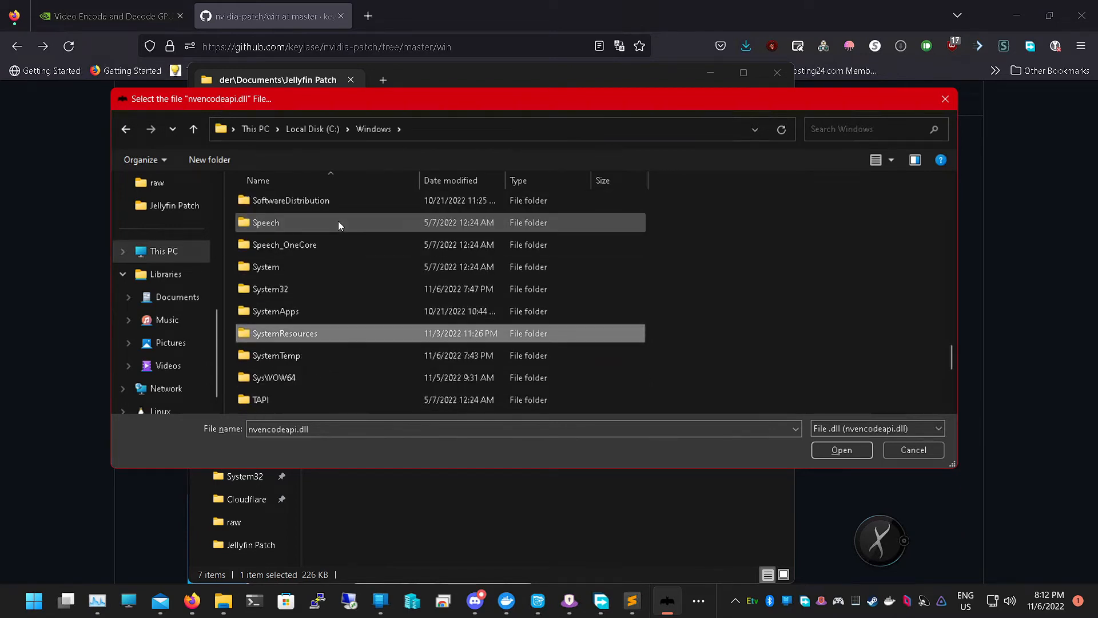
double_click(274, 376)
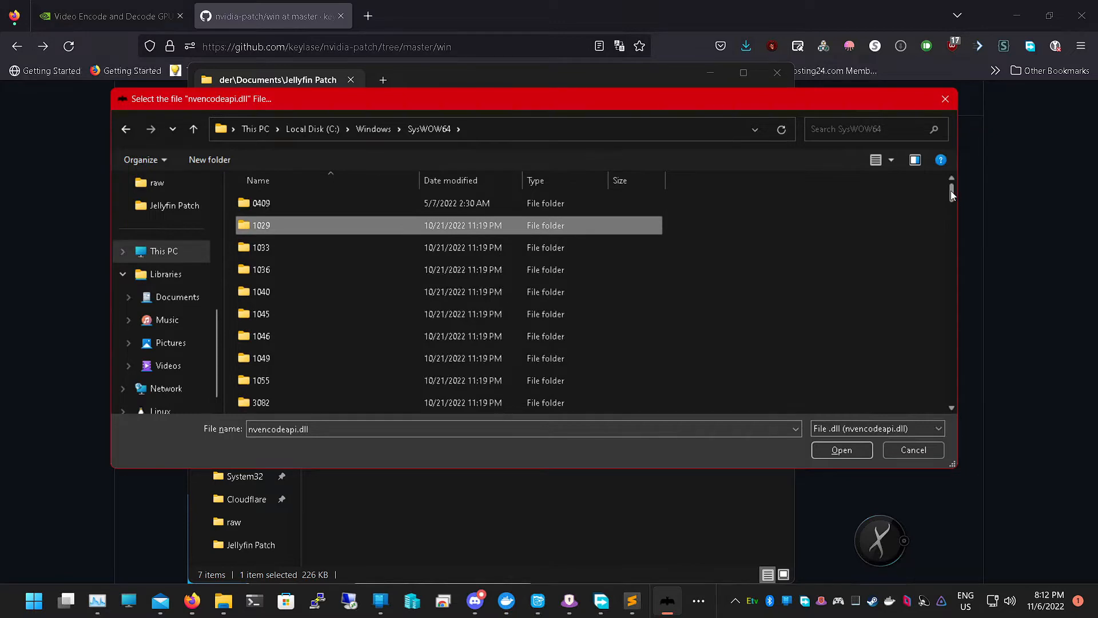
scroll(down, 3)
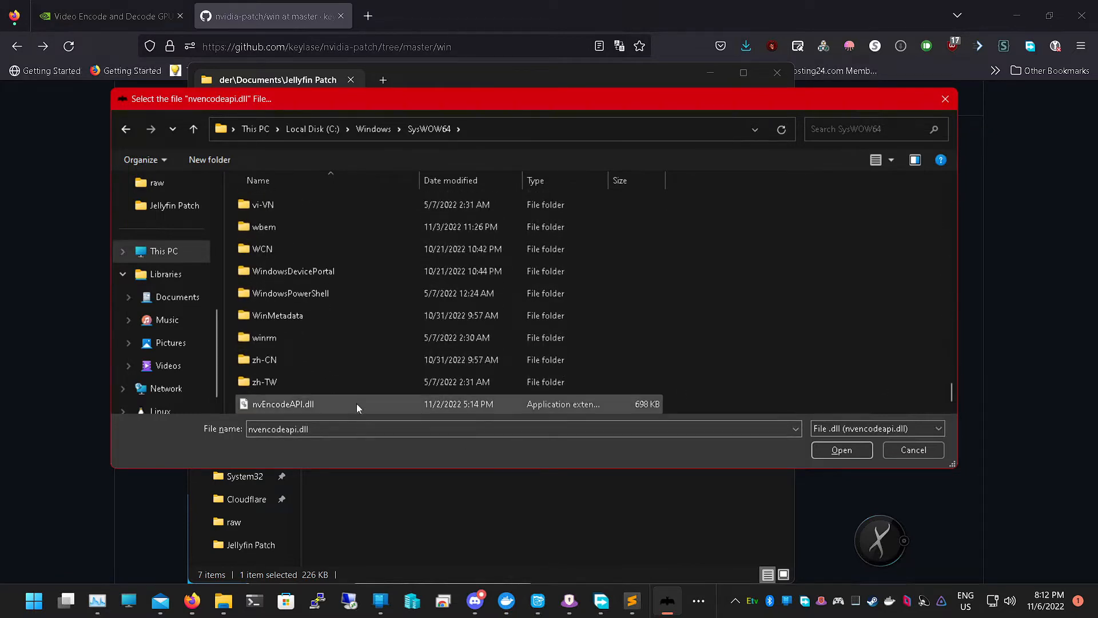
click(841, 450)
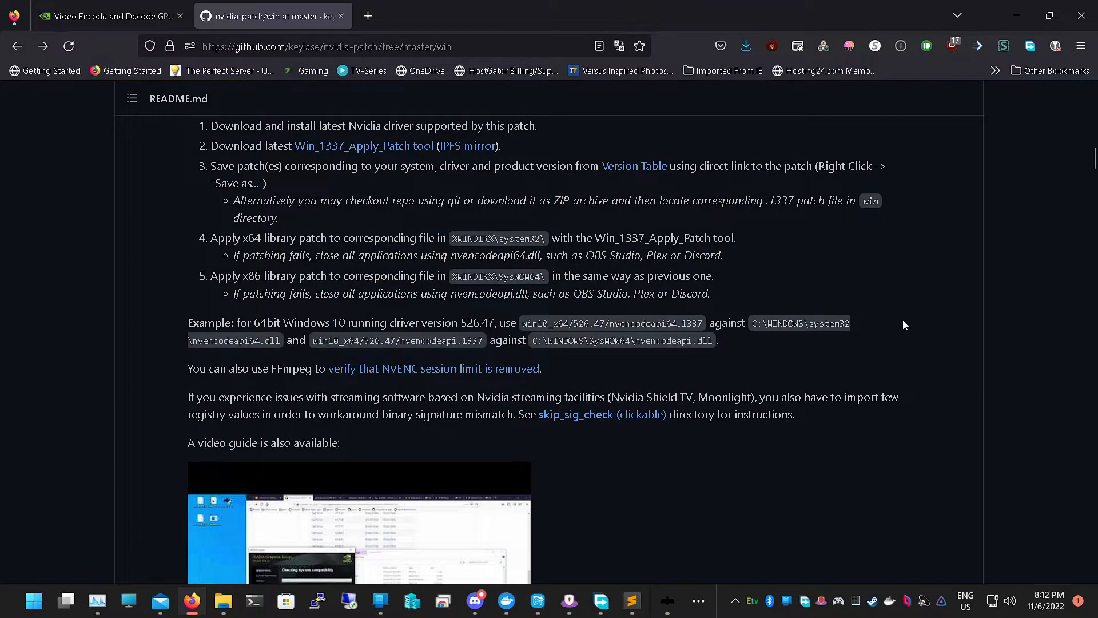
scroll(down, 3)
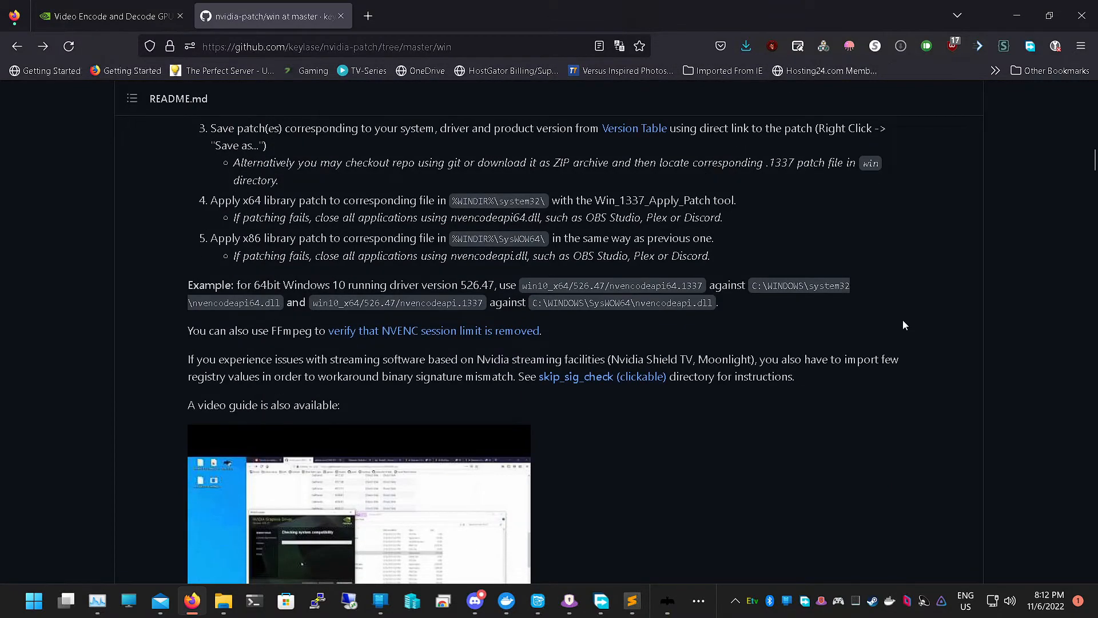
scroll(down, 3)
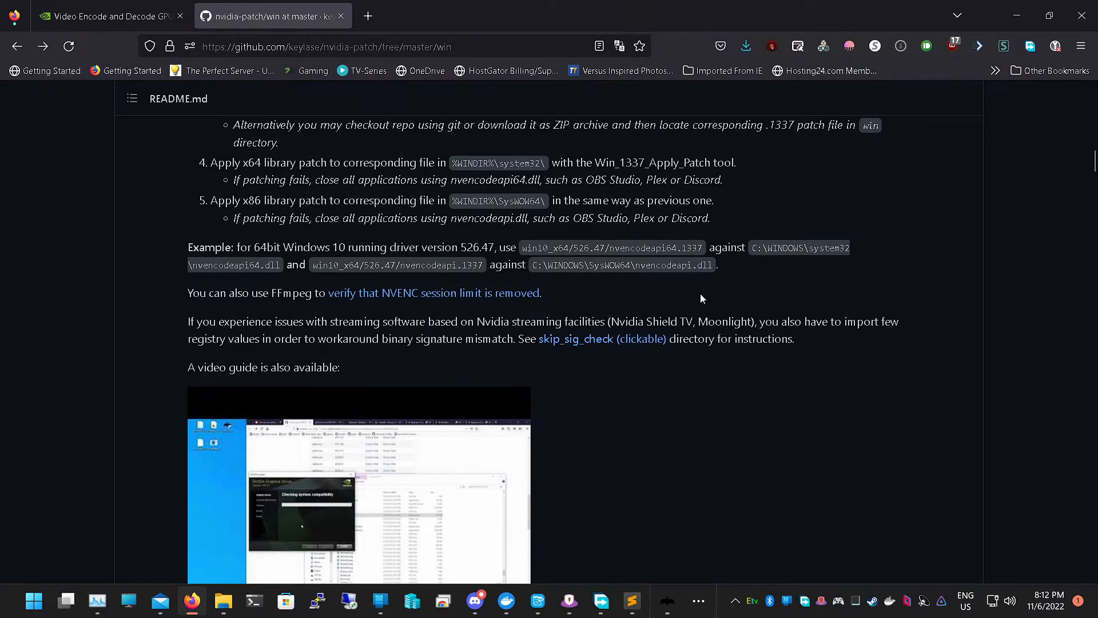
drag(188, 247, 714, 264)
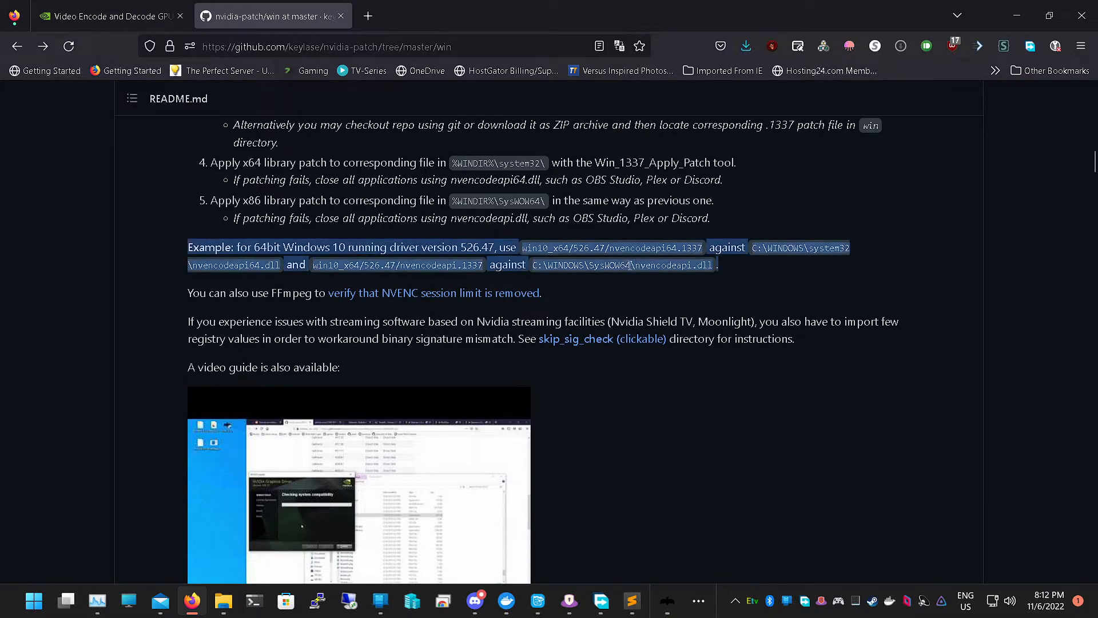
click(635, 264)
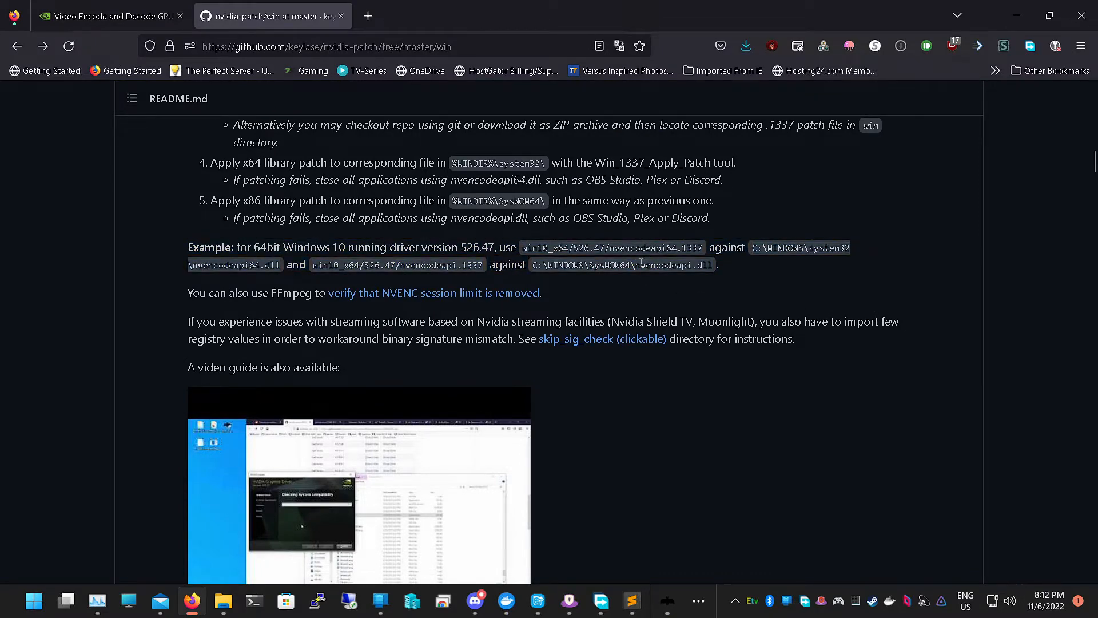
scroll(down, 3)
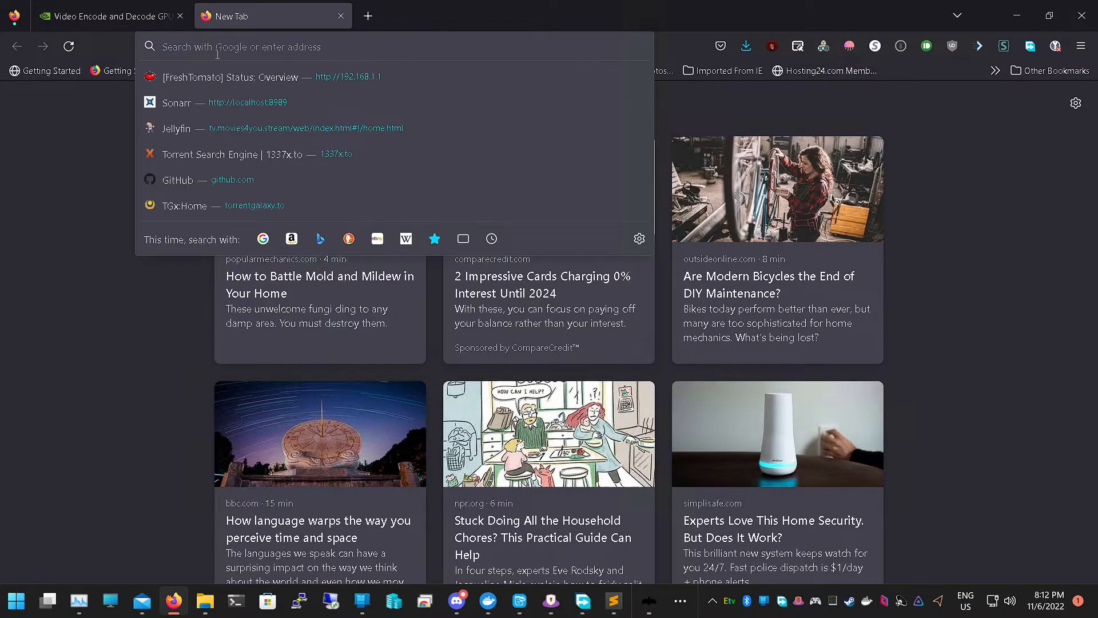
Go to localhost:8989 and sign into Jellyfin with the saved Movies4You login
text(localhost:8989/)
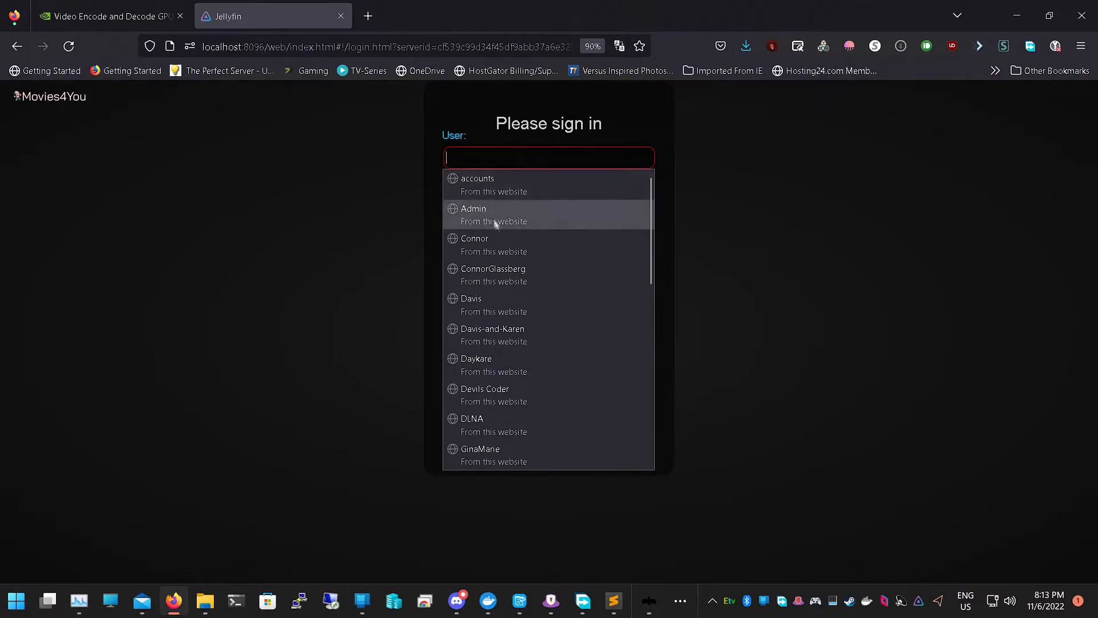
click(547, 185)
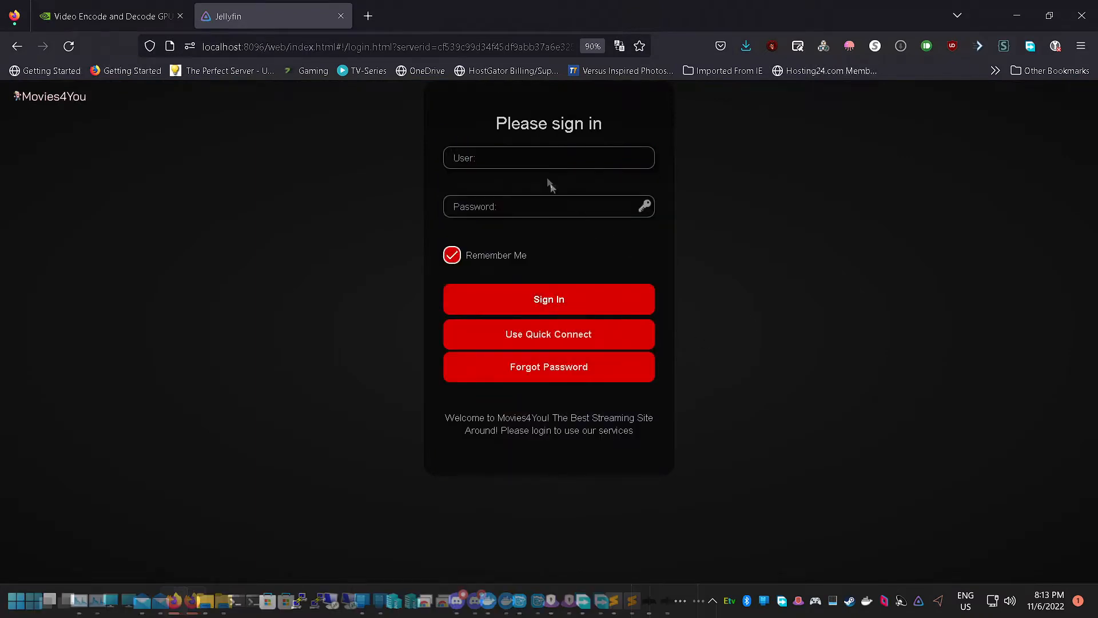
text(Movi)
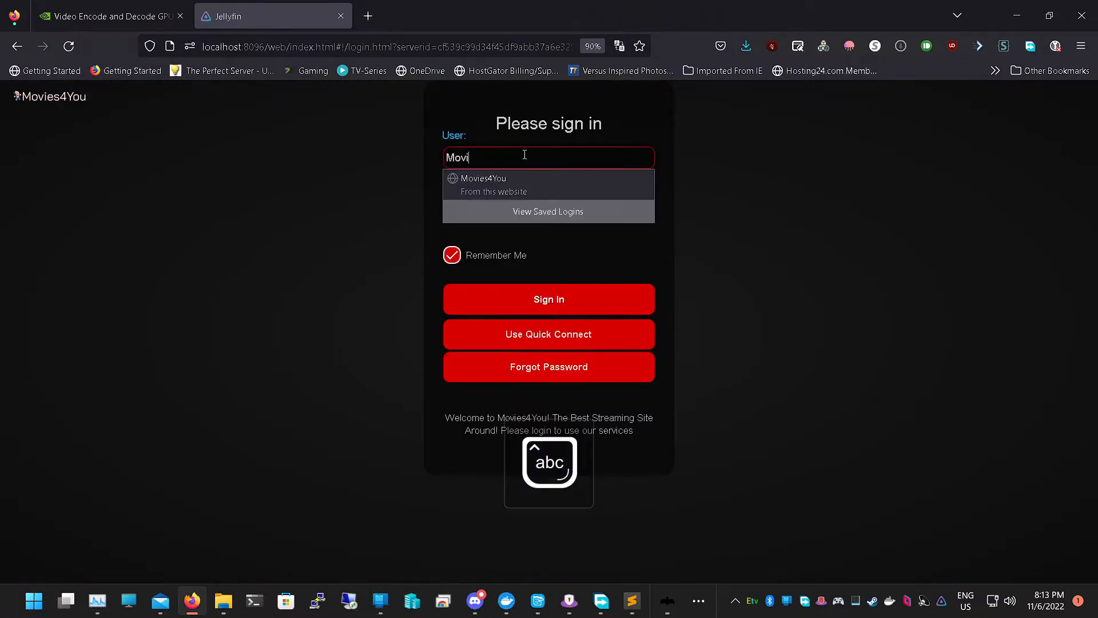
click(548, 298)
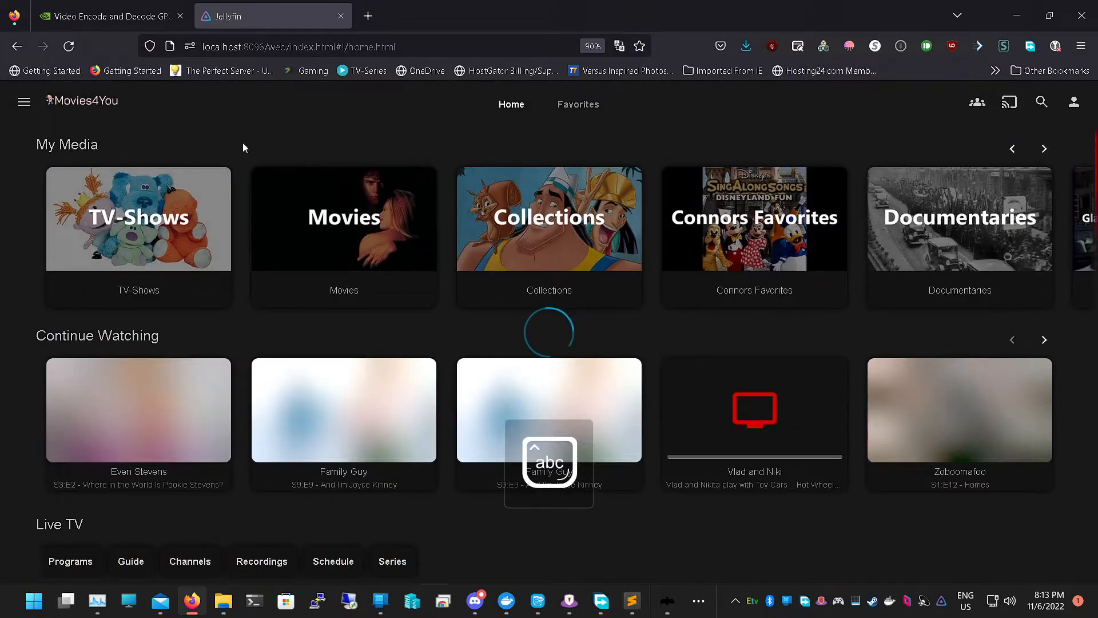
Open the administration Dashboard from the side navigation menu
click(23, 102)
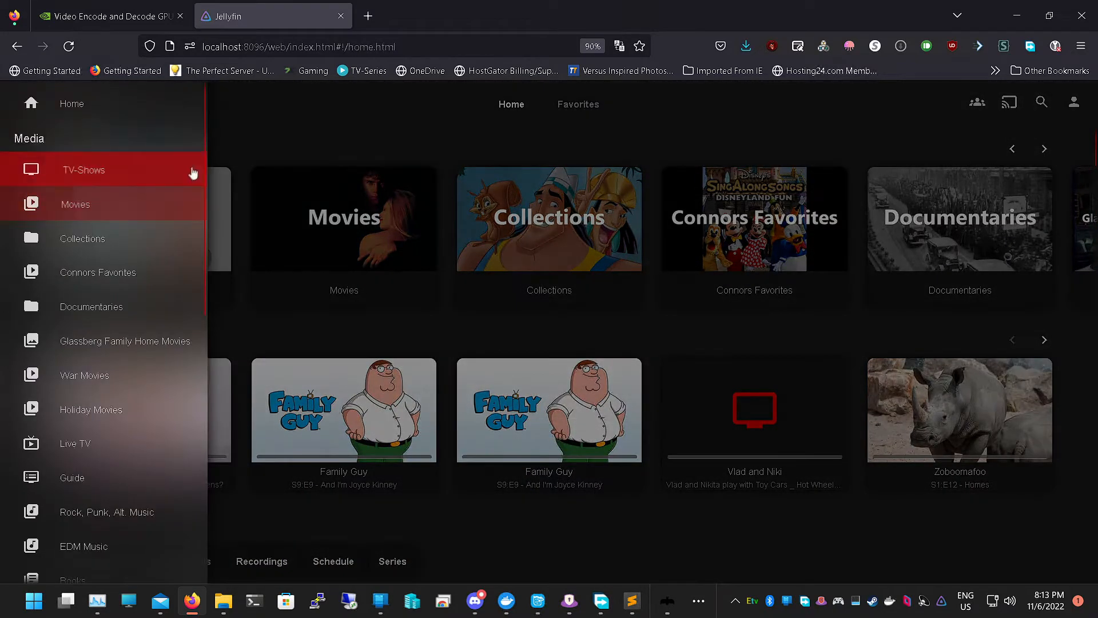
scroll(down, 3)
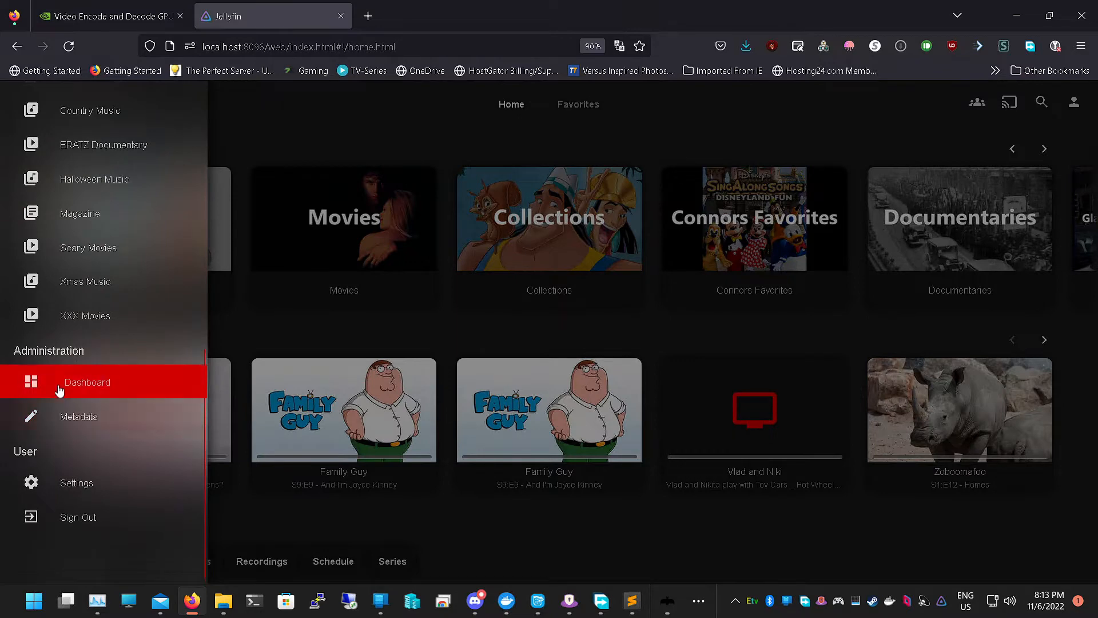
click(86, 382)
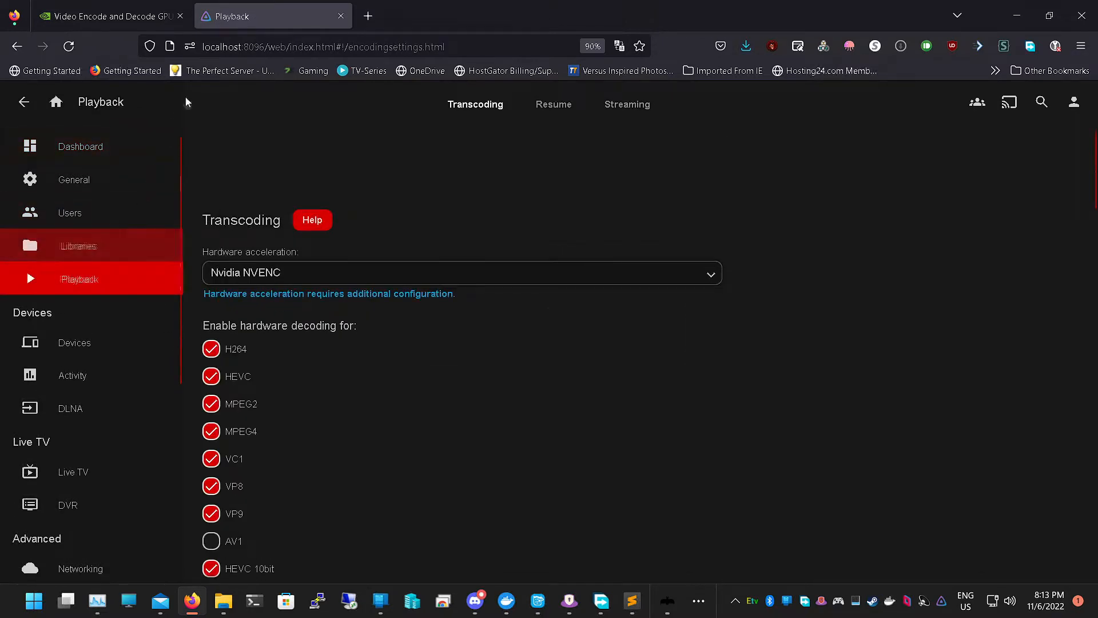
Switch to the NVIDIA GPU support matrix page
click(105, 15)
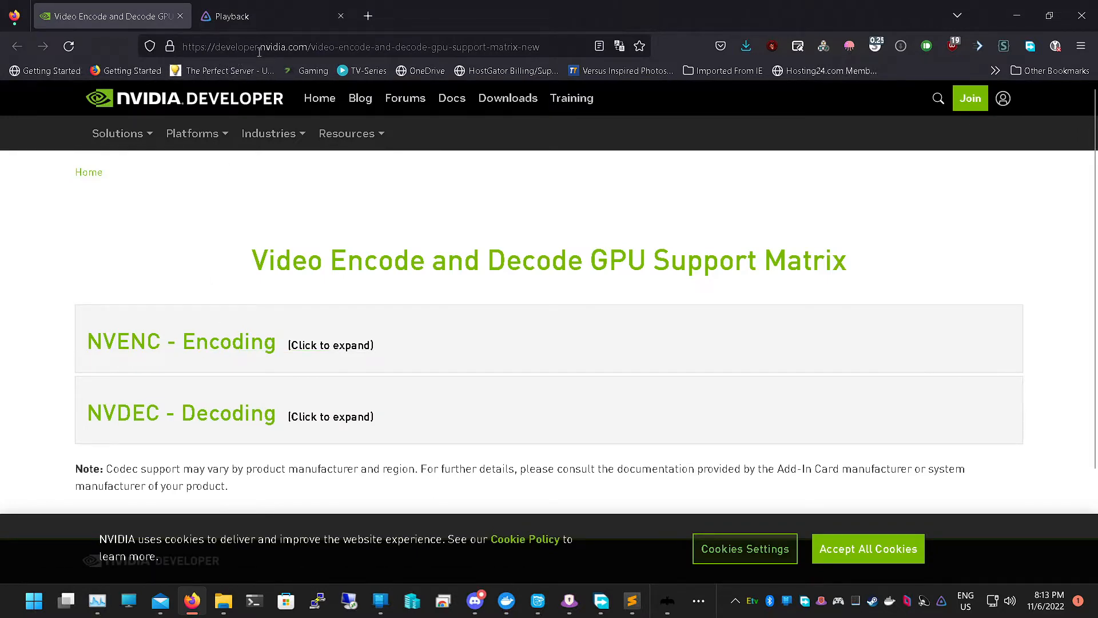
Expand the NVENC Encoding table, filter it to GTX 1650 and review its codec columns
click(181, 342)
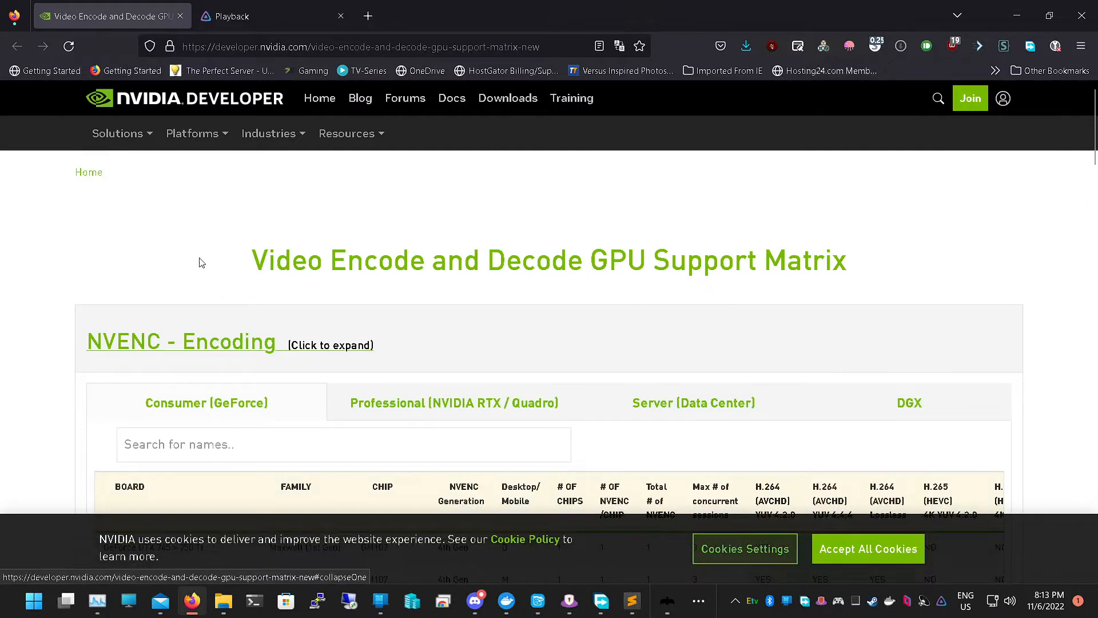
scroll(down, 3)
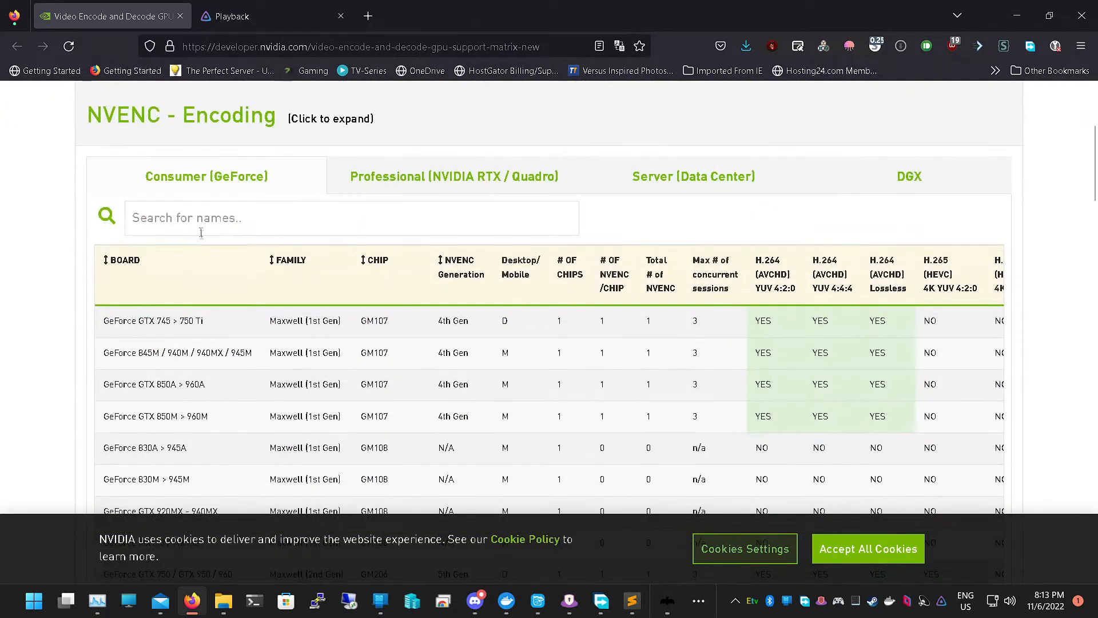
text(gtx)
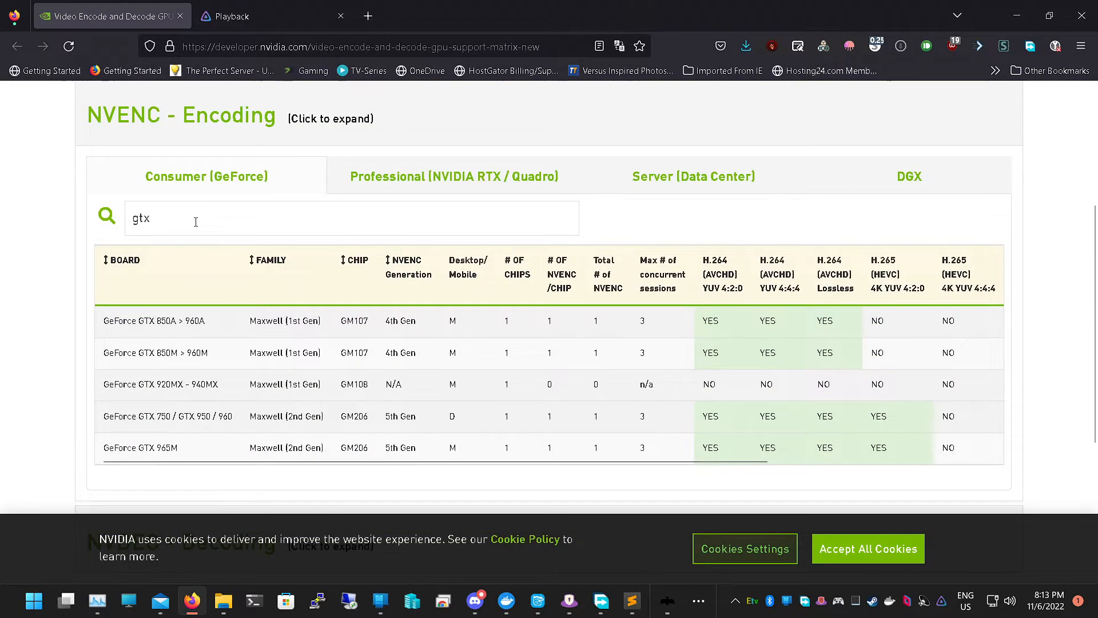
text(1605)
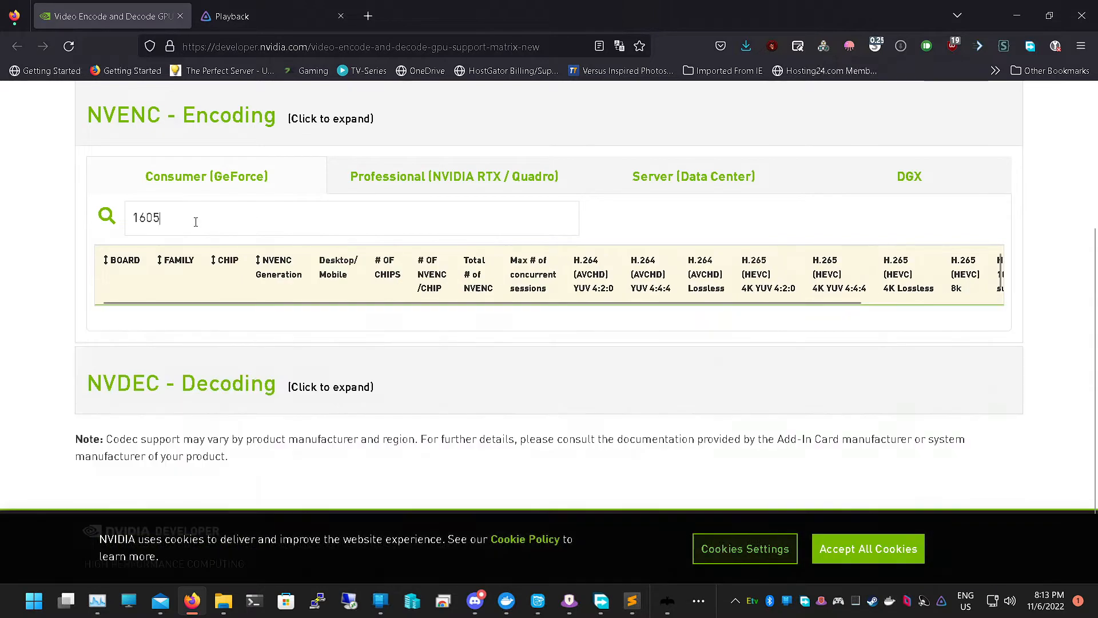
text(1650)
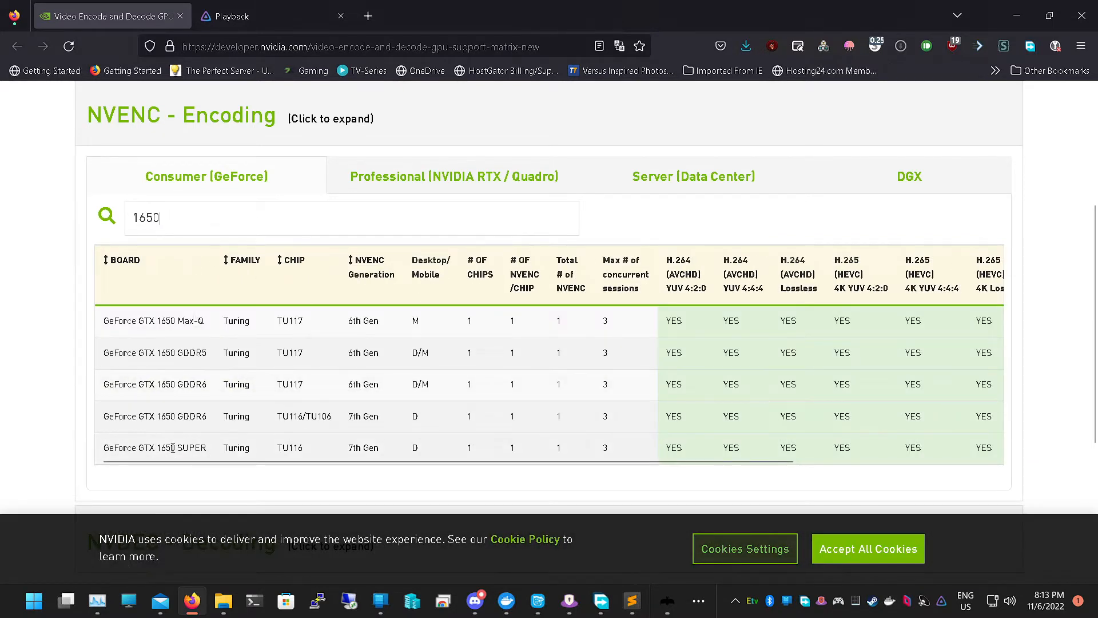
scroll(right, 3)
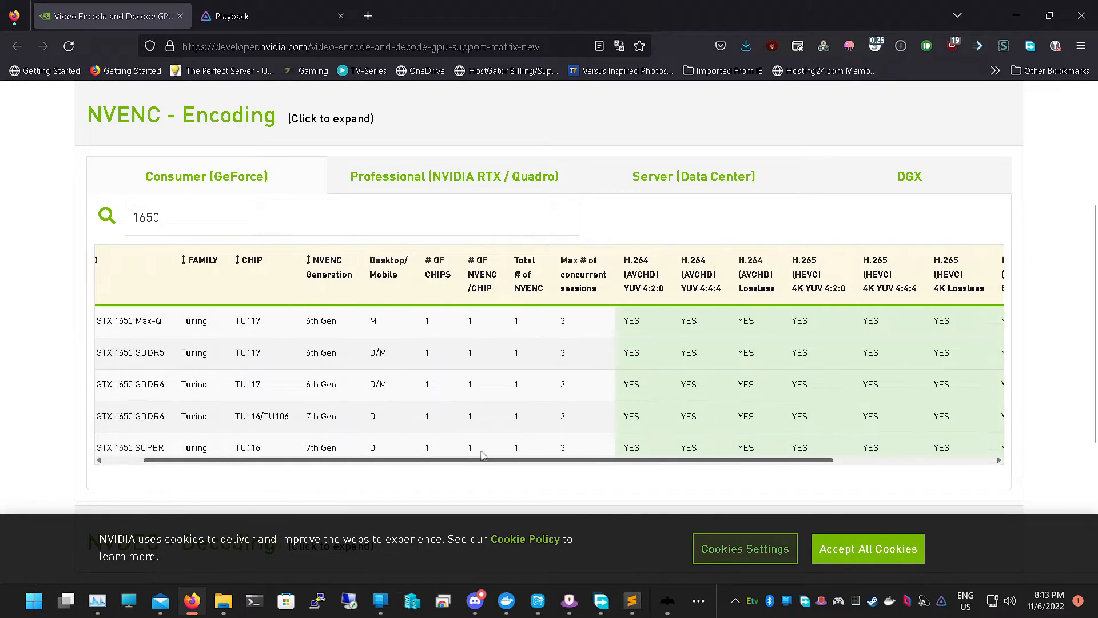
scroll(right, 3)
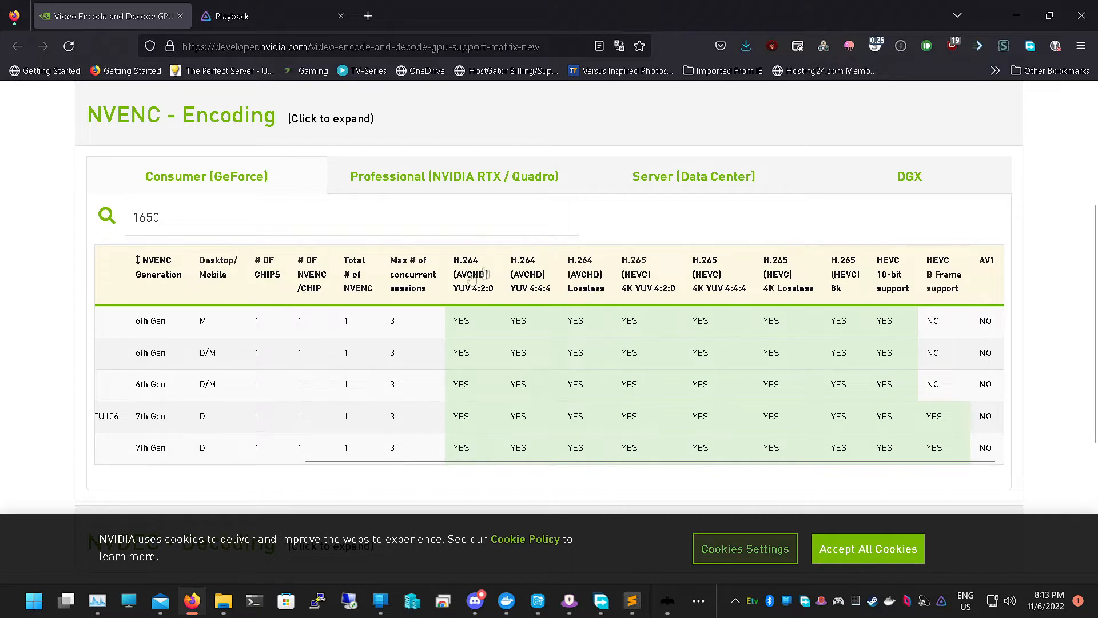
mouse_move(528, 274)
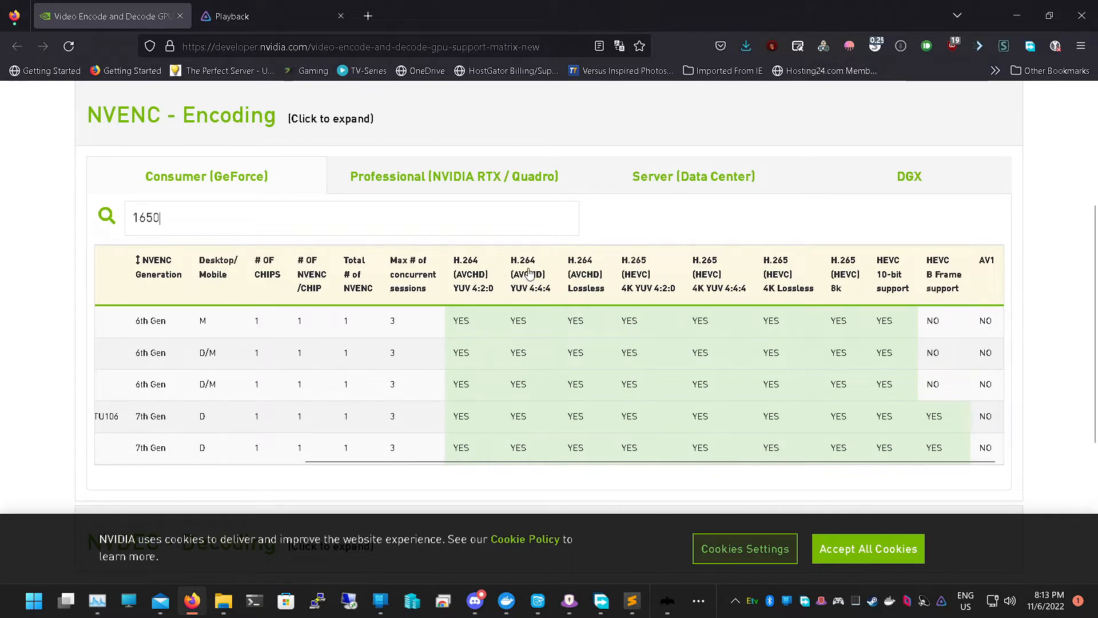
mouse_move(669, 275)
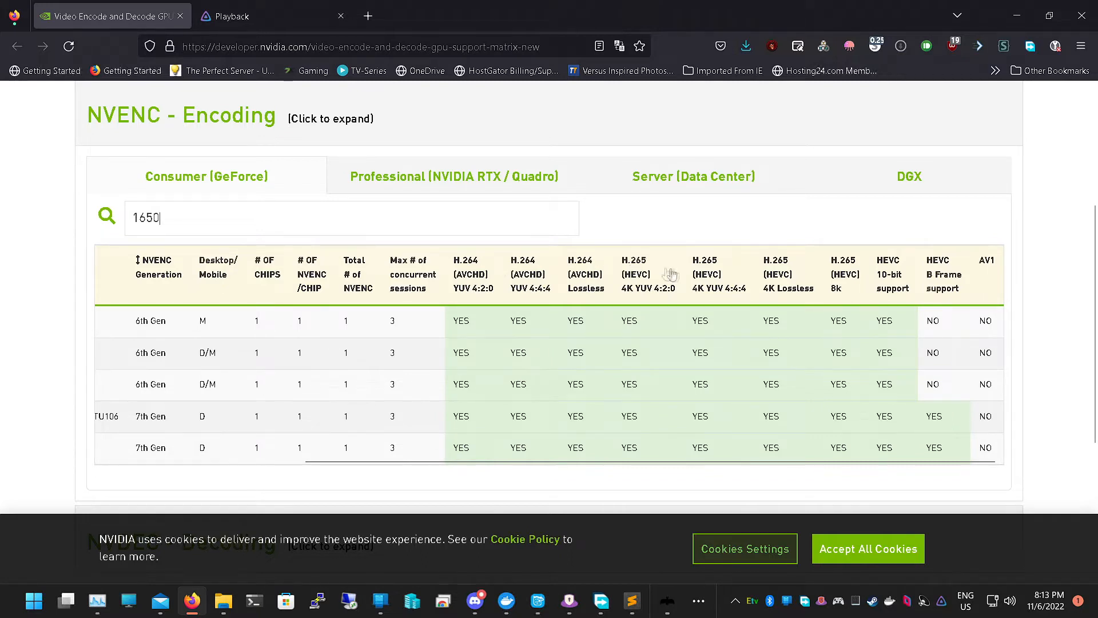
mouse_move(786, 285)
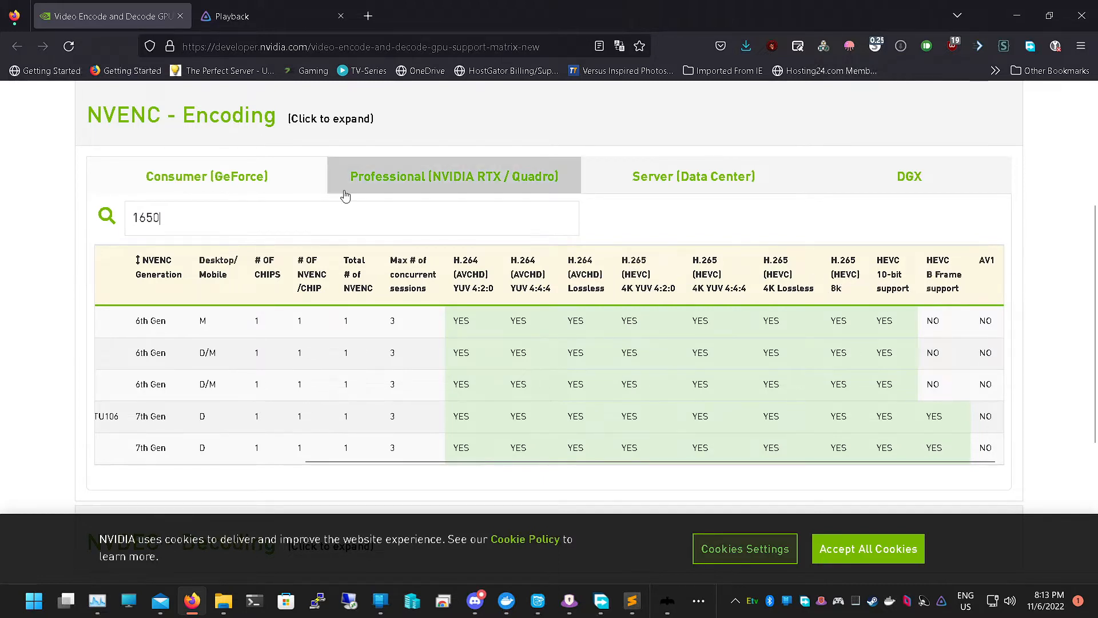
click(273, 15)
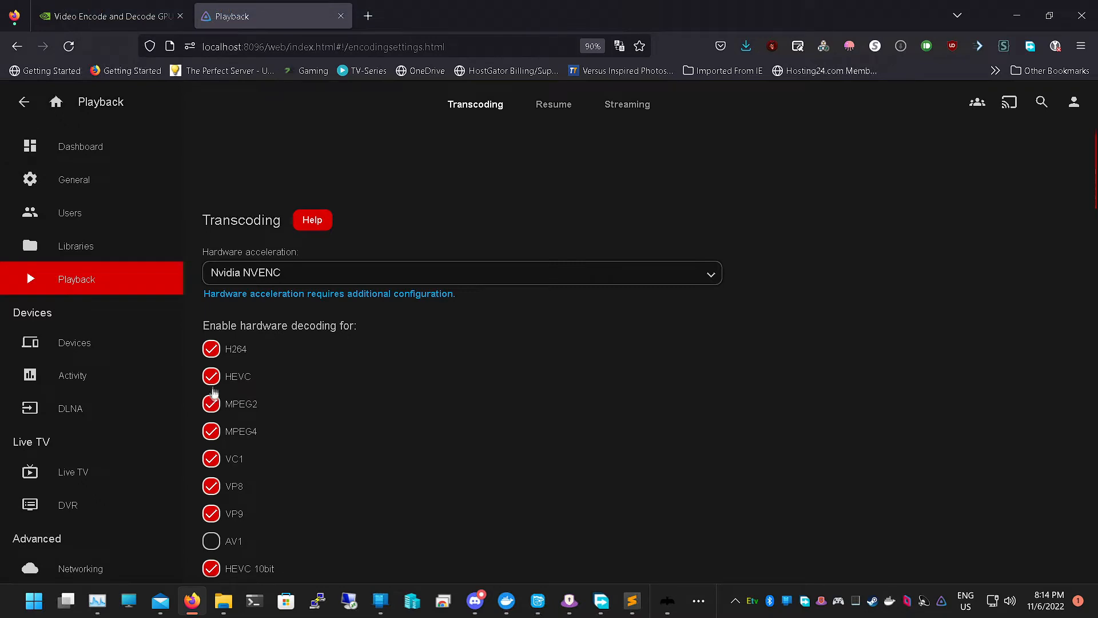
mouse_move(224, 458)
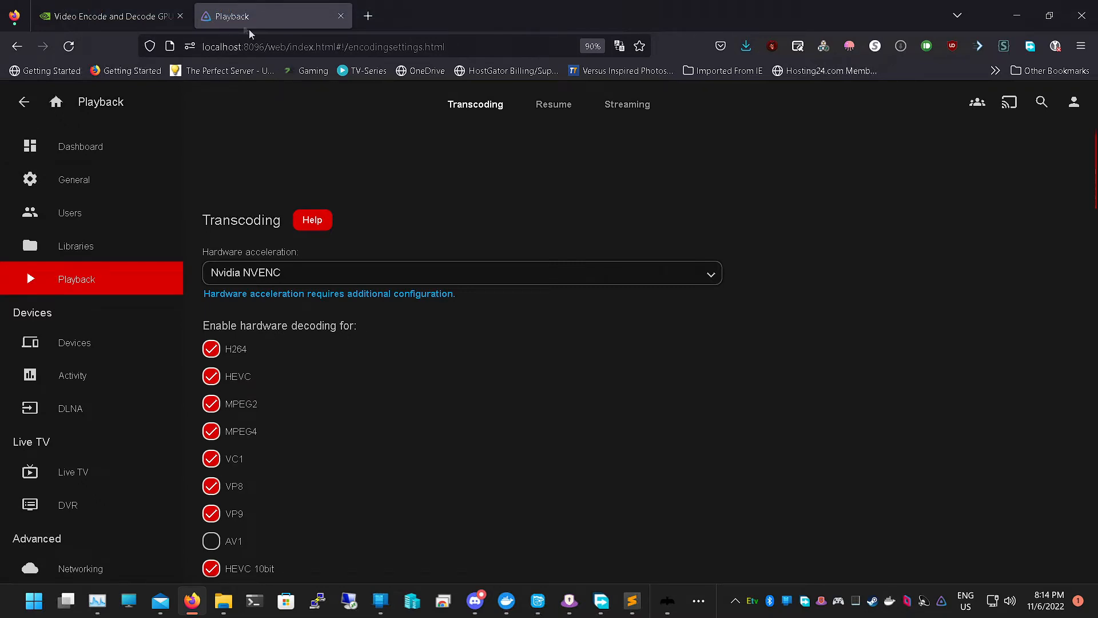
Return to the NVIDIA GPU support matrix page
click(108, 14)
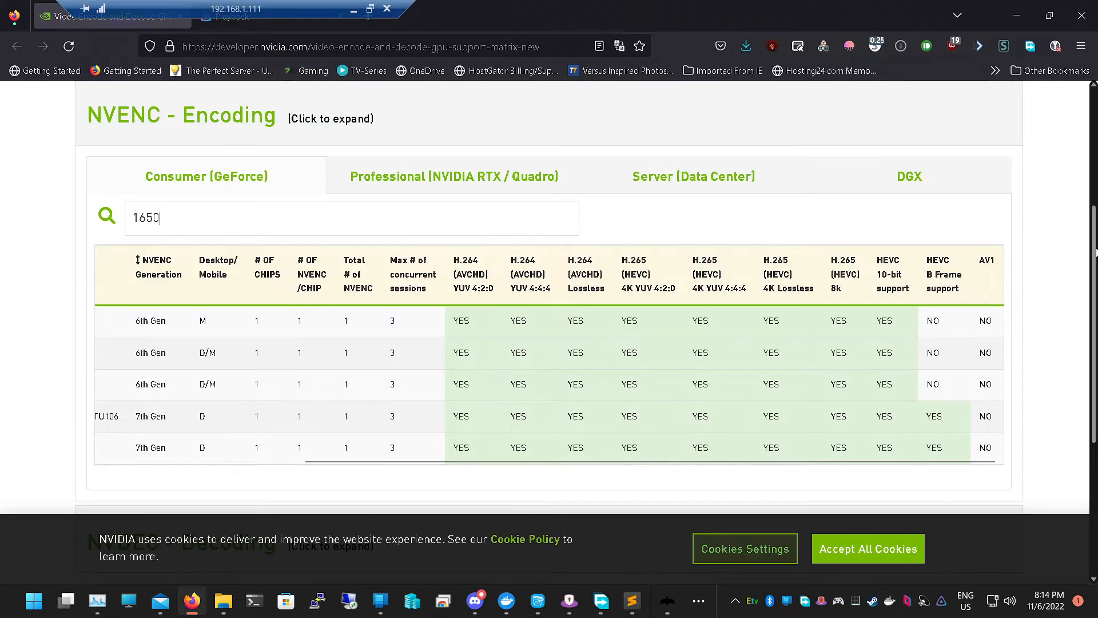
Expand the NVDEC Decoding table, filter it to 1650 and scroll across to the AV1 columns
scroll(down, 3)
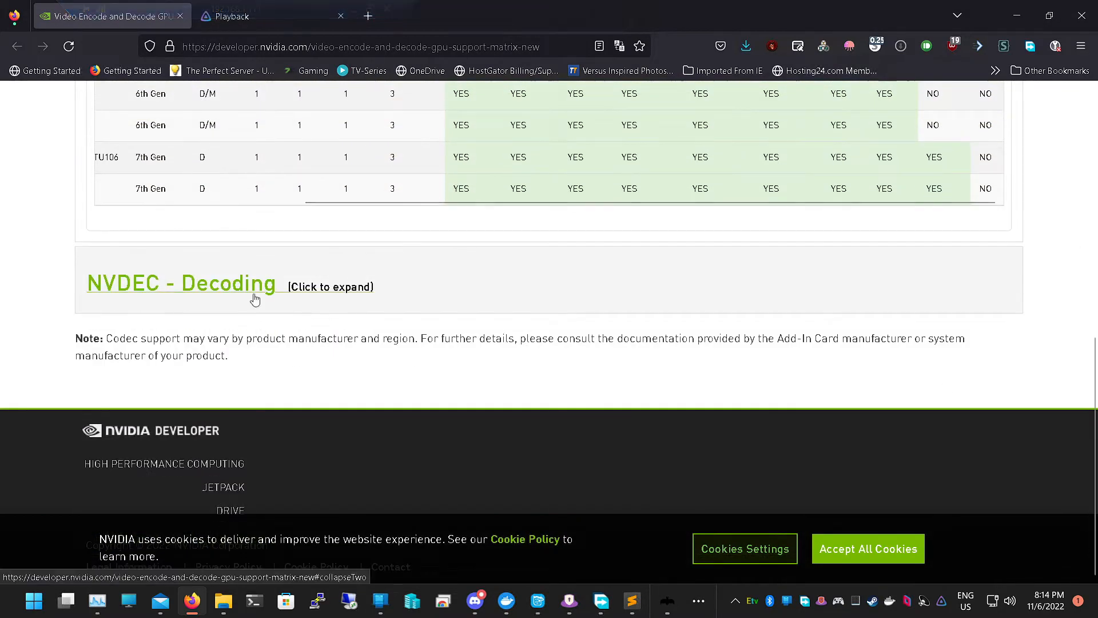
click(181, 284)
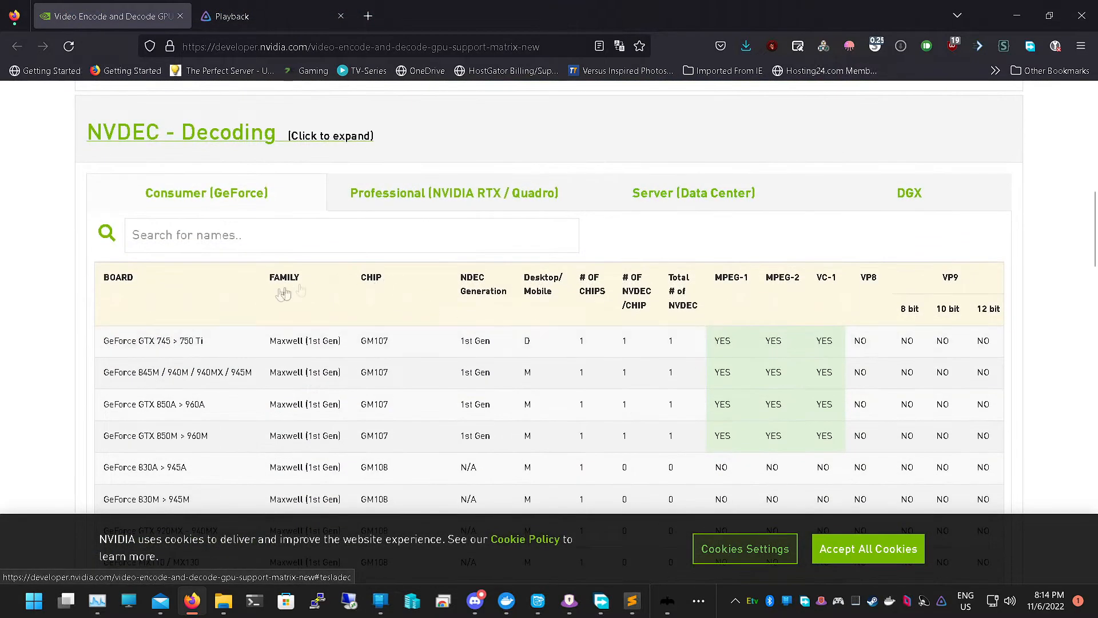
text(1650)
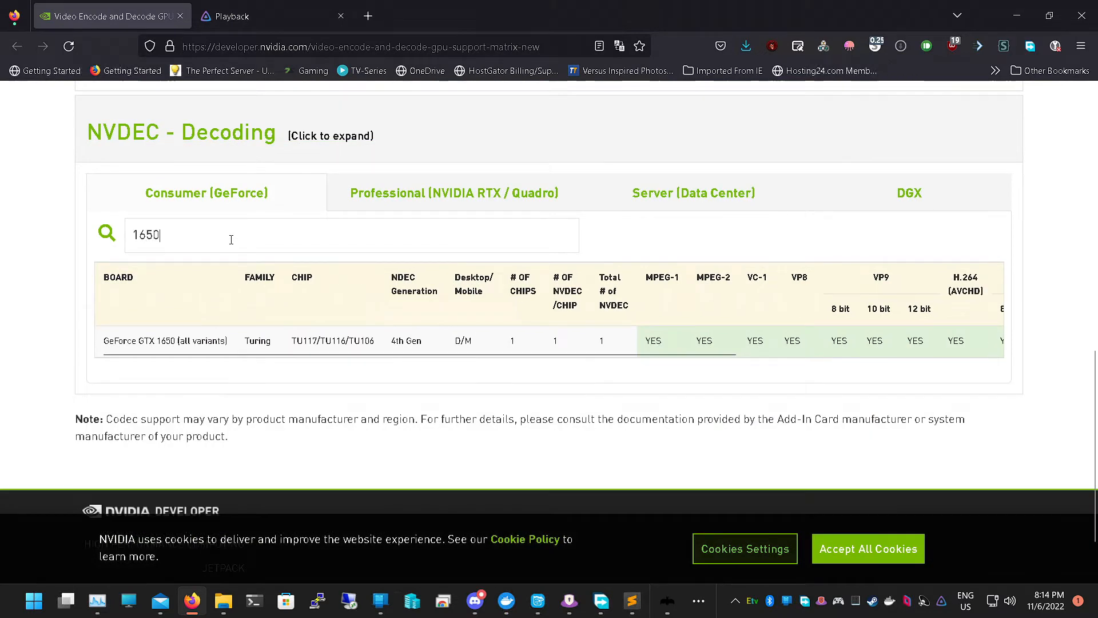
mouse_move(671, 282)
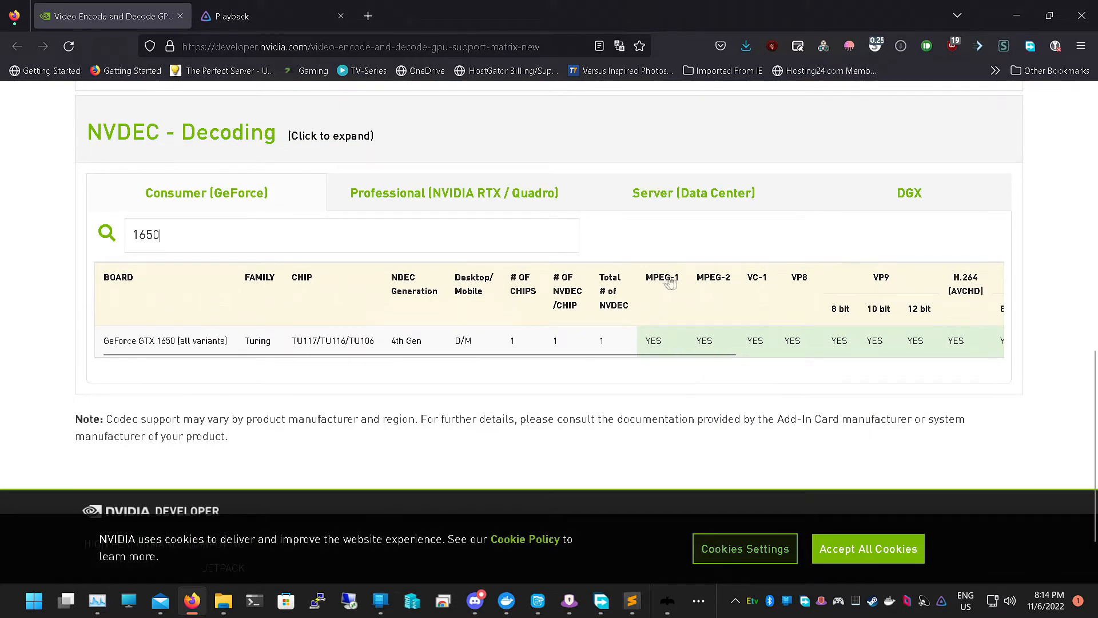
scroll(right, 3)
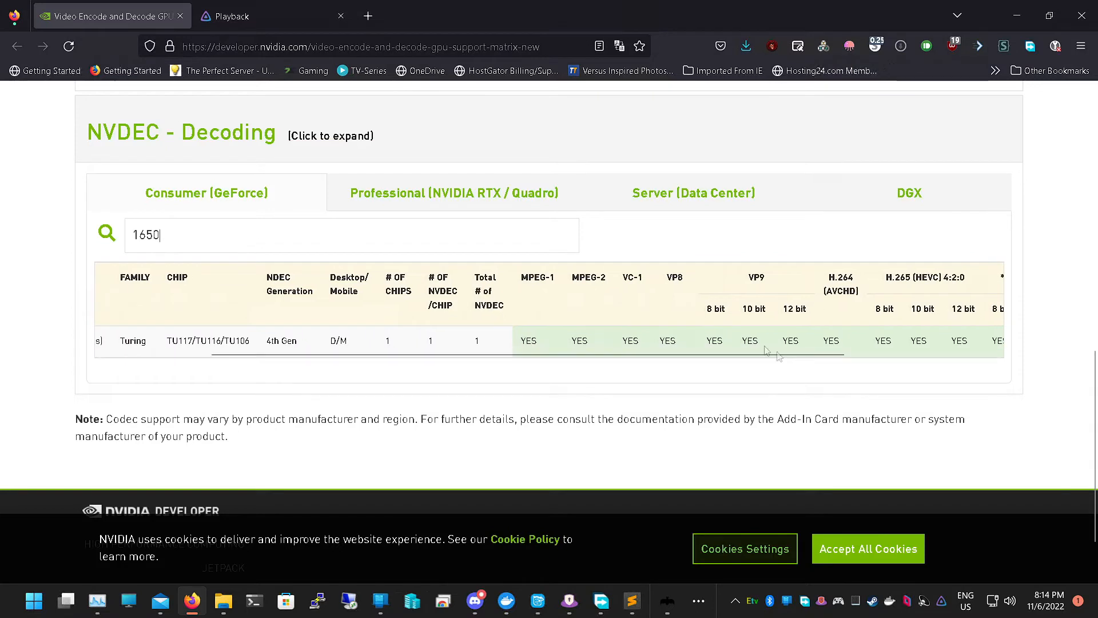
mouse_move(683, 278)
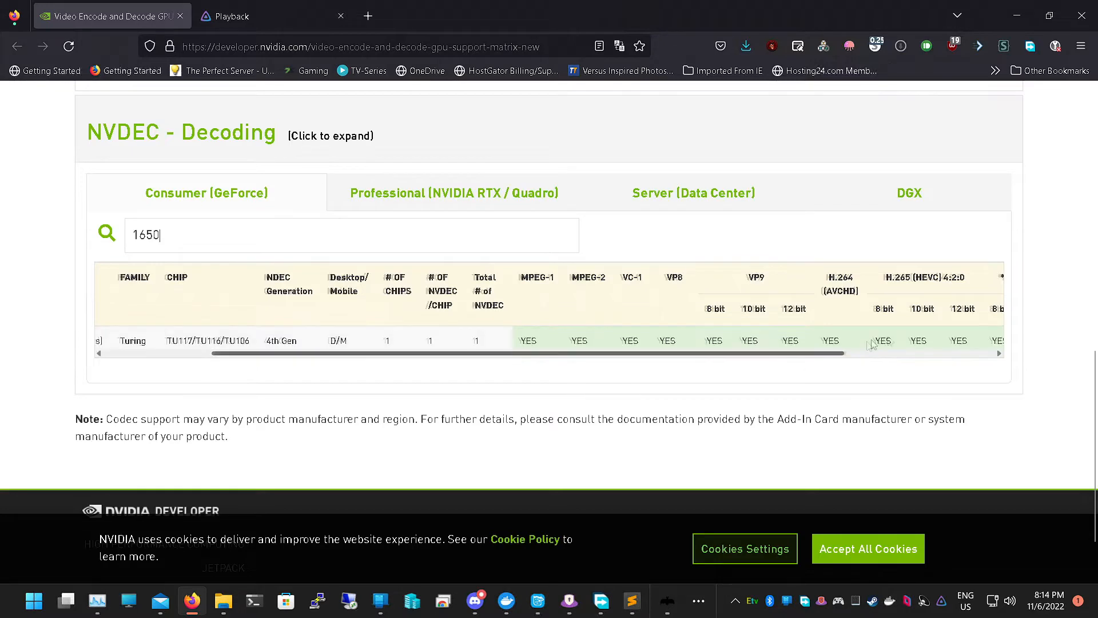
scroll(right, 3)
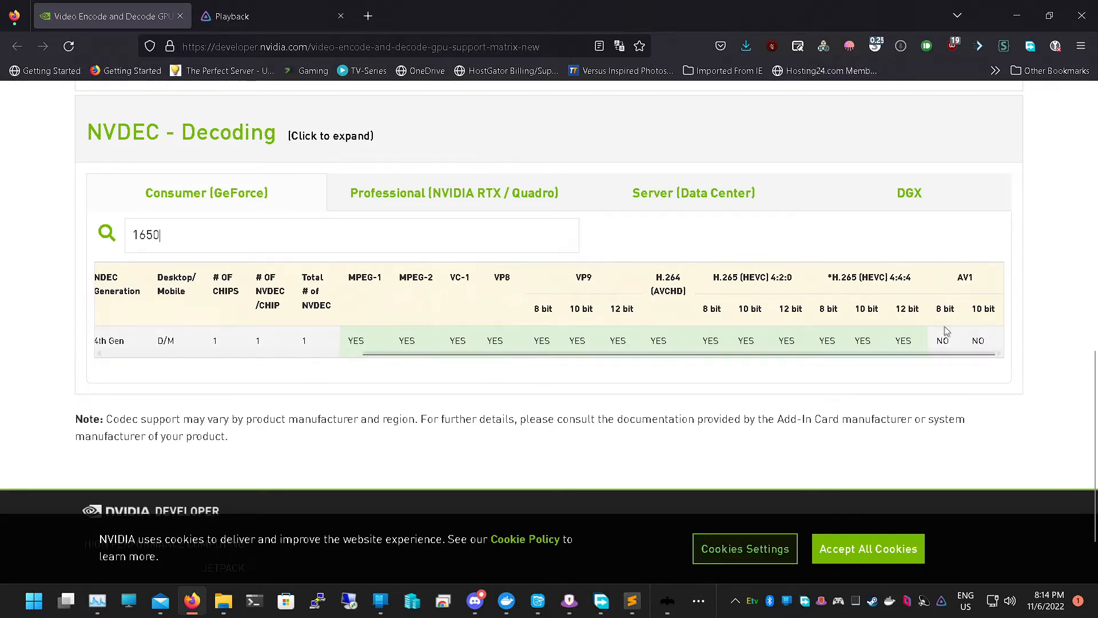
Enable MPEG4 hardware decoding in Jellyfin's transcoding settings
click(273, 14)
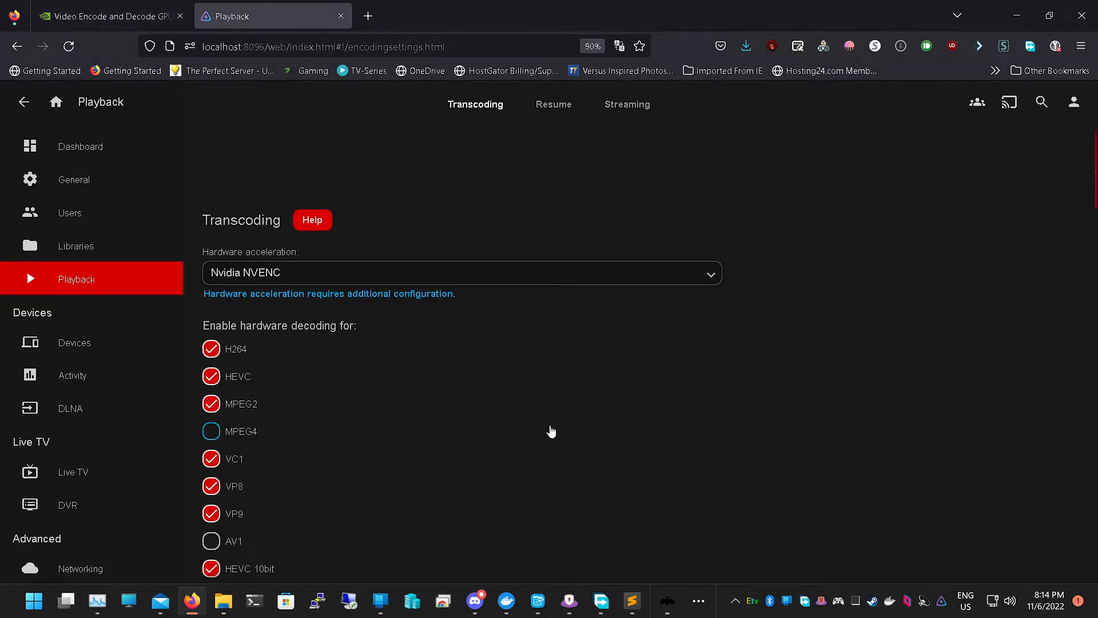
scroll(down, 3)
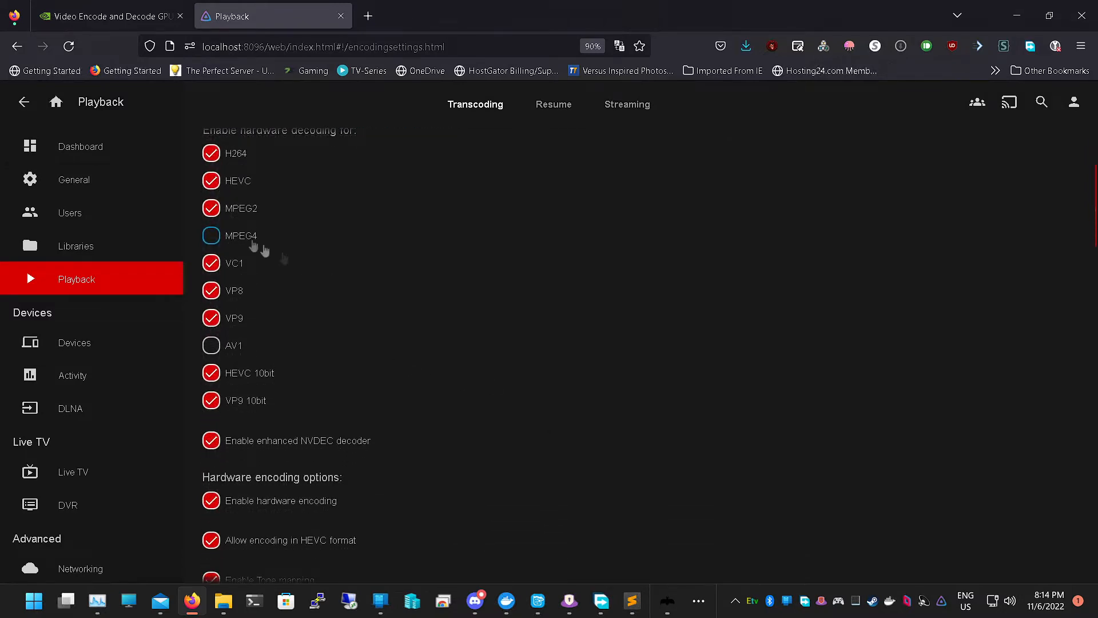
click(211, 236)
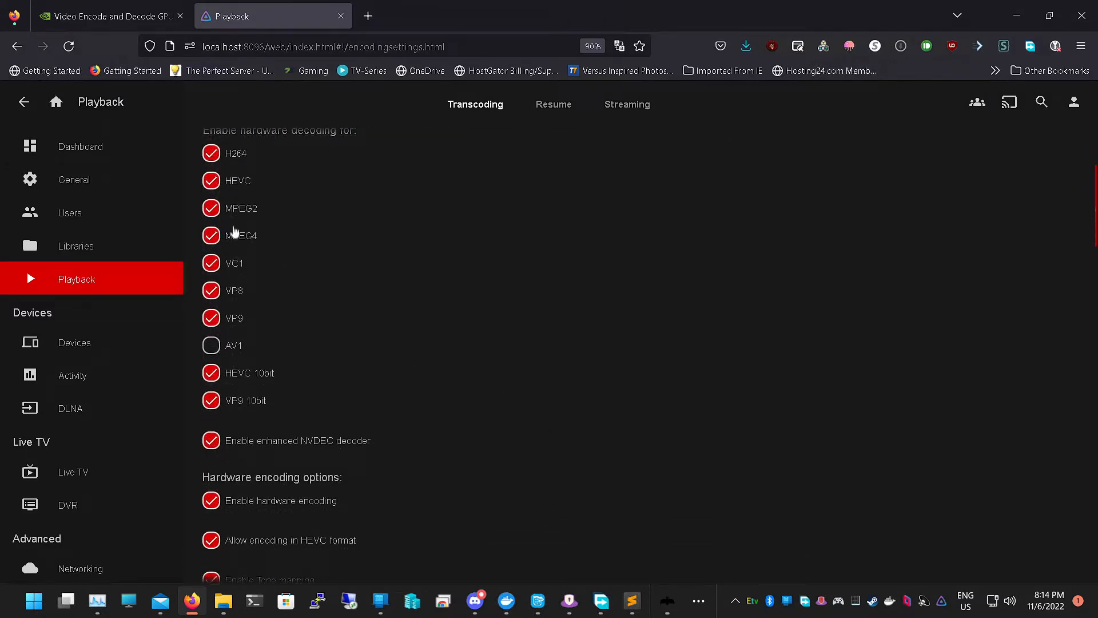
Turn off Enable Tone mapping and dismiss the Remote Desktop connection notice
scroll(down, 3)
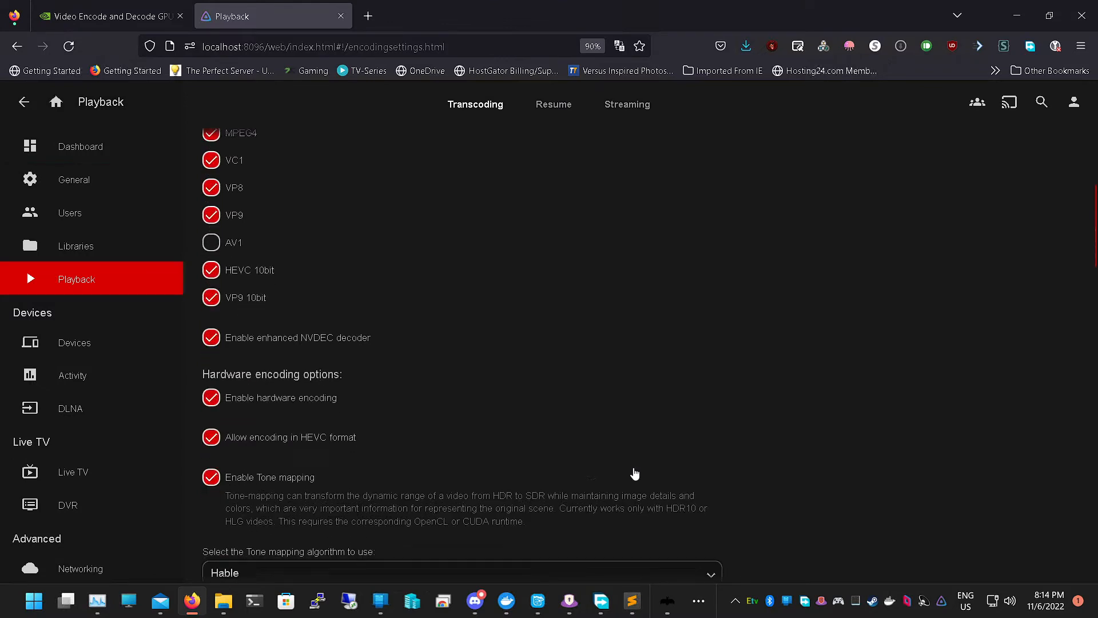
scroll(down, 3)
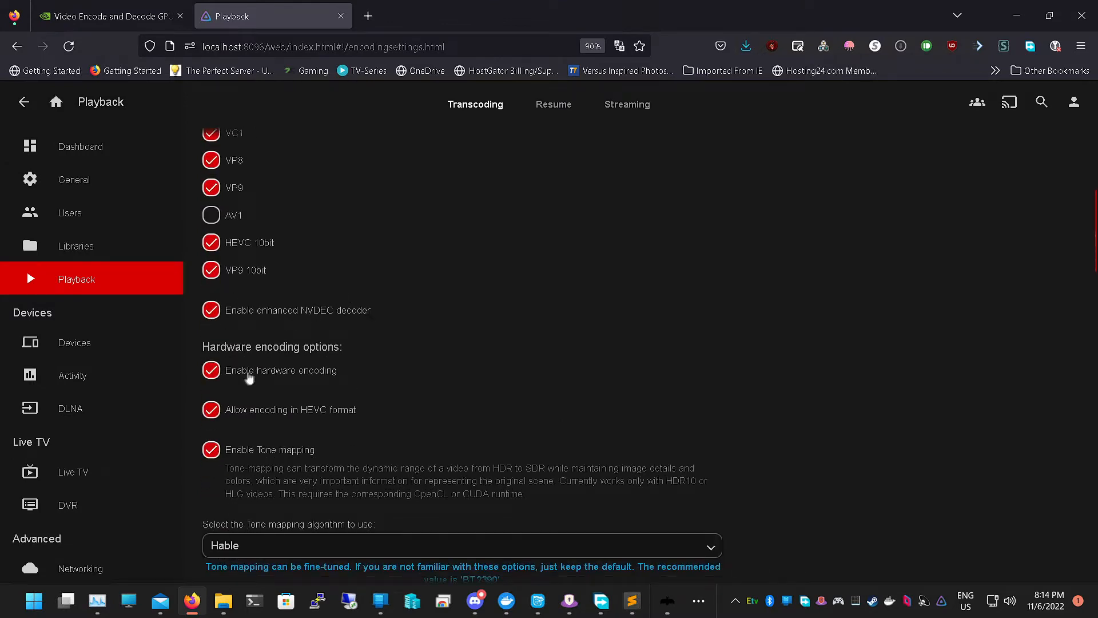
scroll(down, 3)
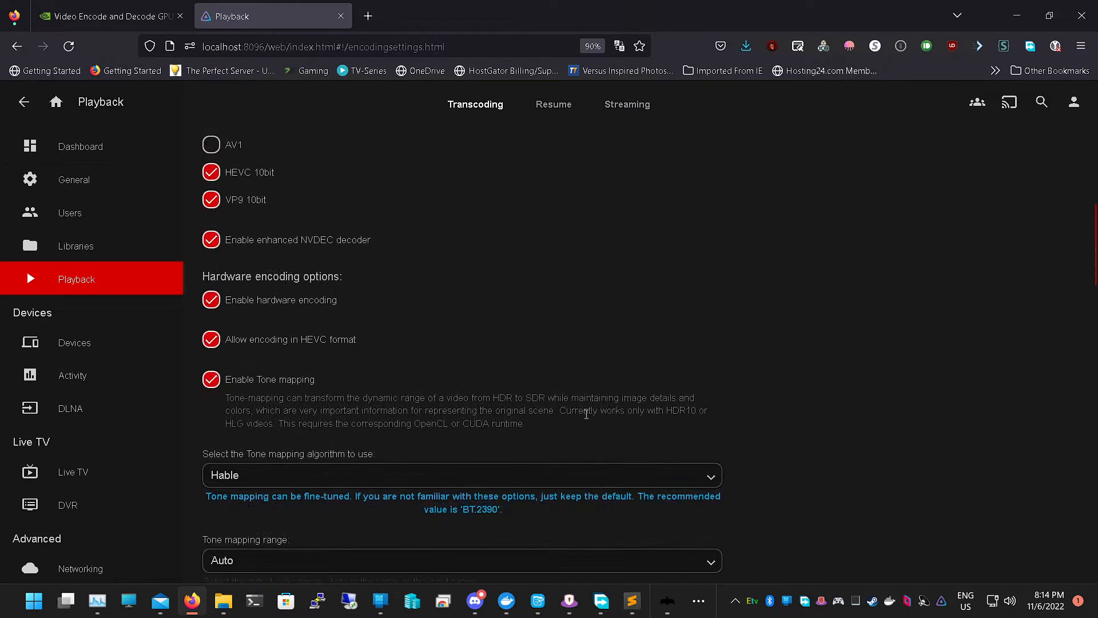
scroll(down, 3)
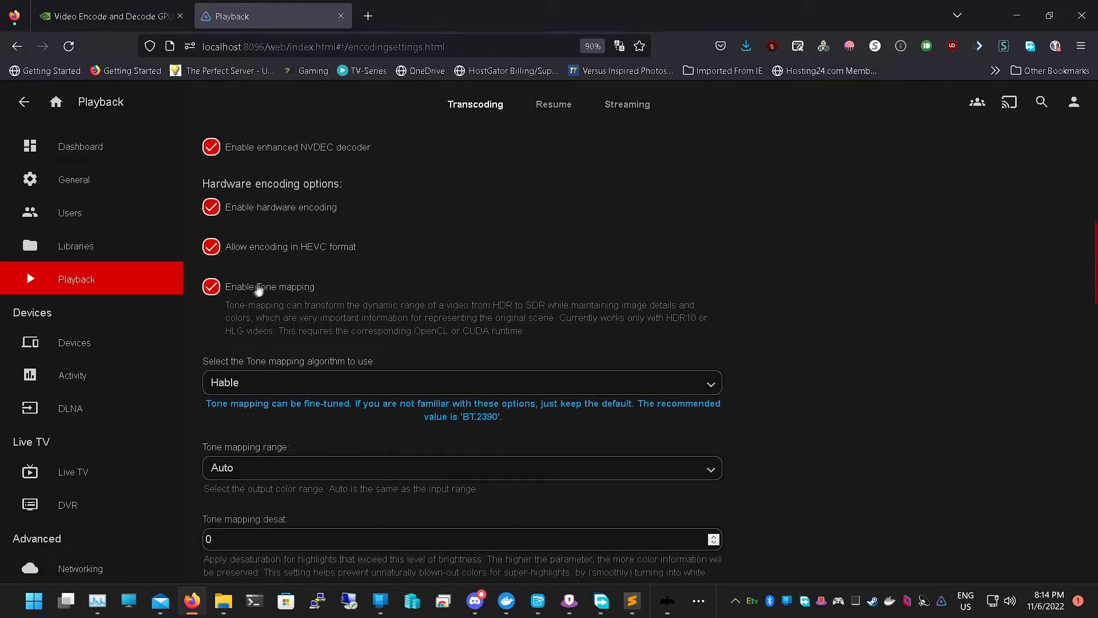
click(211, 286)
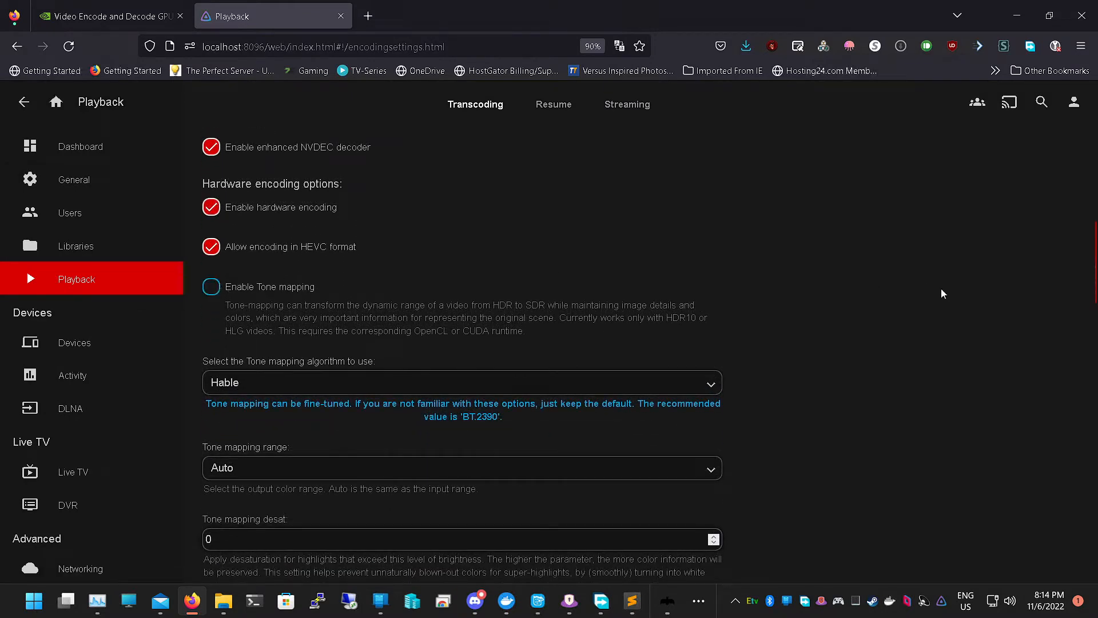
scroll(down, 3)
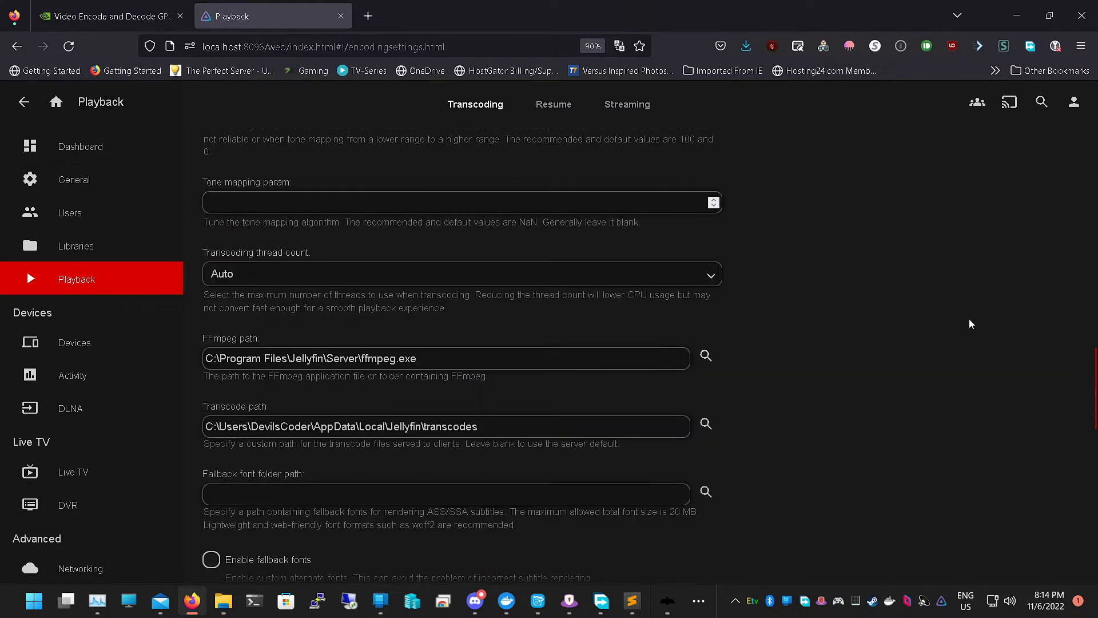
scroll(down, 3)
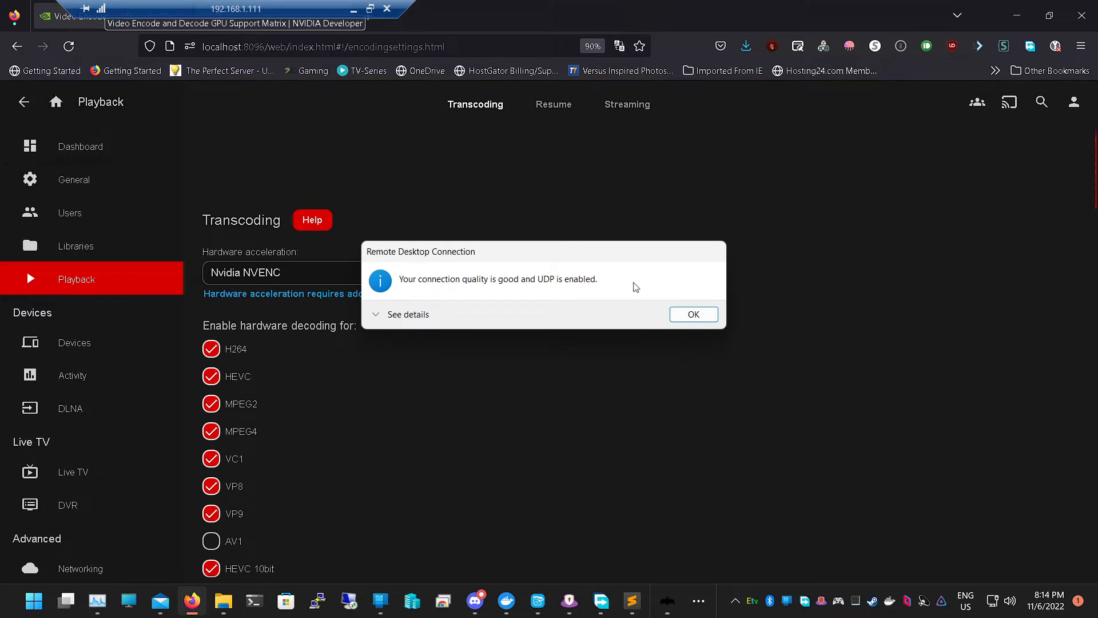
click(693, 314)
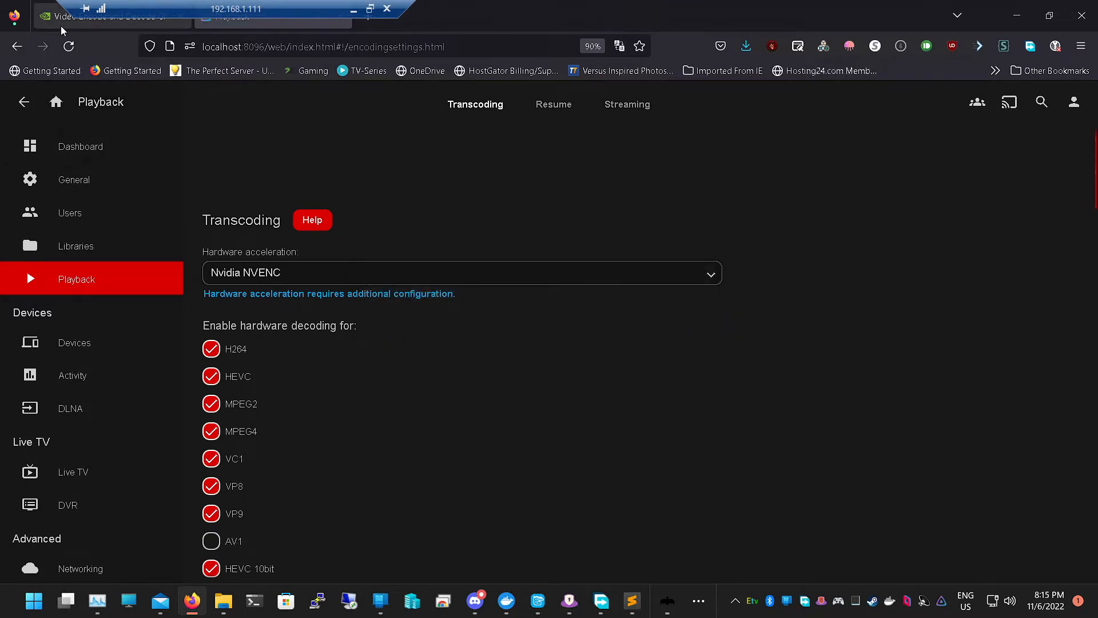
click(112, 16)
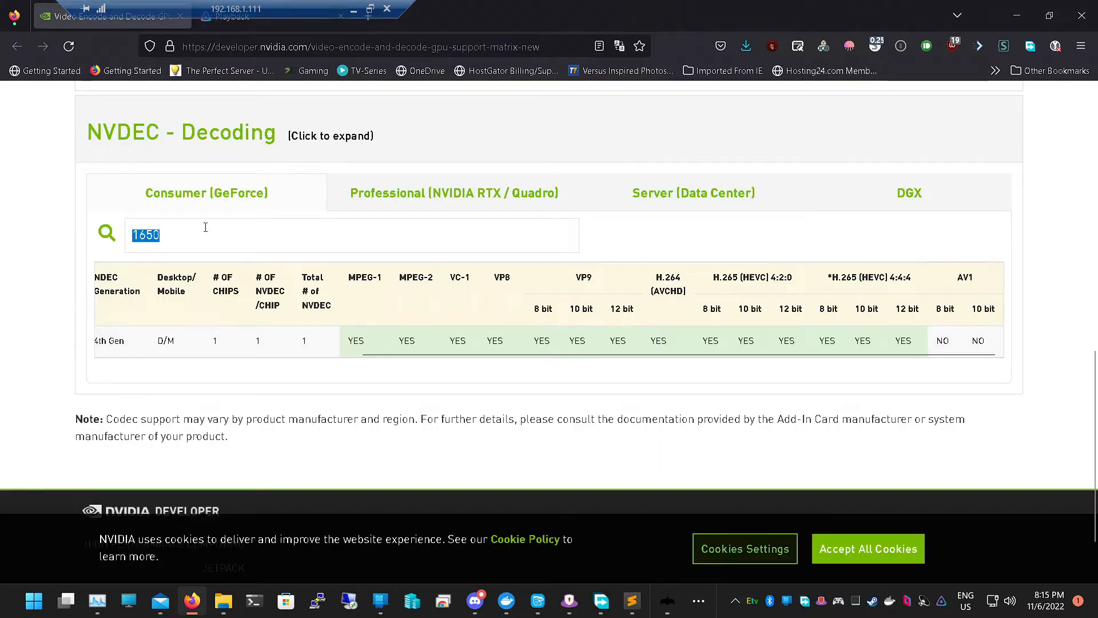
Filter the NVDEC table to gtx 950 and check its VP9, H.265 and AV1 columns
text(gtx 950)
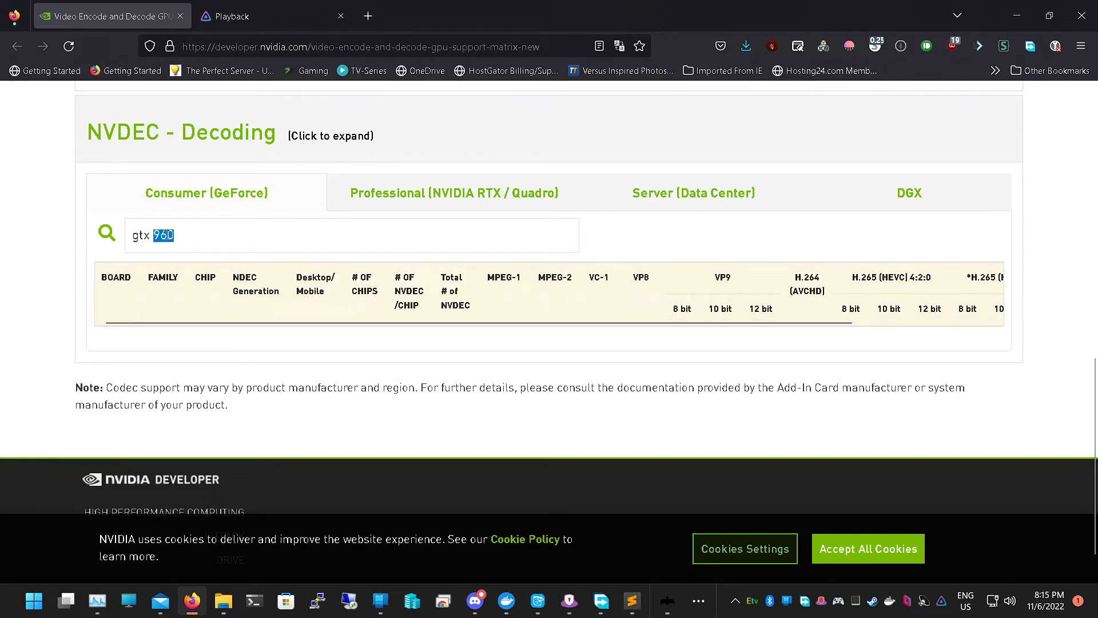
text(gtx 950)
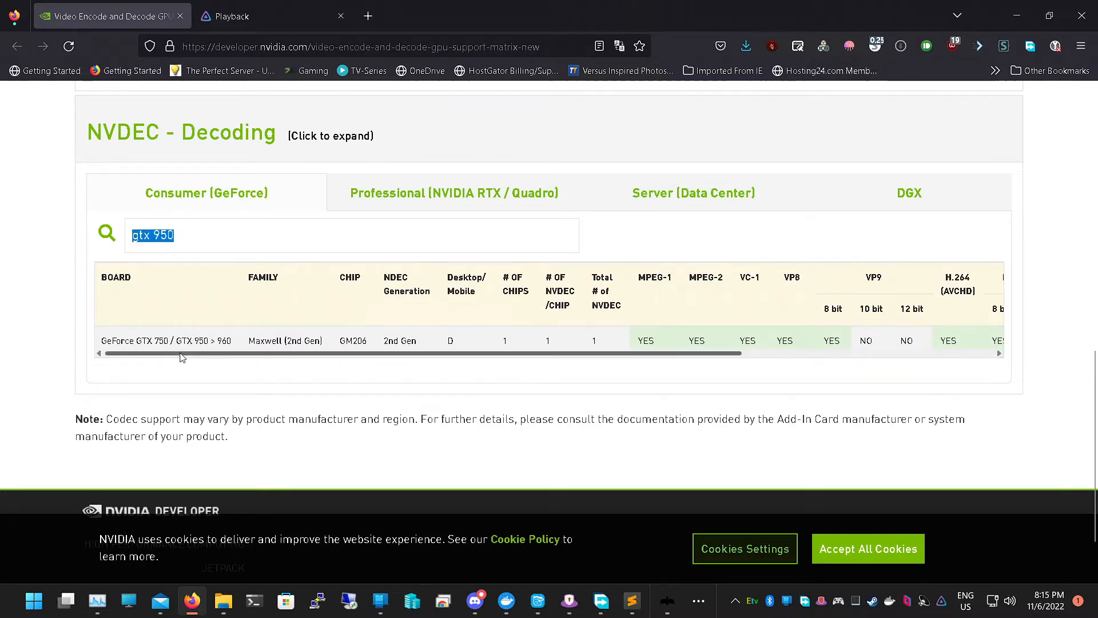
scroll(right, 3)
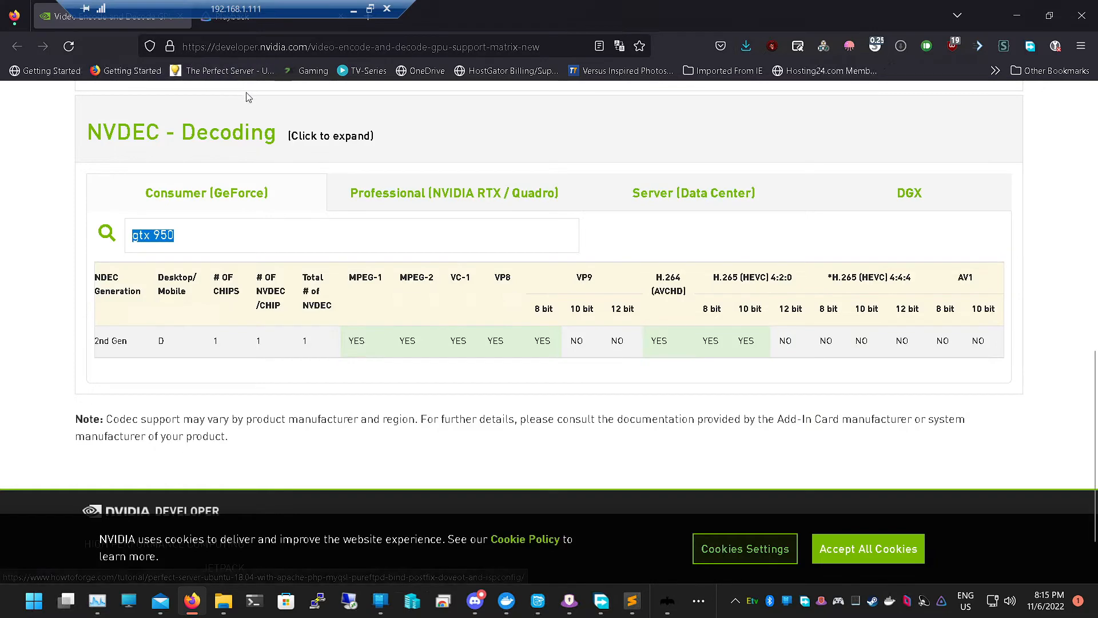
click(272, 15)
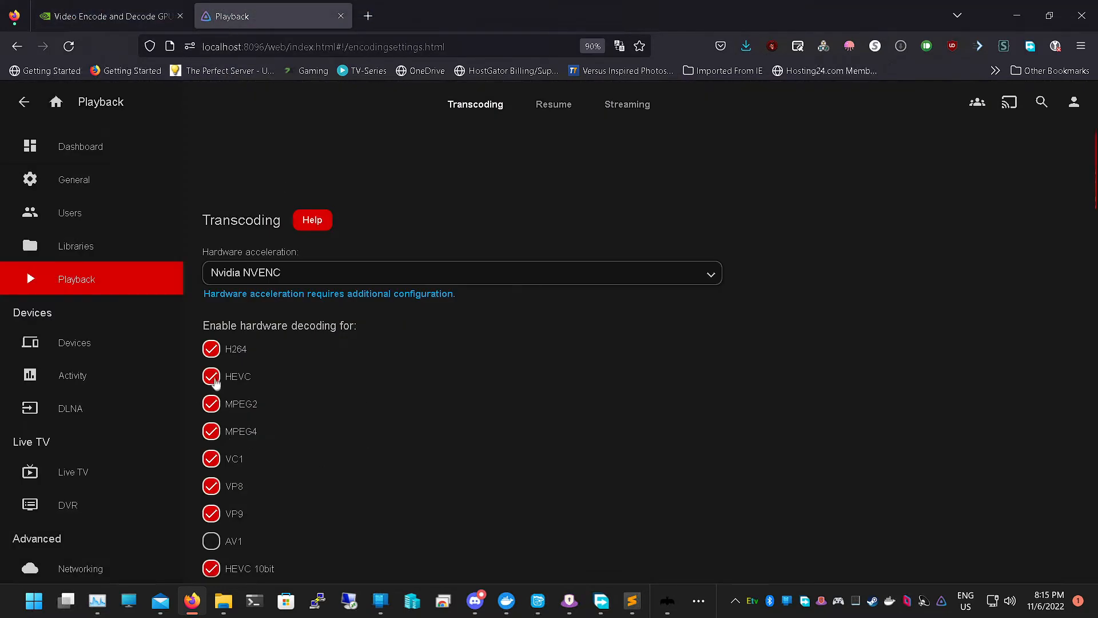
Review Jellyfin's decoding checkboxes, then filter the NVENC Consumer table to 950
scroll(down, 3)
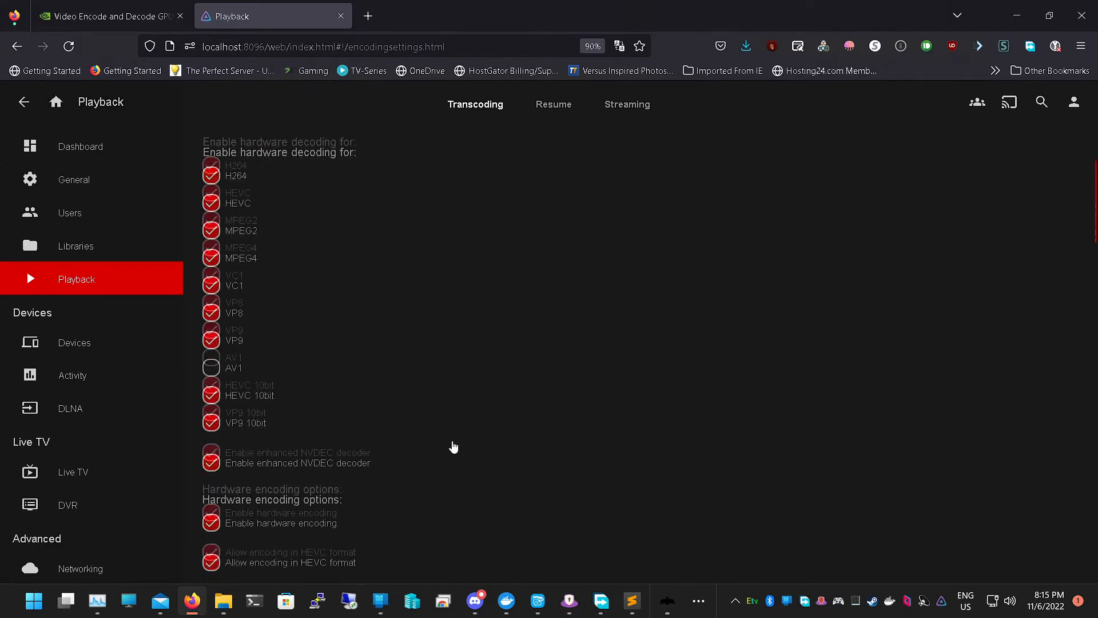
scroll(down, 3)
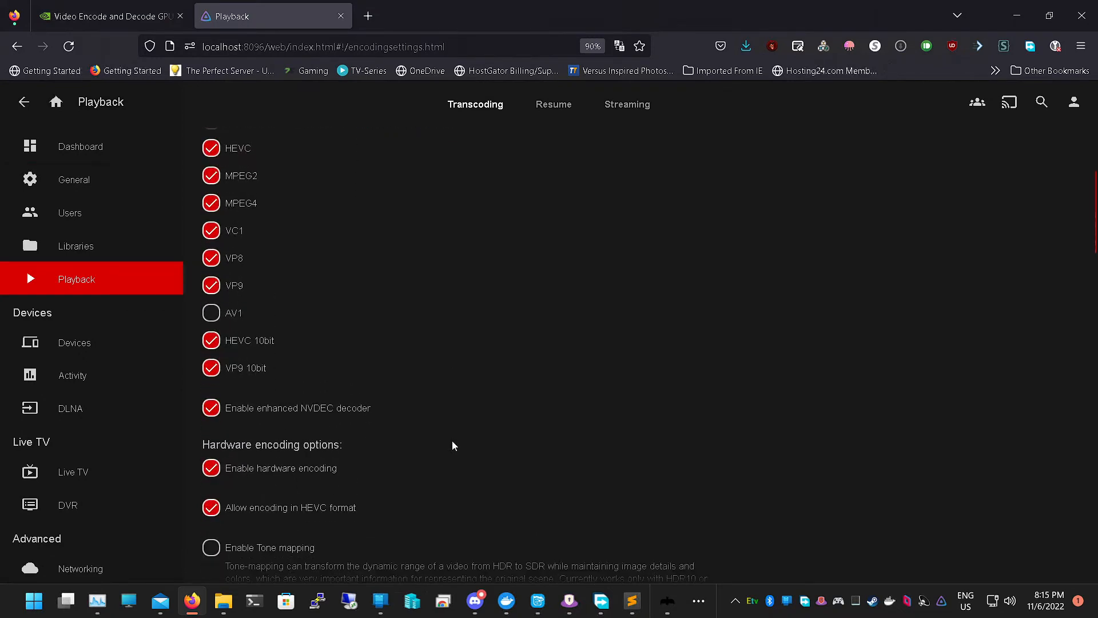
click(109, 15)
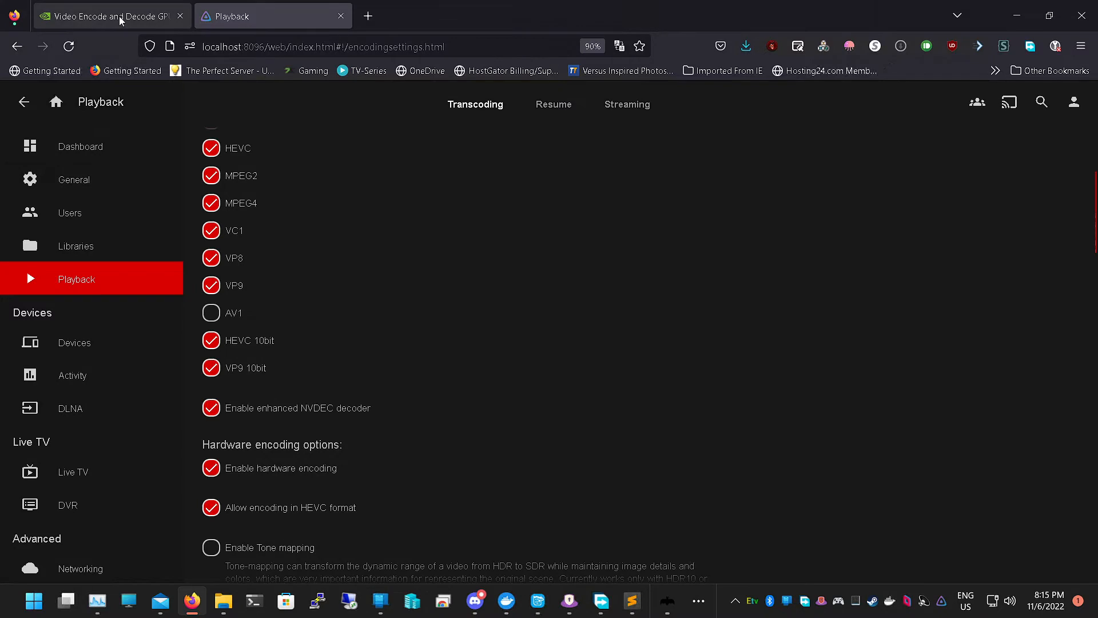
click(106, 14)
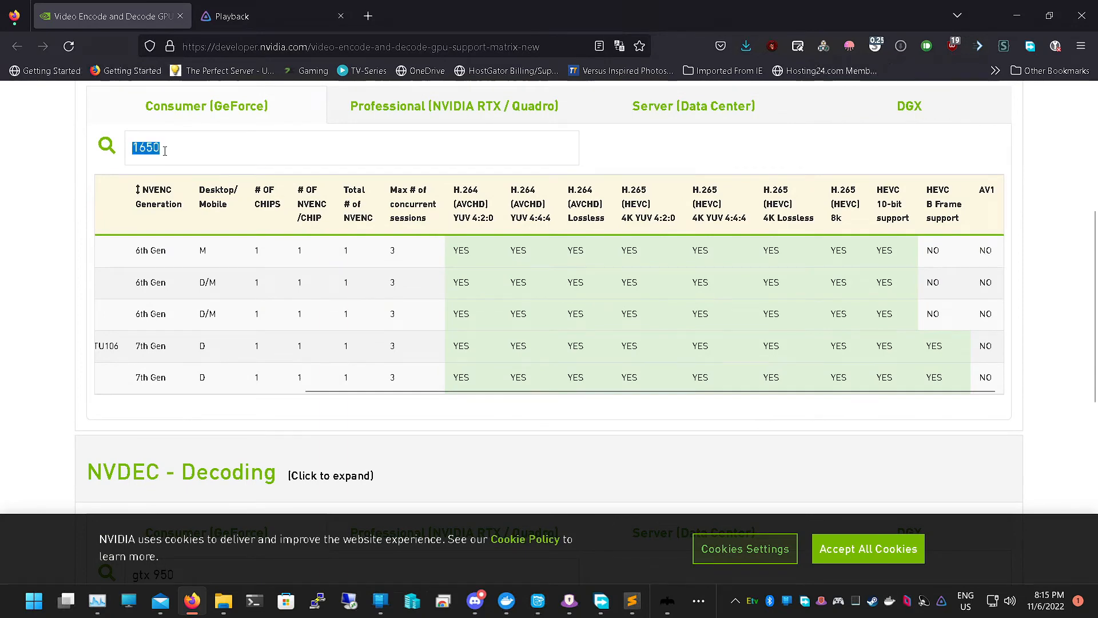
text(950)
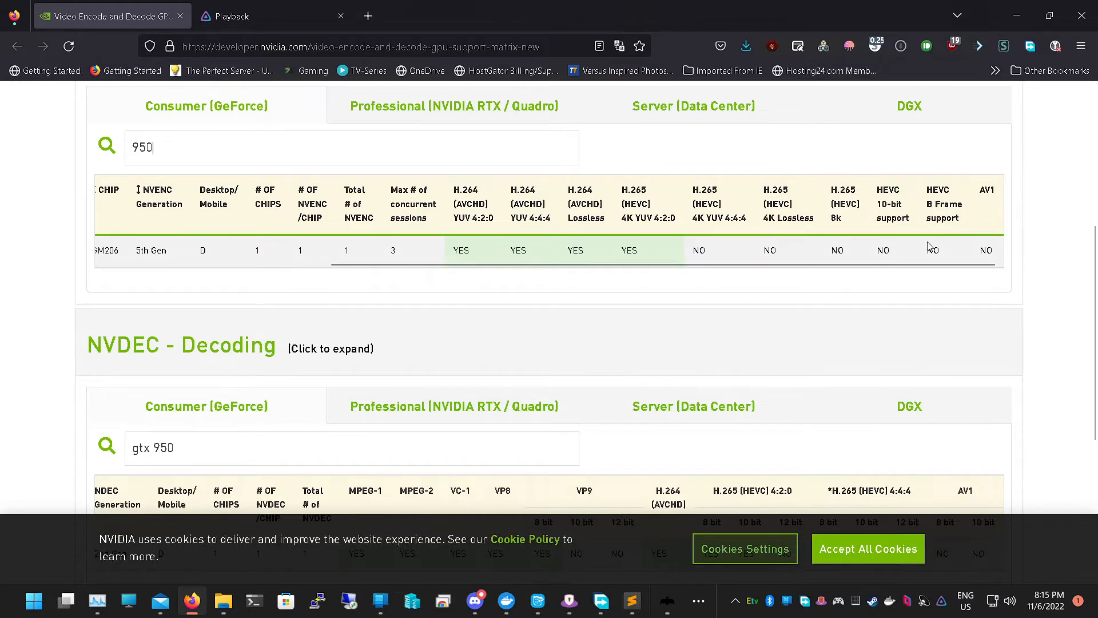
mouse_move(535, 248)
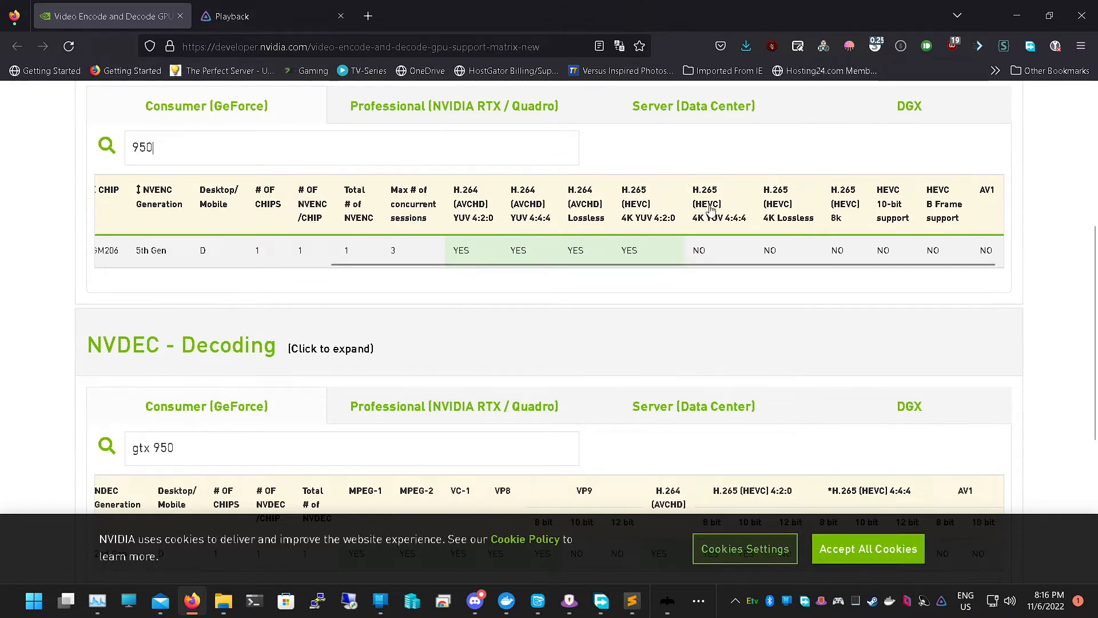
mouse_move(822, 224)
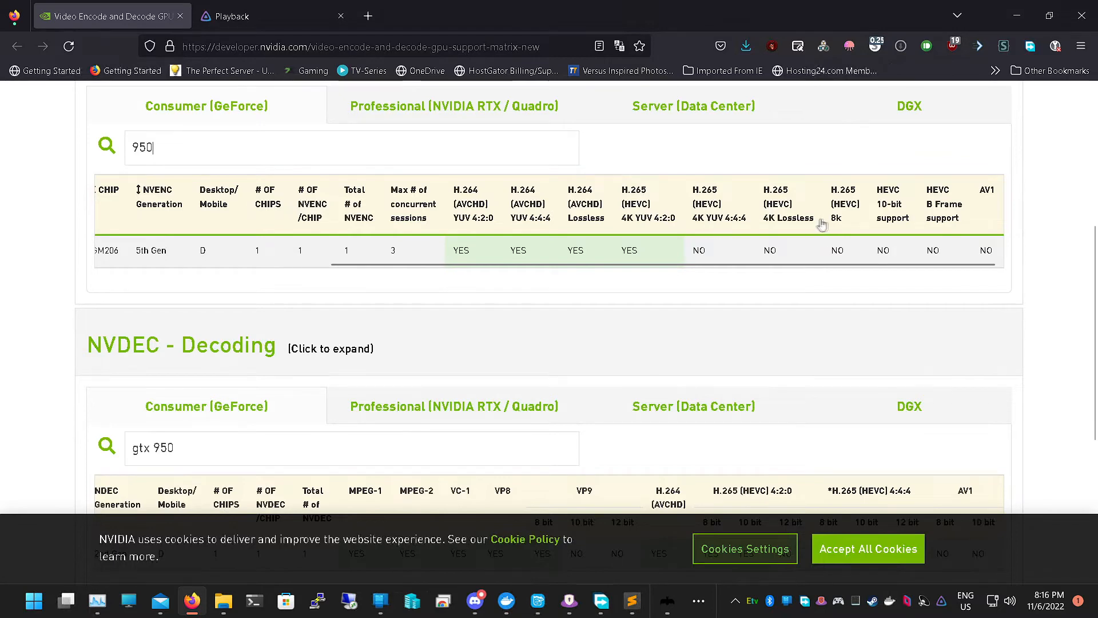
mouse_move(506, 69)
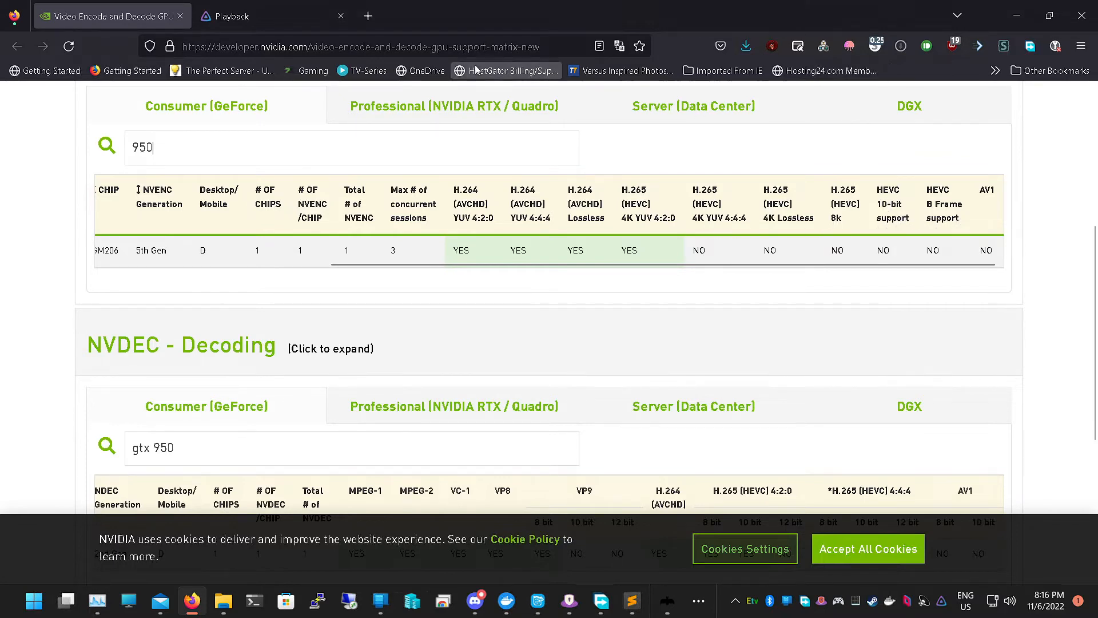
Compare against the decoding table and untick VP9 10bit hardware decoding
click(245, 14)
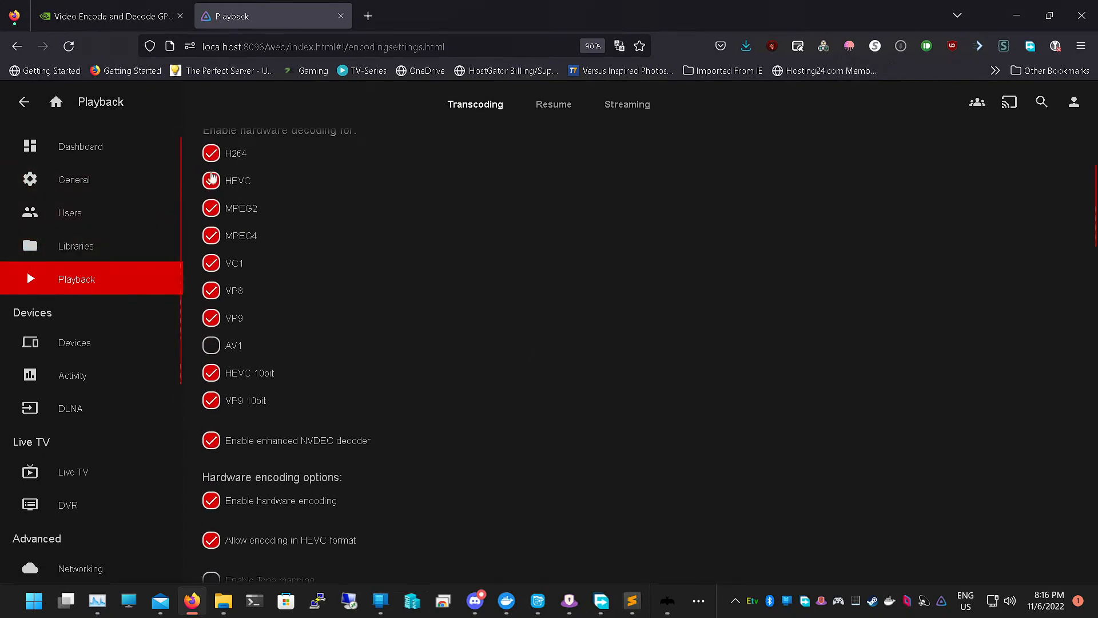
click(210, 180)
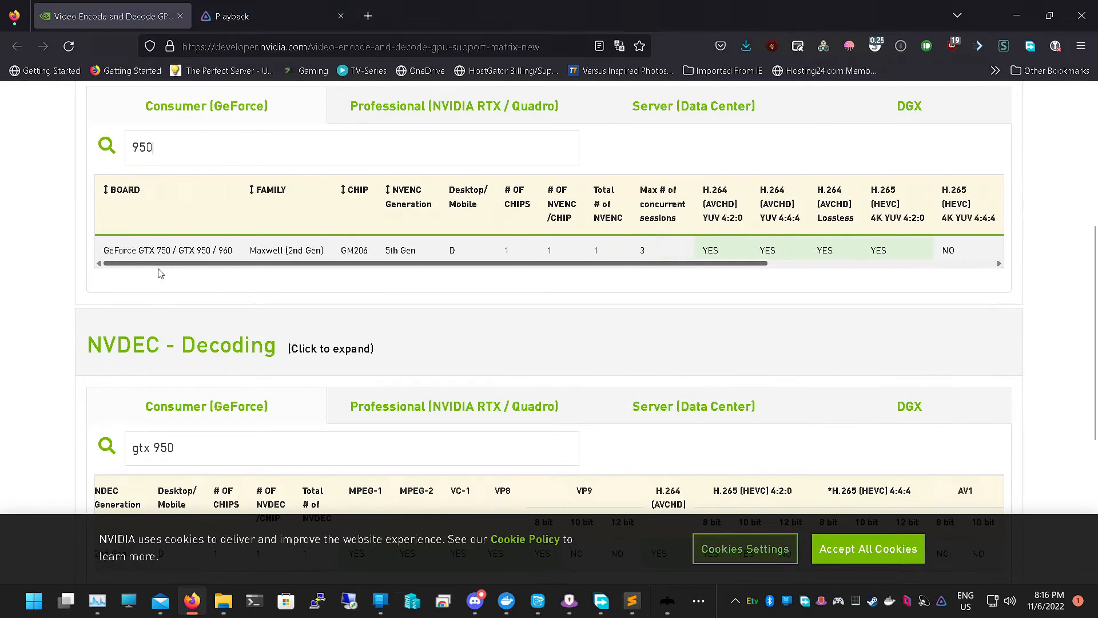
scroll(right, 3)
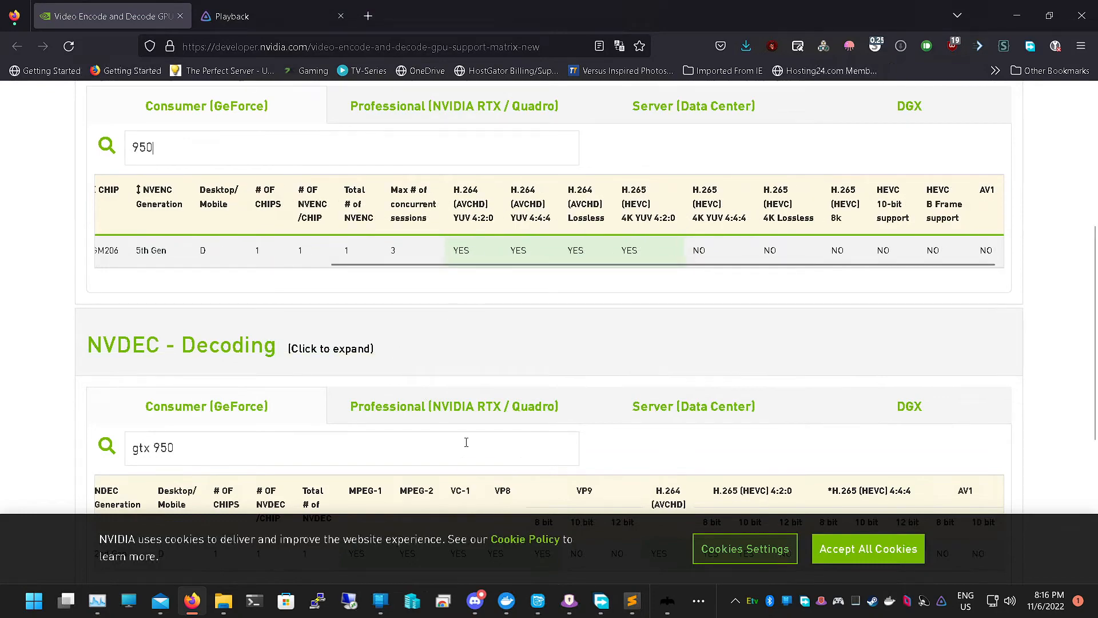
scroll(down, 3)
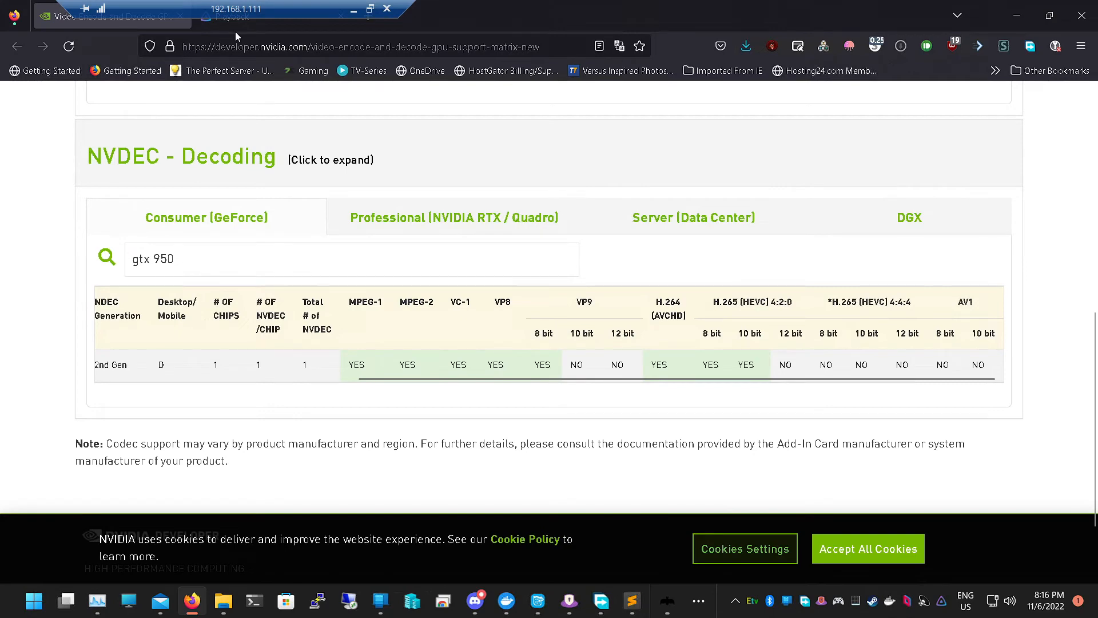
click(274, 15)
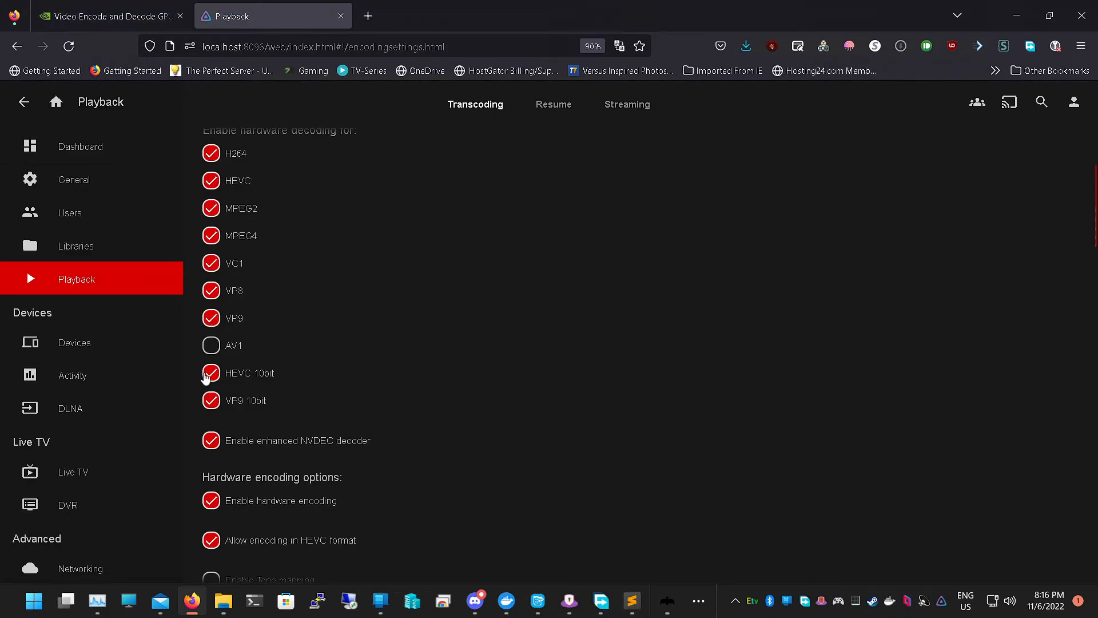
click(211, 401)
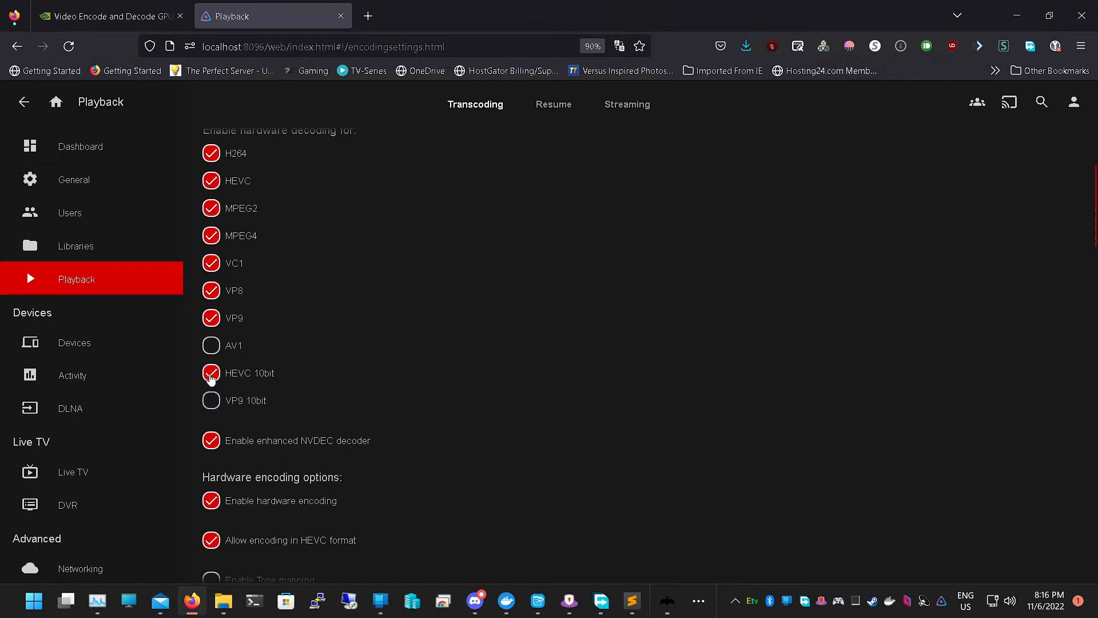
click(109, 15)
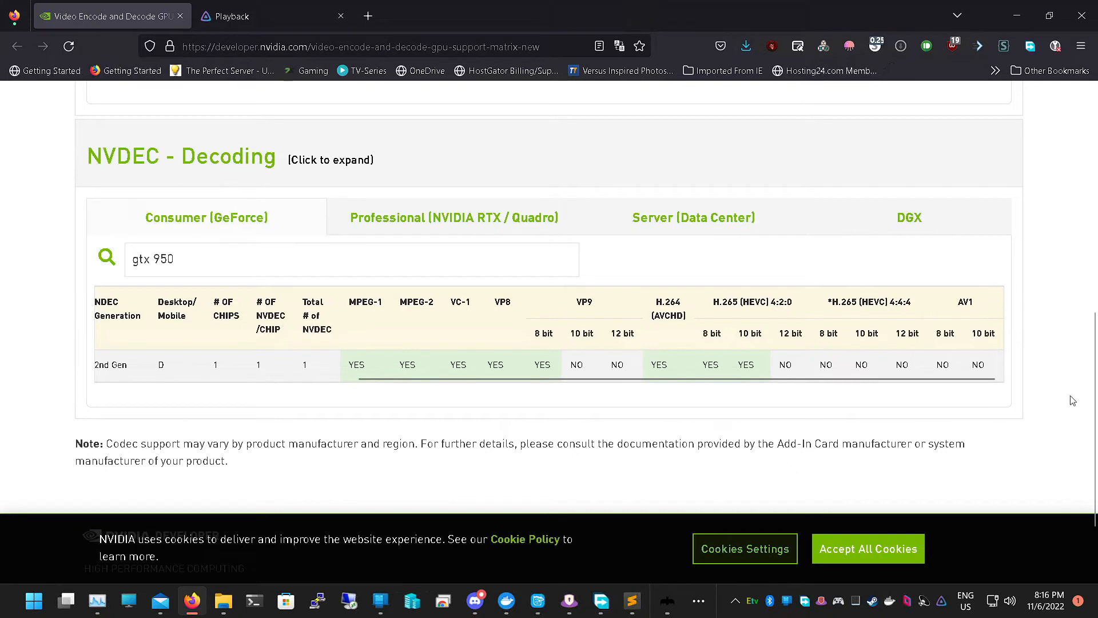
mouse_move(750, 338)
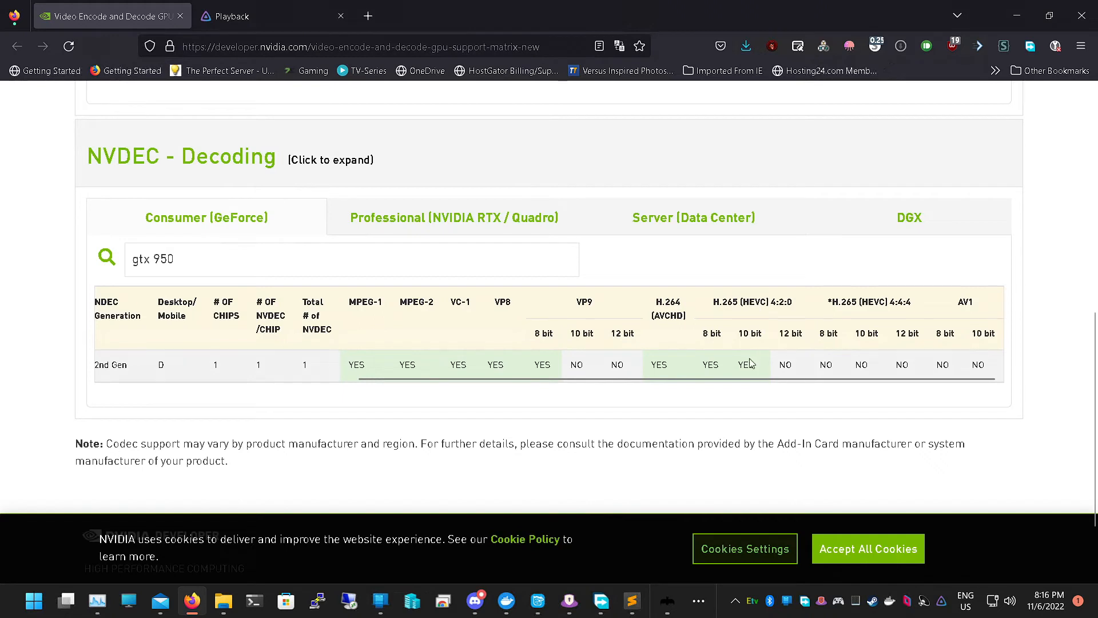
Toggle HEVC 10bit and re-enable VP9 10bit decoding, leaving both checked
click(242, 15)
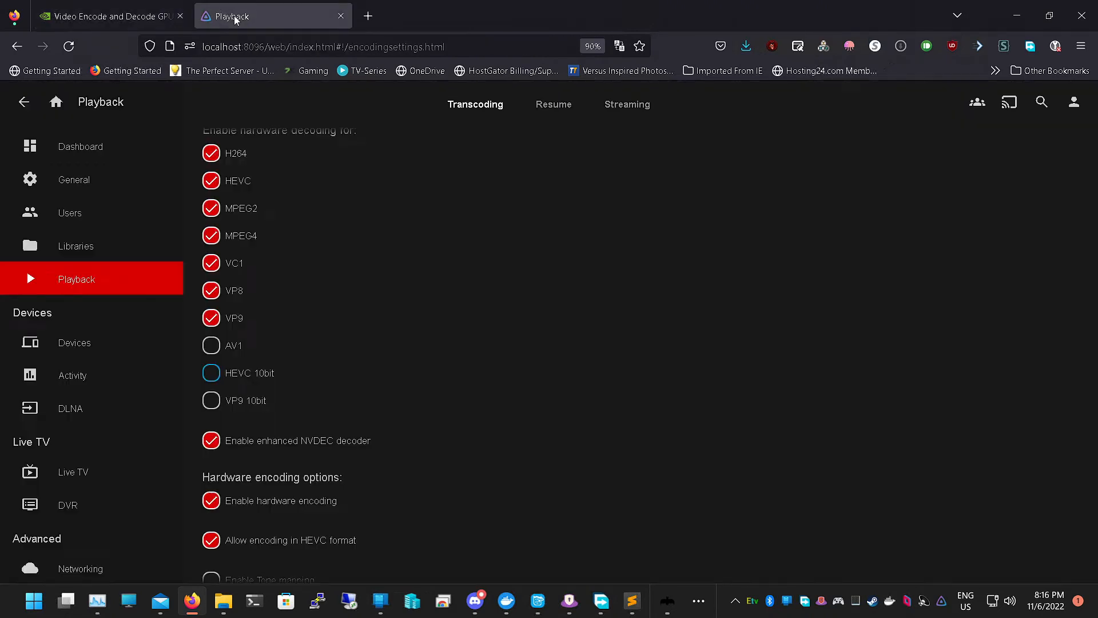
click(210, 373)
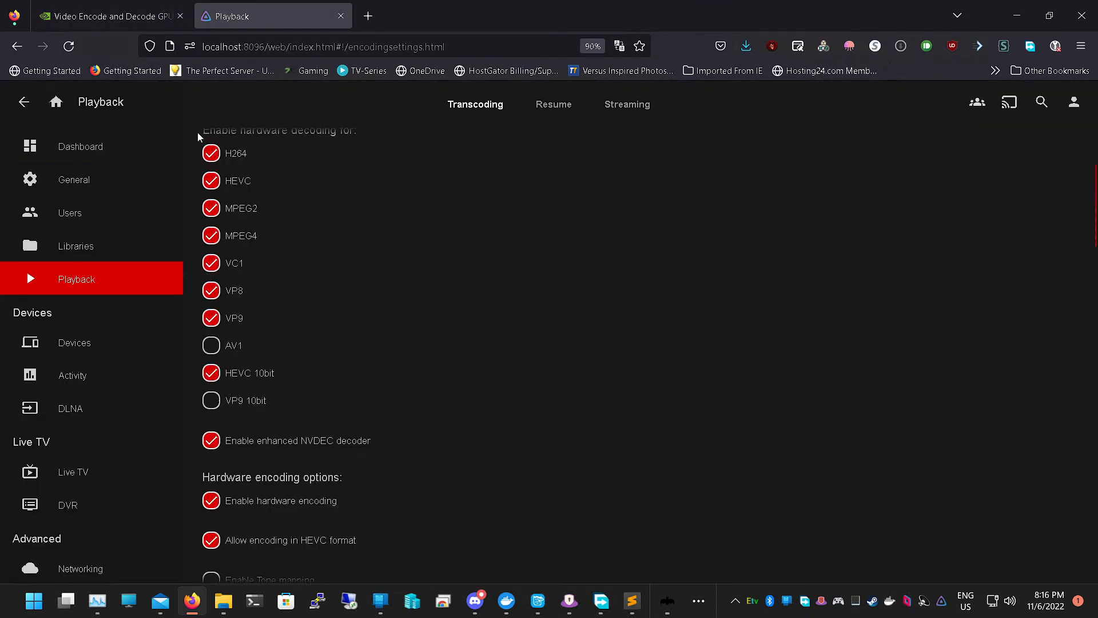
click(109, 15)
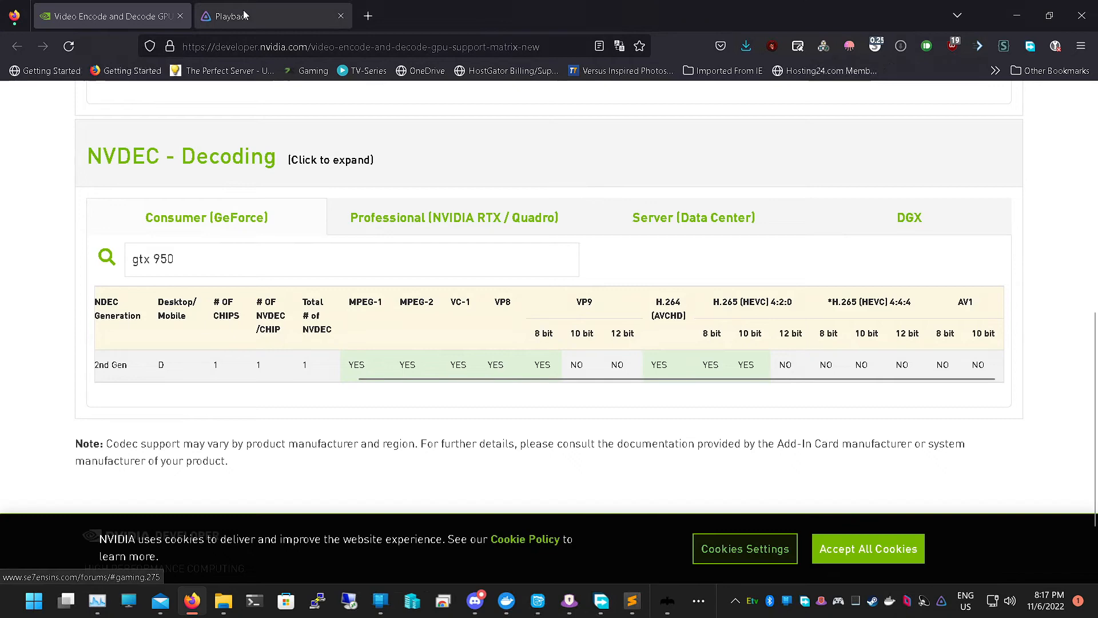
click(273, 15)
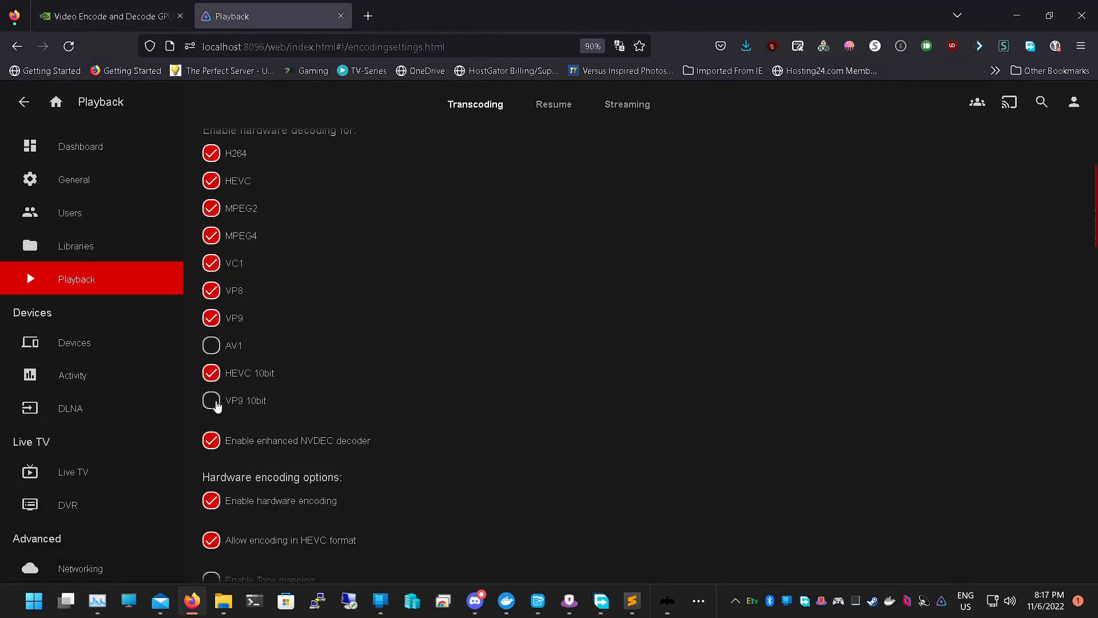
click(210, 400)
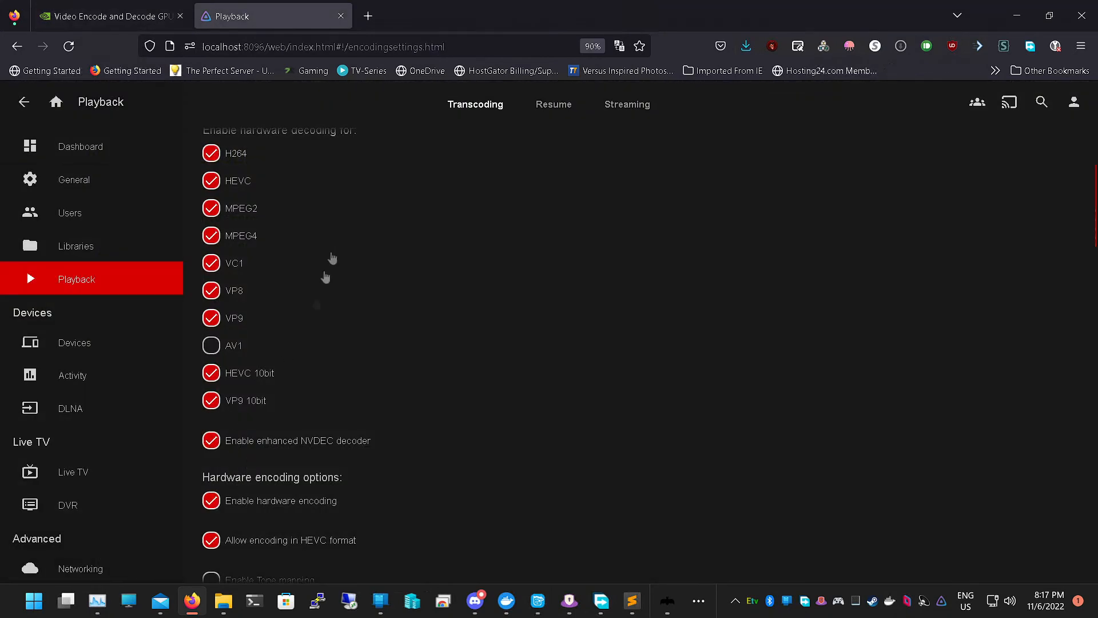
scroll(down, 3)
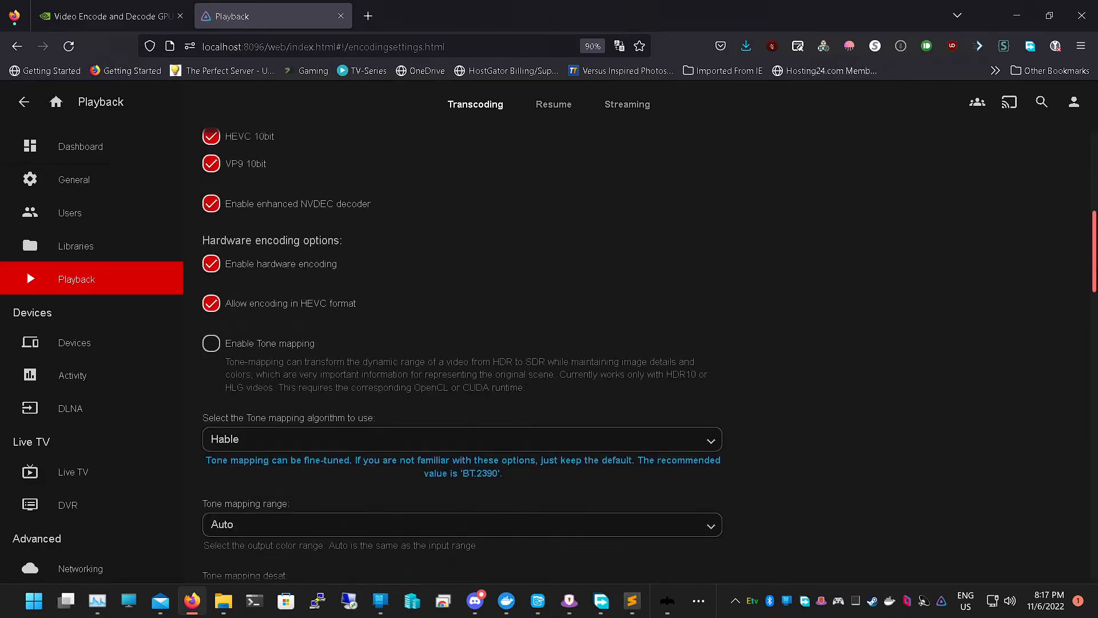
scroll(down, 3)
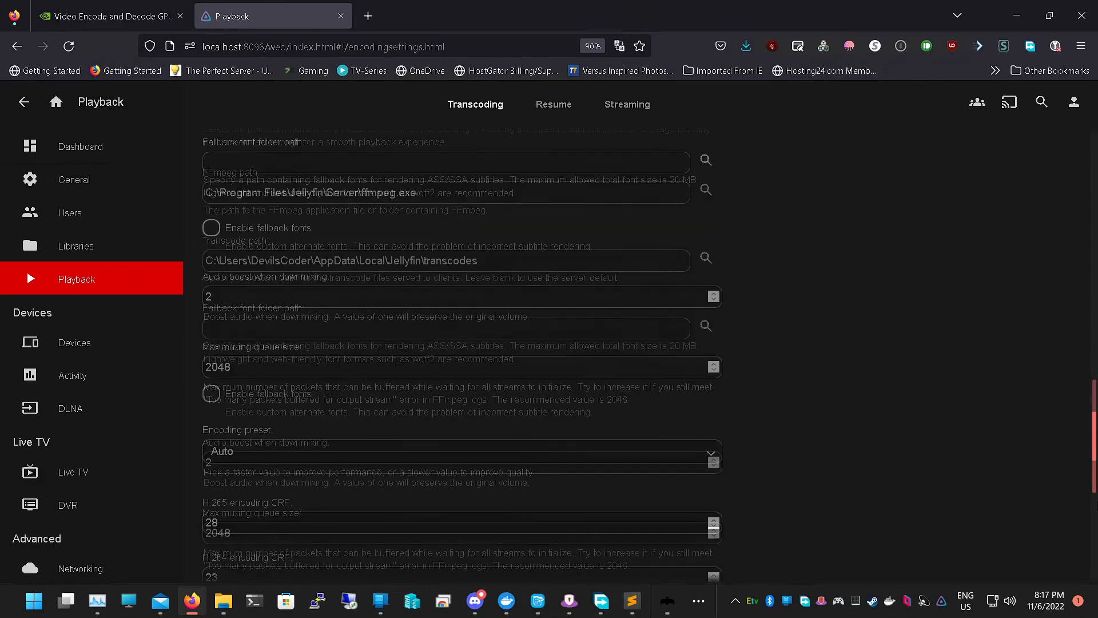
Search the NVENC Consumer table for 1650 and switch to the Professional (RTX / Quadro) list
click(108, 14)
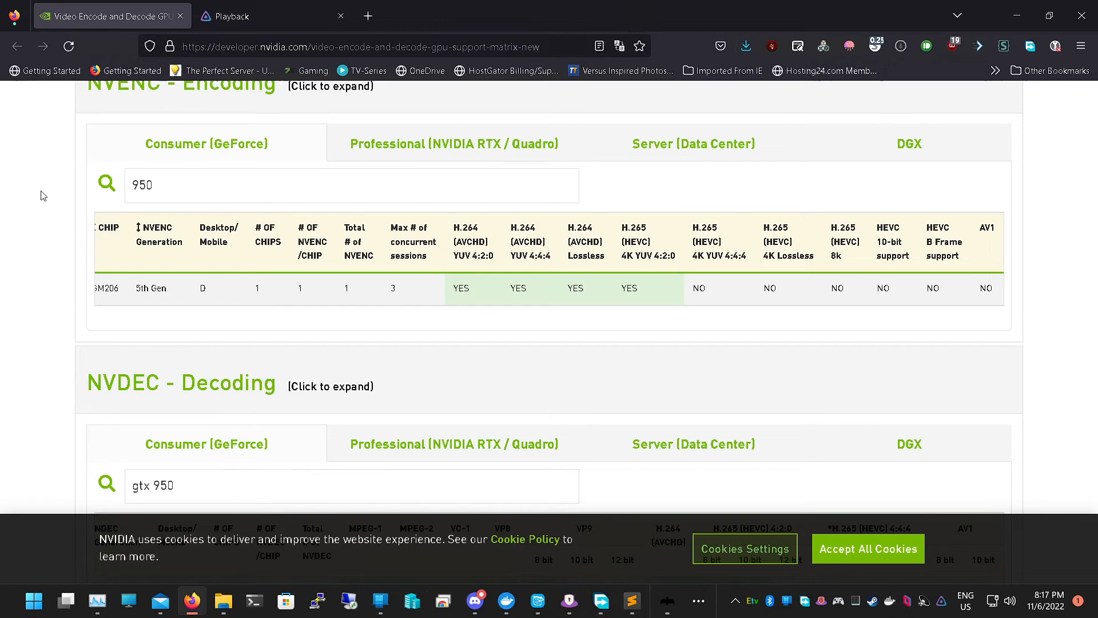
click(454, 143)
text(1650)
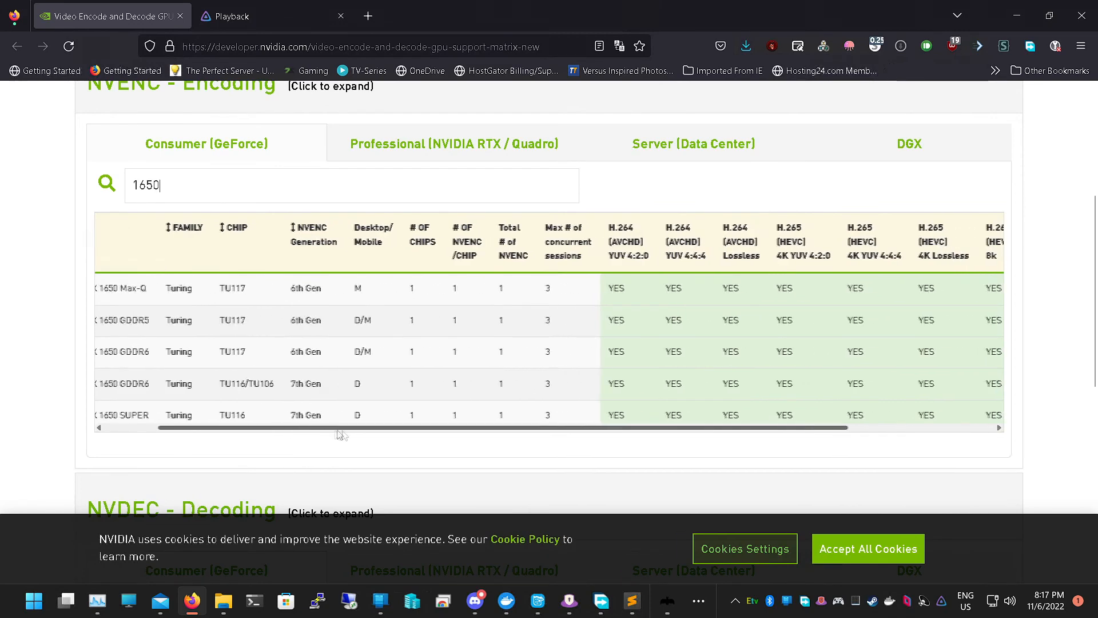
scroll(right, 3)
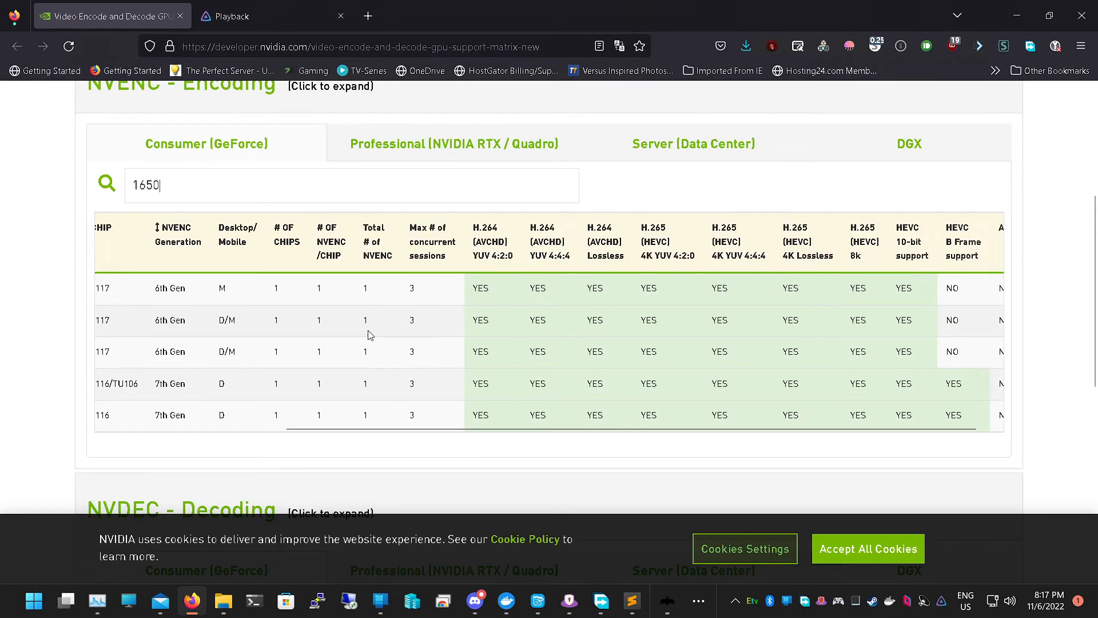
click(454, 144)
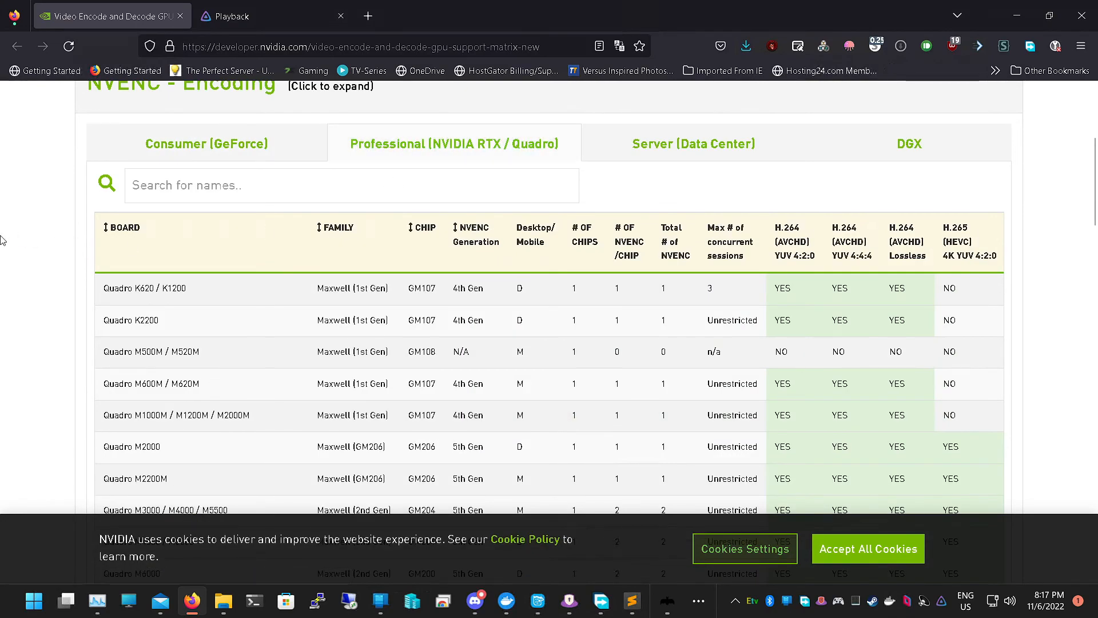
Search the Professional list for 1650, finding no matching Quadro boards
scroll(down, 3)
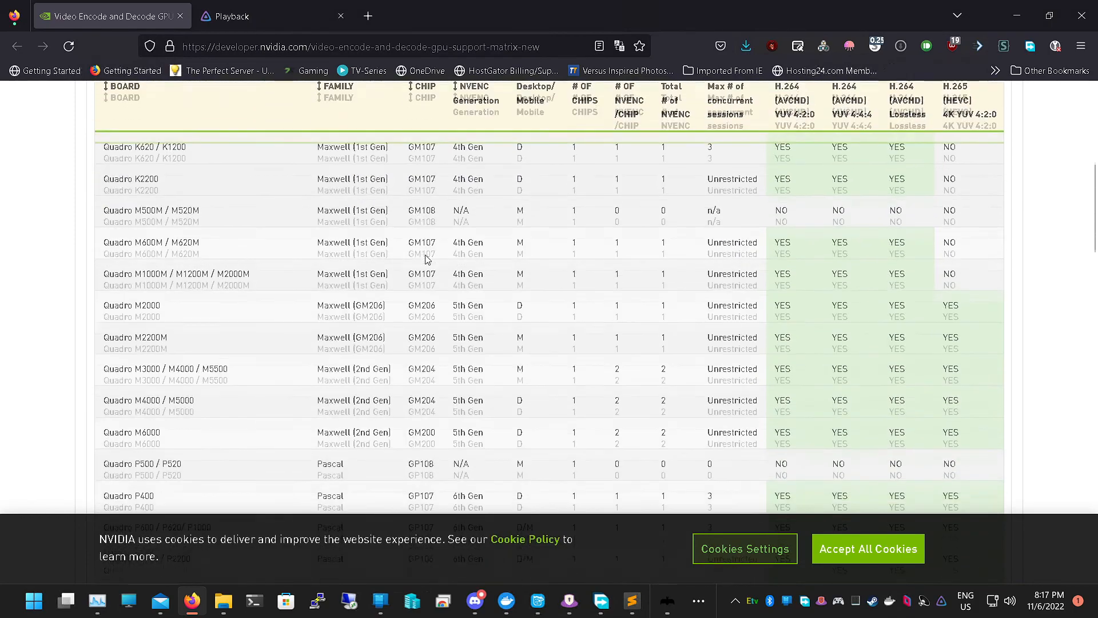
scroll(down, 3)
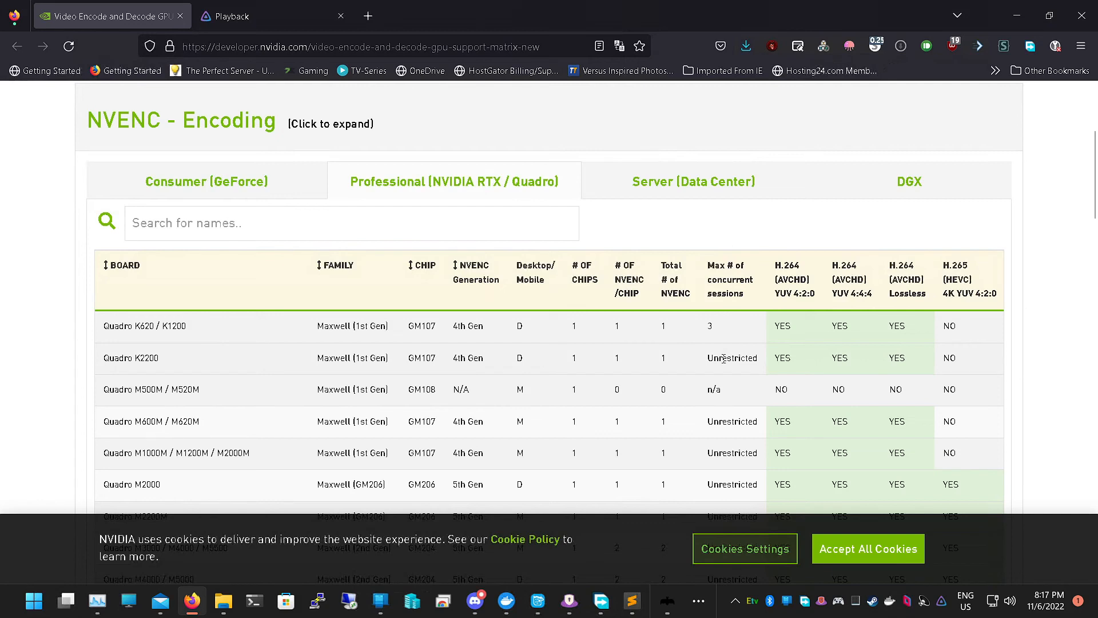
double_click(732, 358)
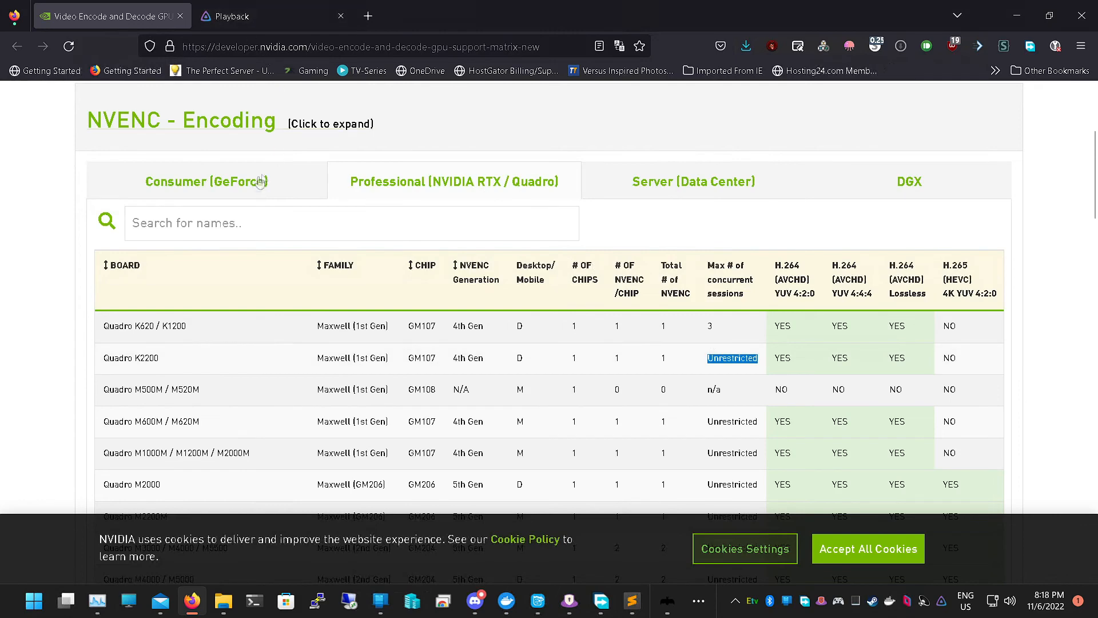
text(1650)
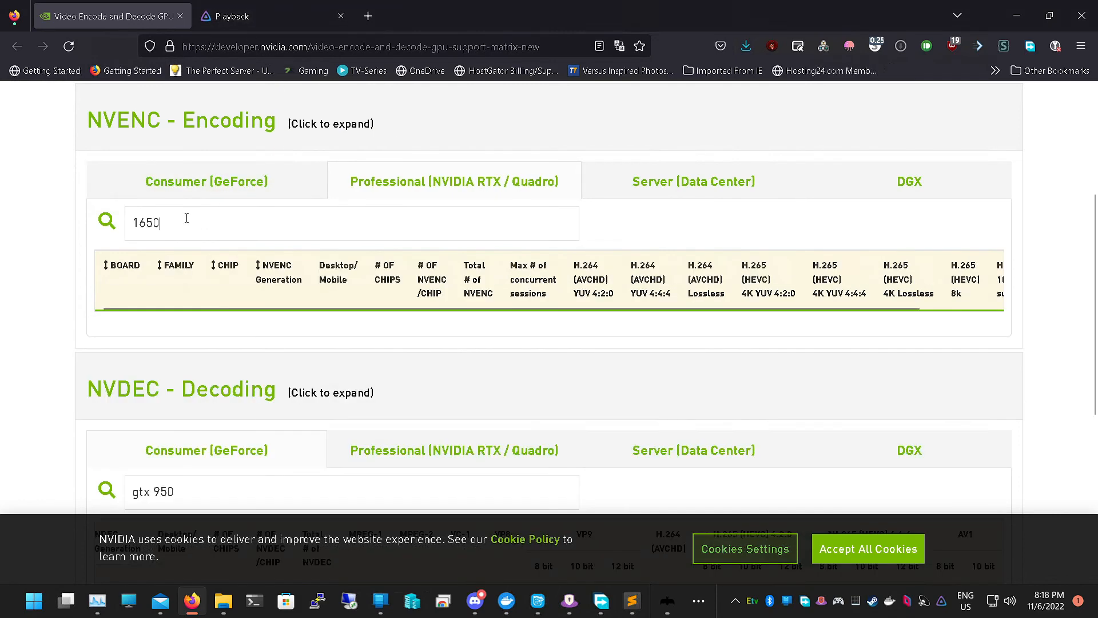
click(206, 181)
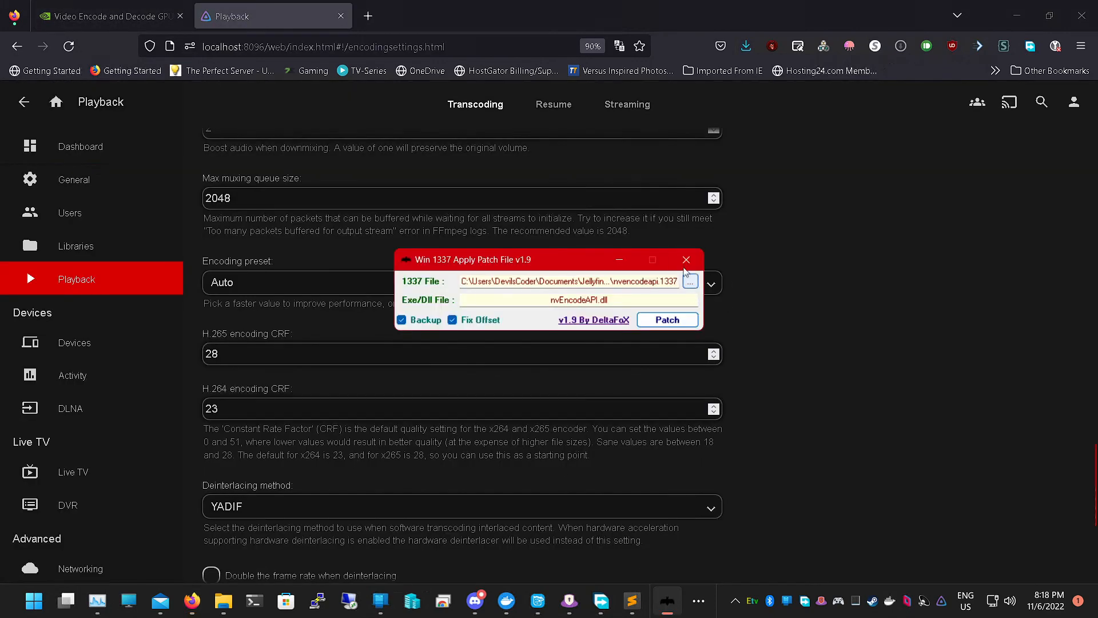
Close the Win 1337 patch tool and return to the Jellyfin transcoding settings
click(685, 260)
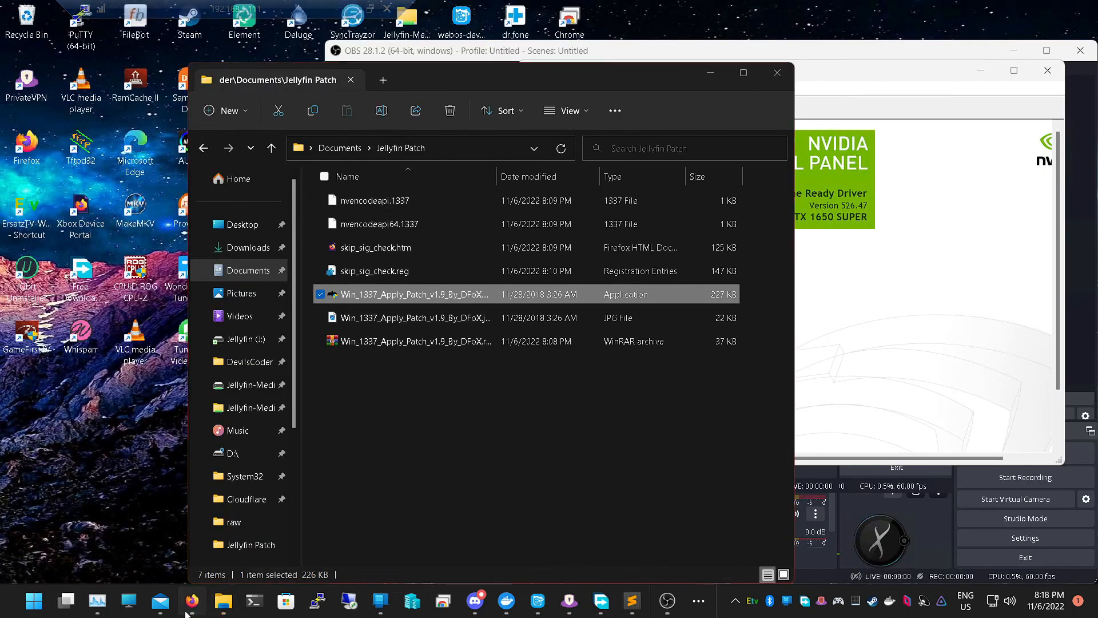
click(191, 600)
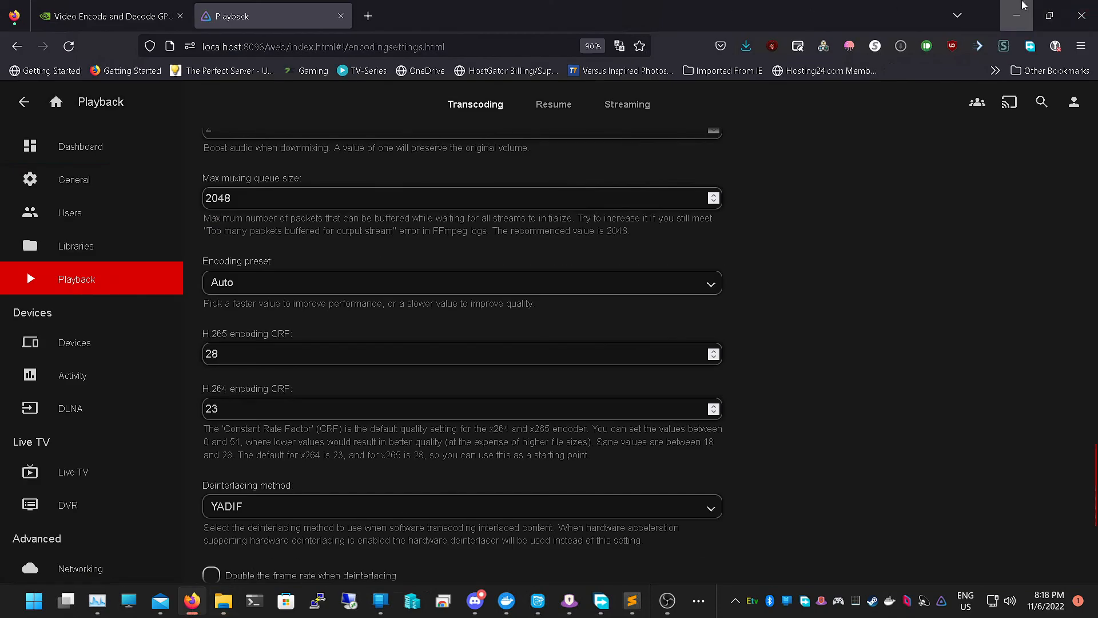